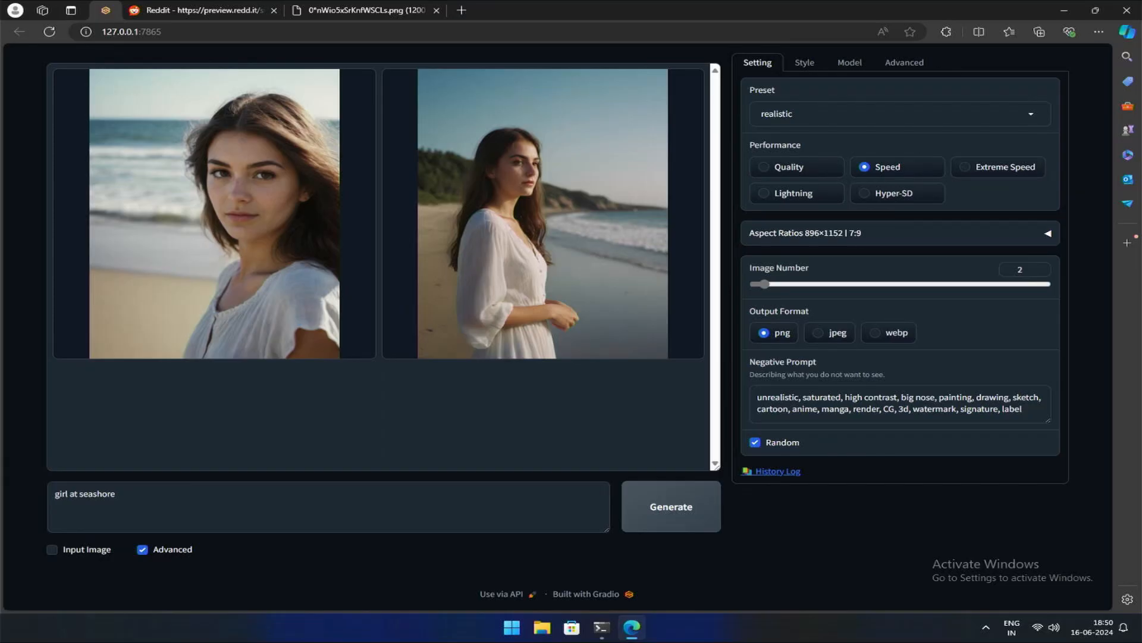
Step: View the ComfyUI workflow image, then the Automatic1111 txt2img screenshot in the browser
left_click(204, 9)
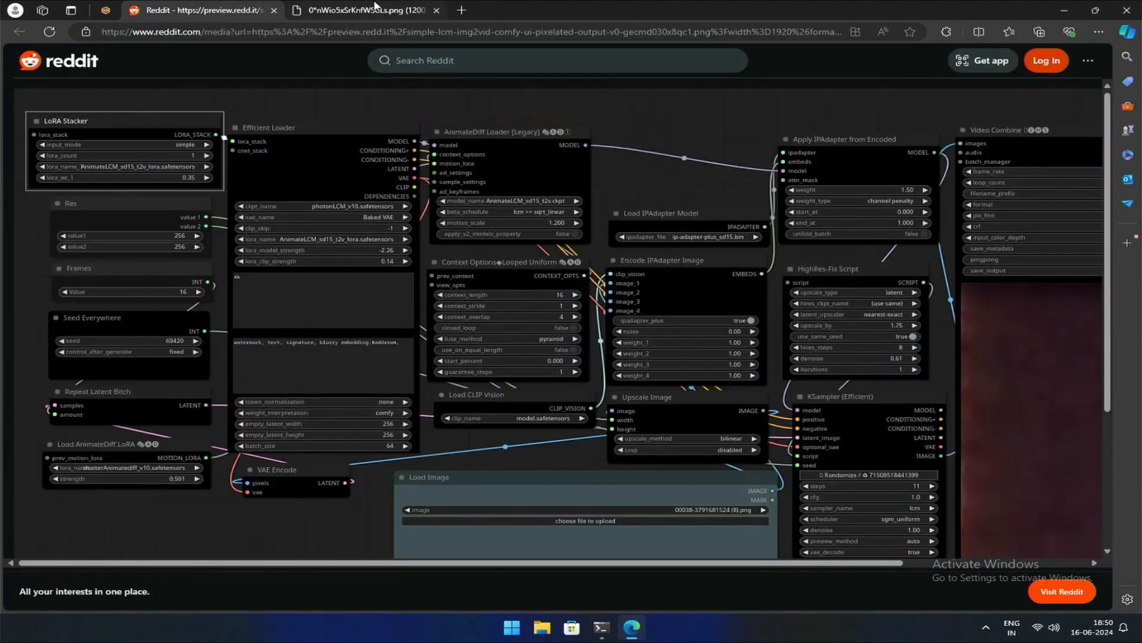
left_click(360, 10)
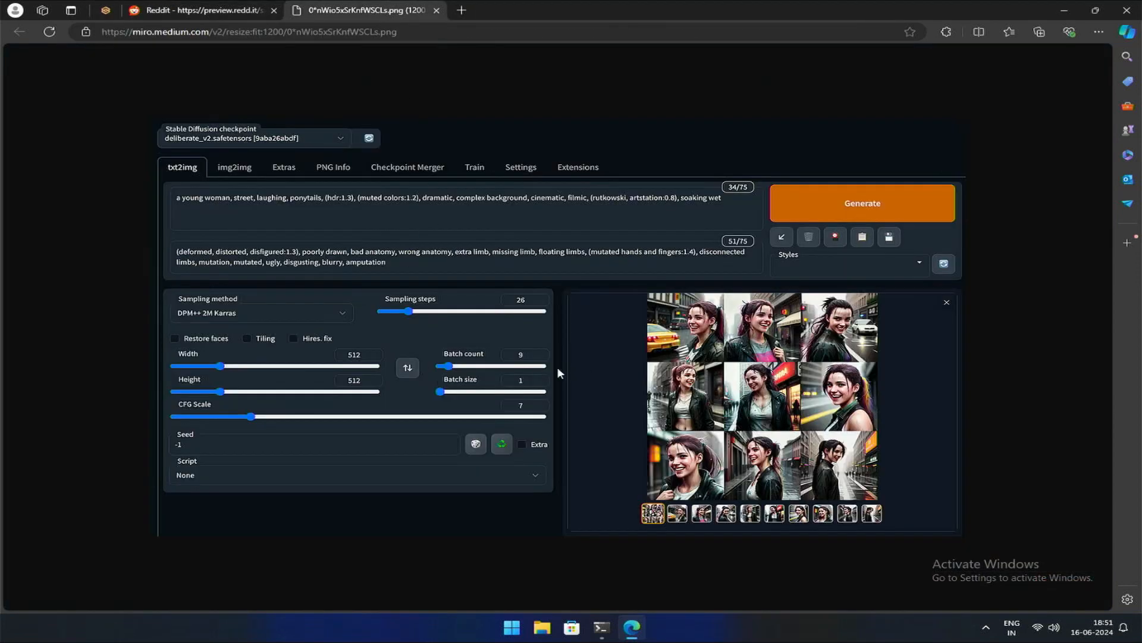
mouse_move(455, 221)
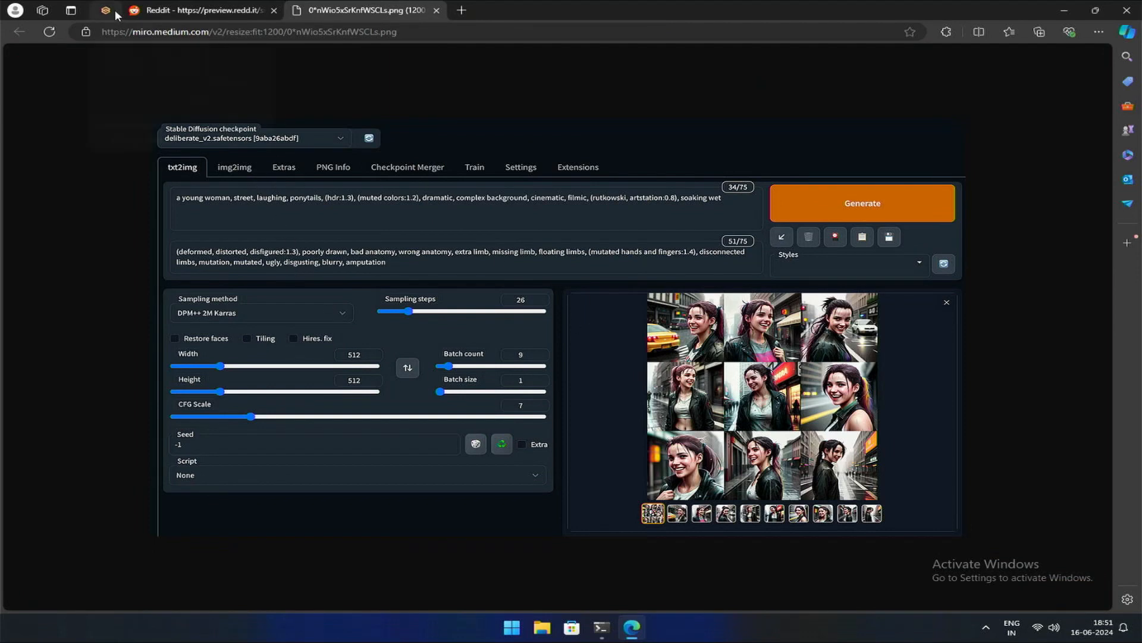
Step: Return to Fooocus and generate two images from the prompt 'girl at seashore'
left_click(105, 10)
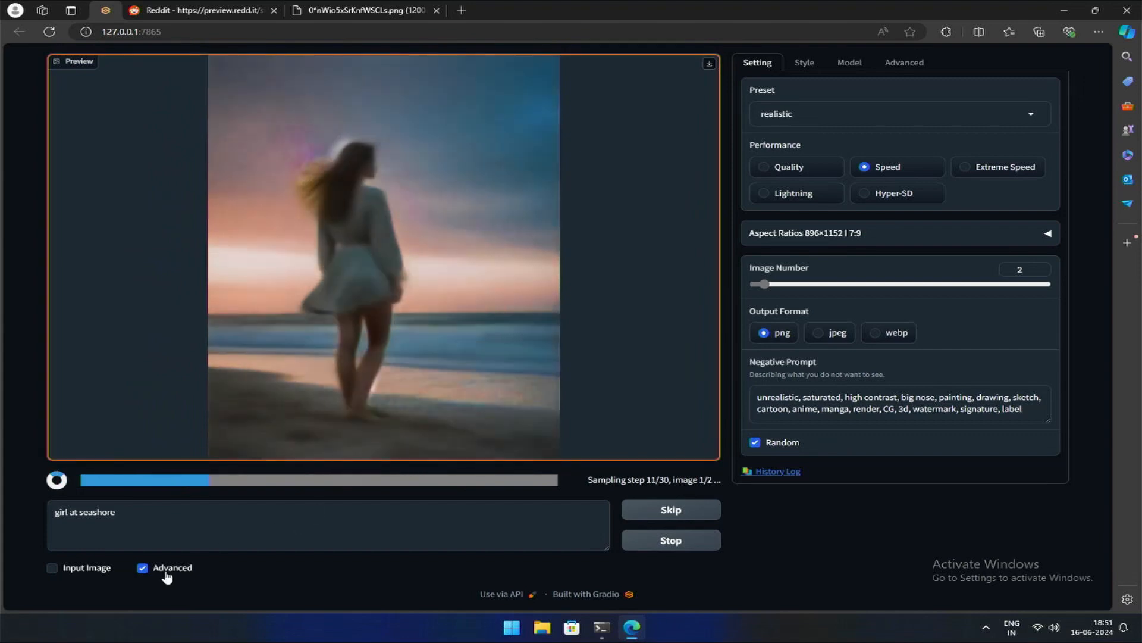
left_click(143, 571)
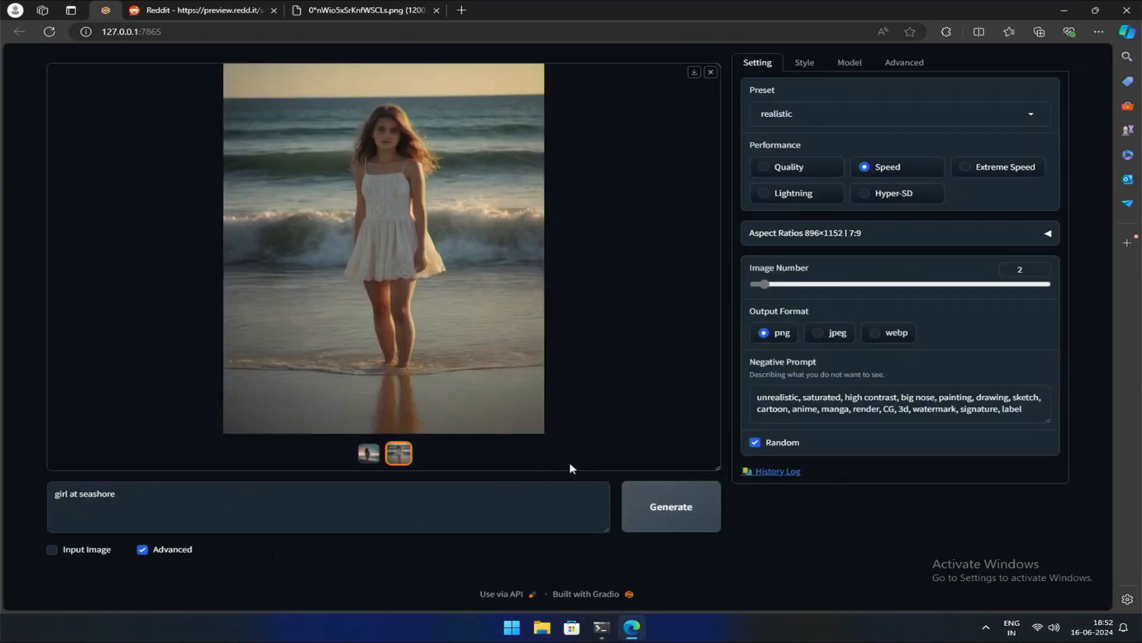
mouse_move(772, 81)
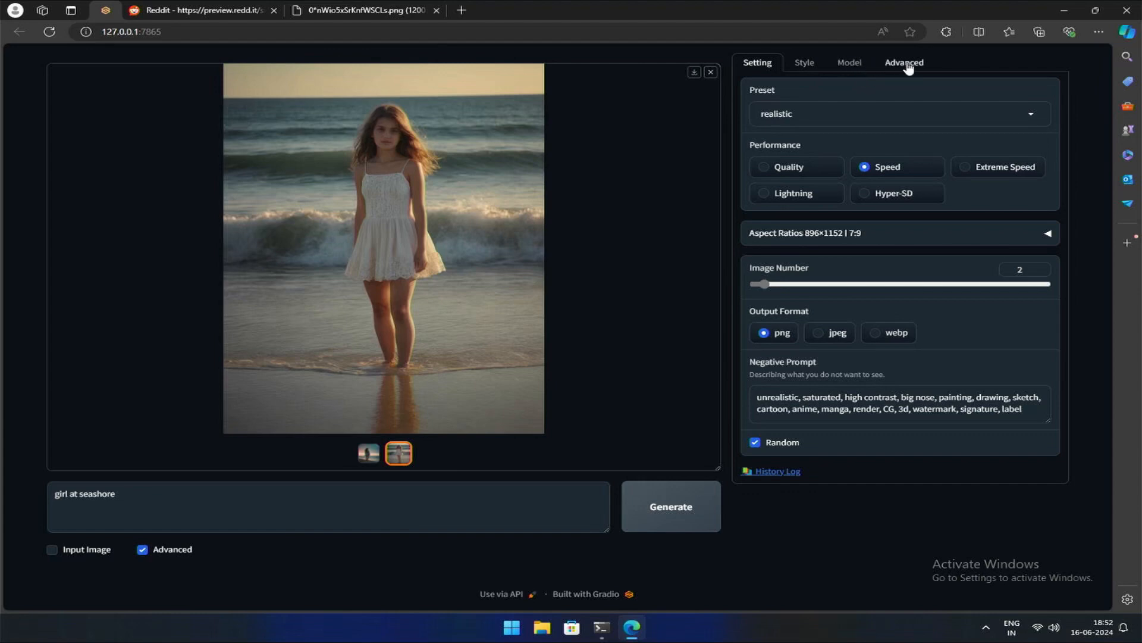
mouse_move(838, 69)
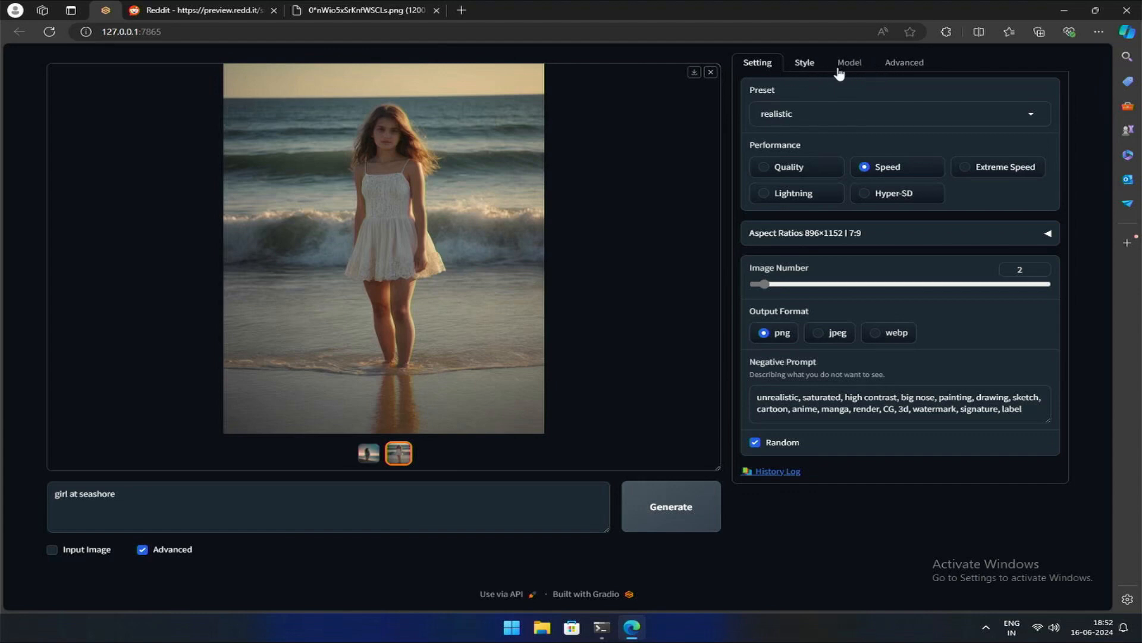
mouse_move(736, 163)
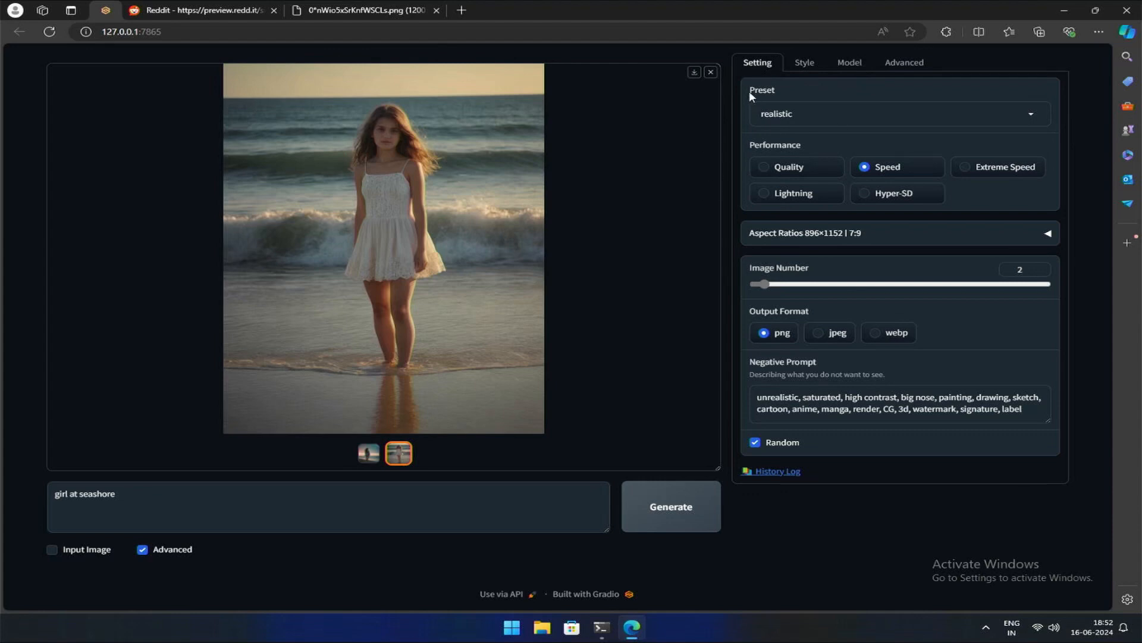
mouse_move(736, 148)
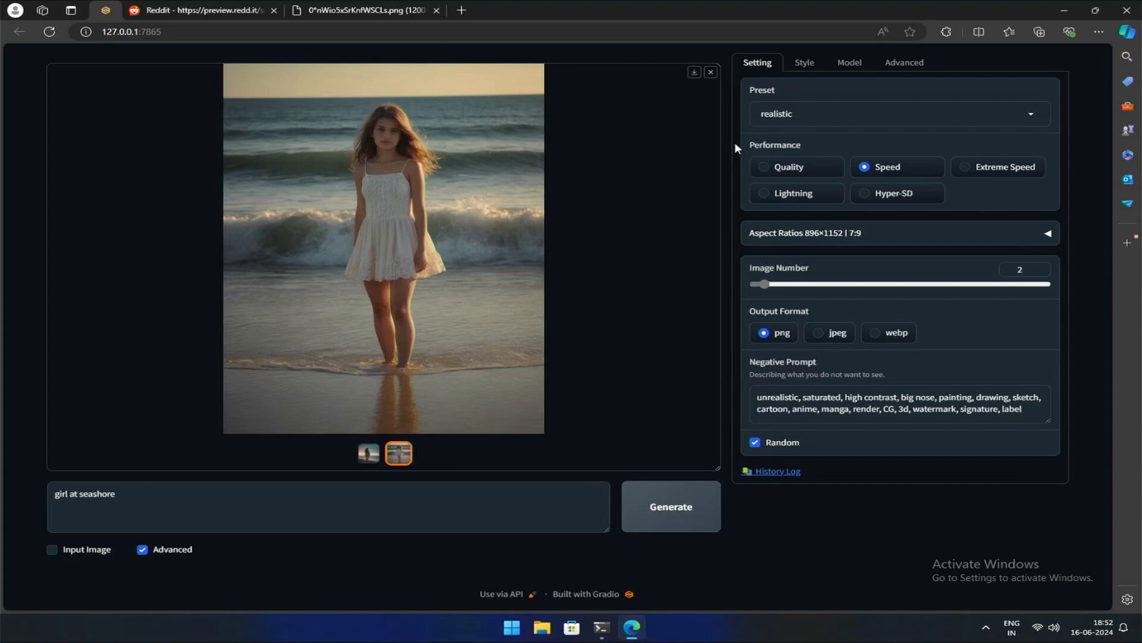
Step: Choose the 'initial' preset, giving a blank prompt and 1152×896 aspect ratio
left_click(898, 114)
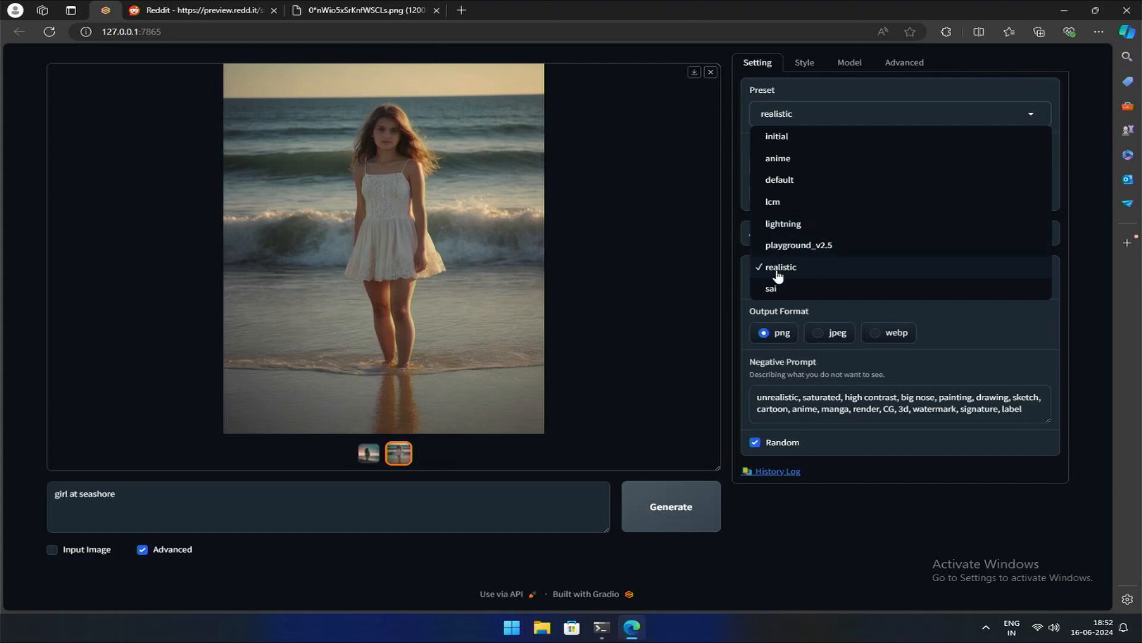
left_click(798, 245)
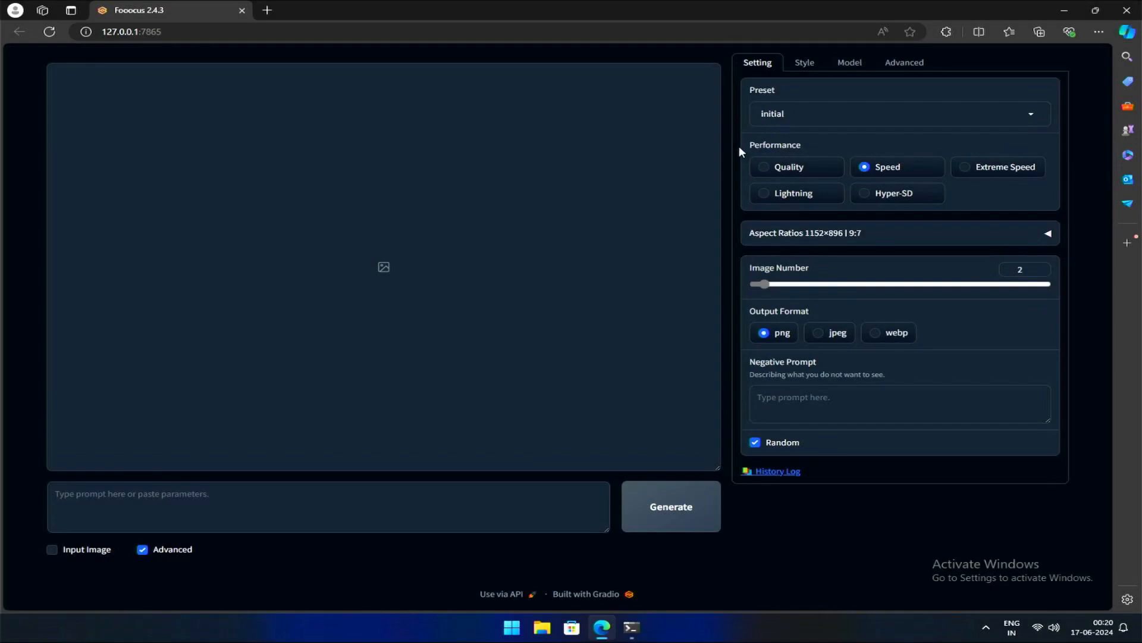
Step: Try the Extreme Speed and Quality performance modes, ending back on Speed
double_click(775, 146)
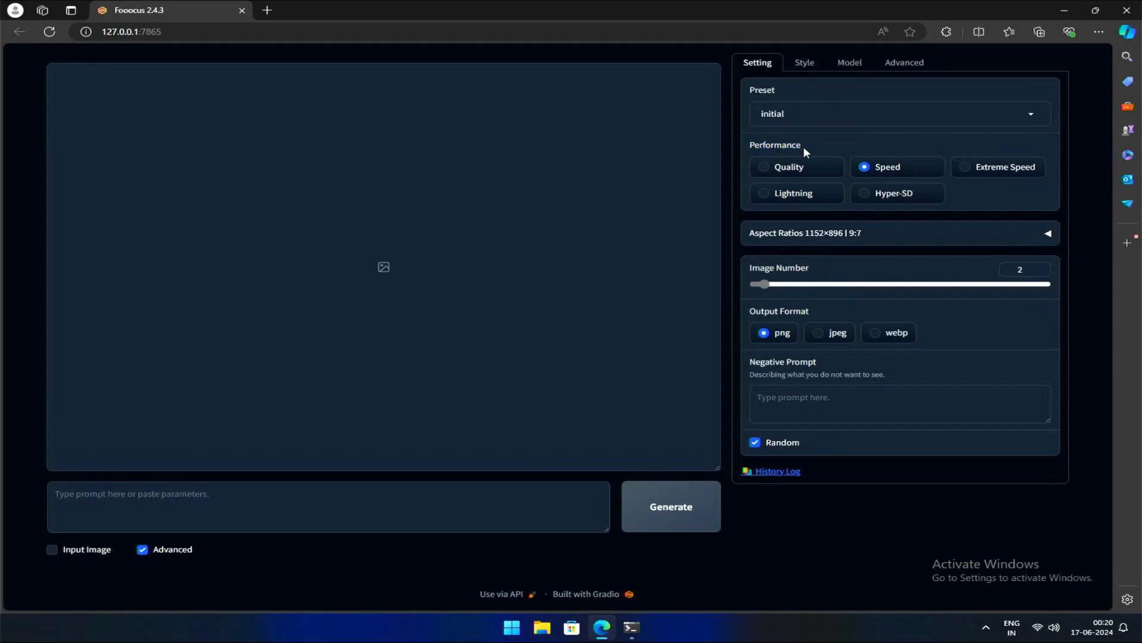
mouse_move(771, 174)
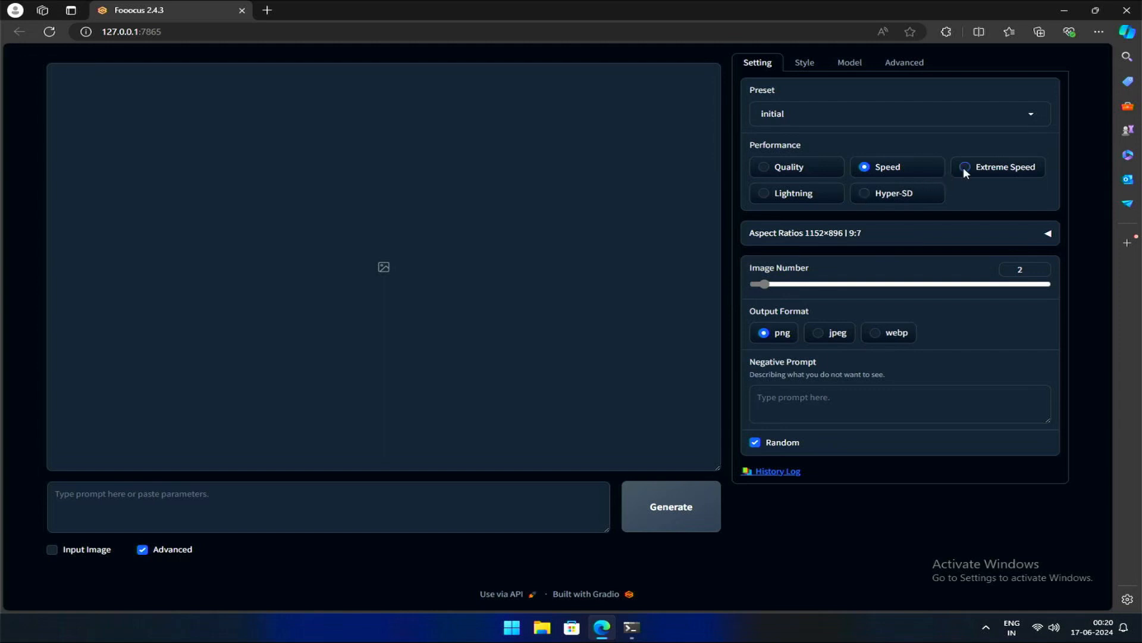
left_click(997, 167)
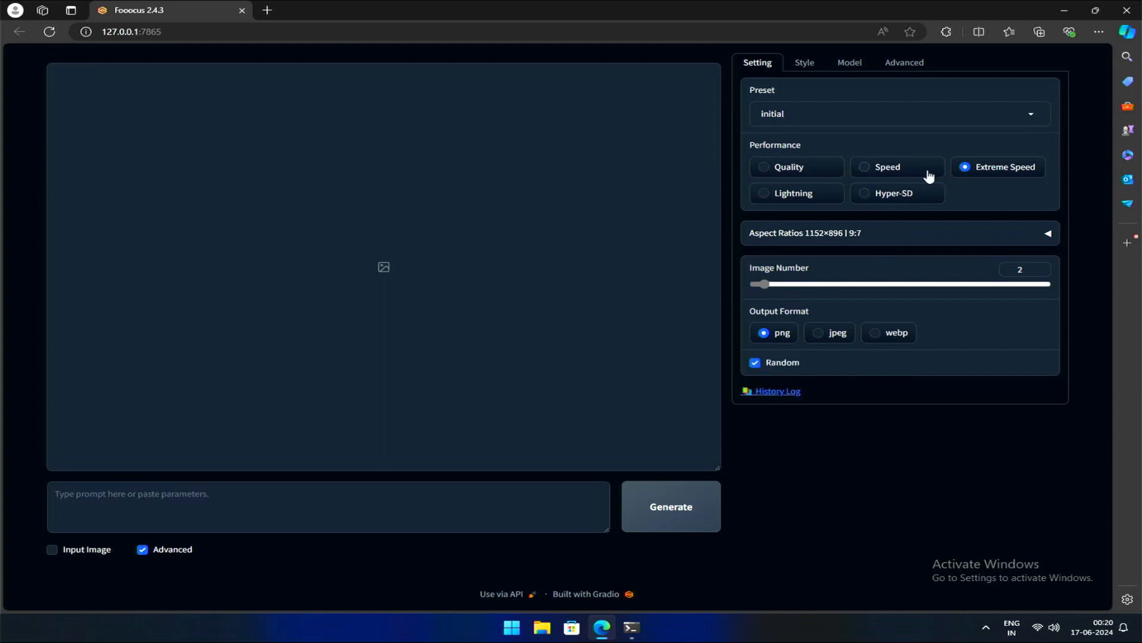
mouse_move(843, 175)
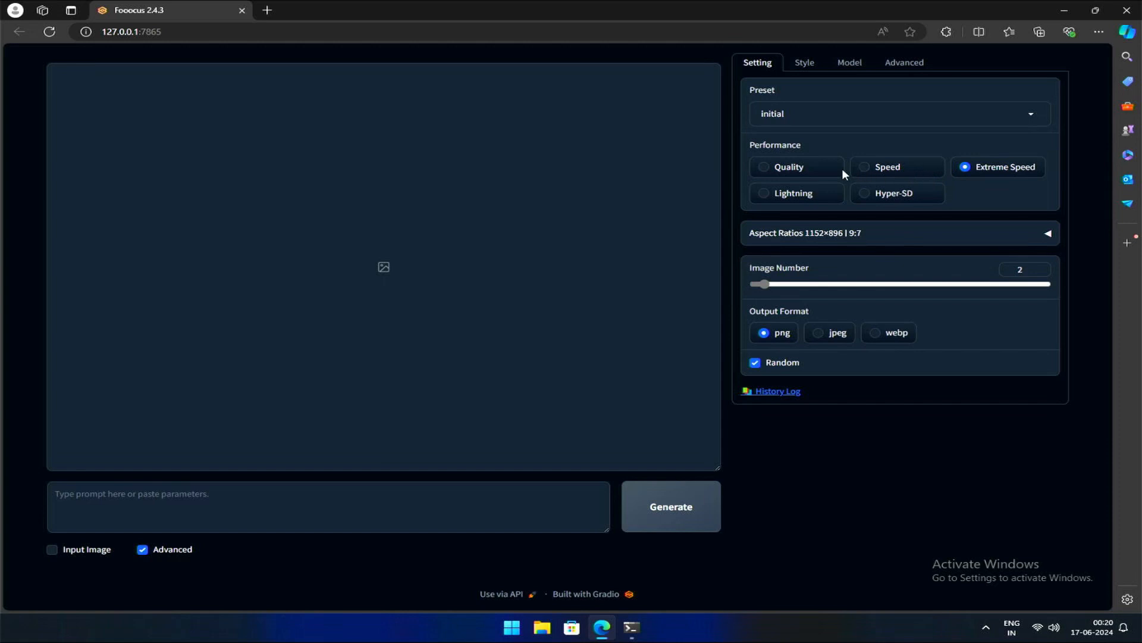
mouse_move(793, 176)
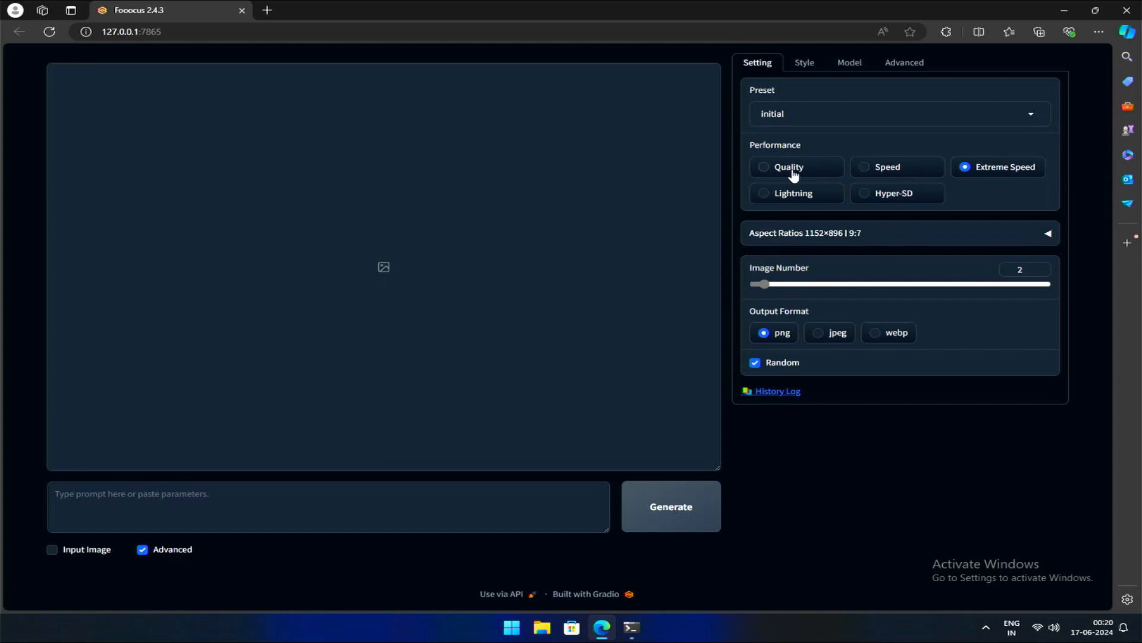
left_click(763, 166)
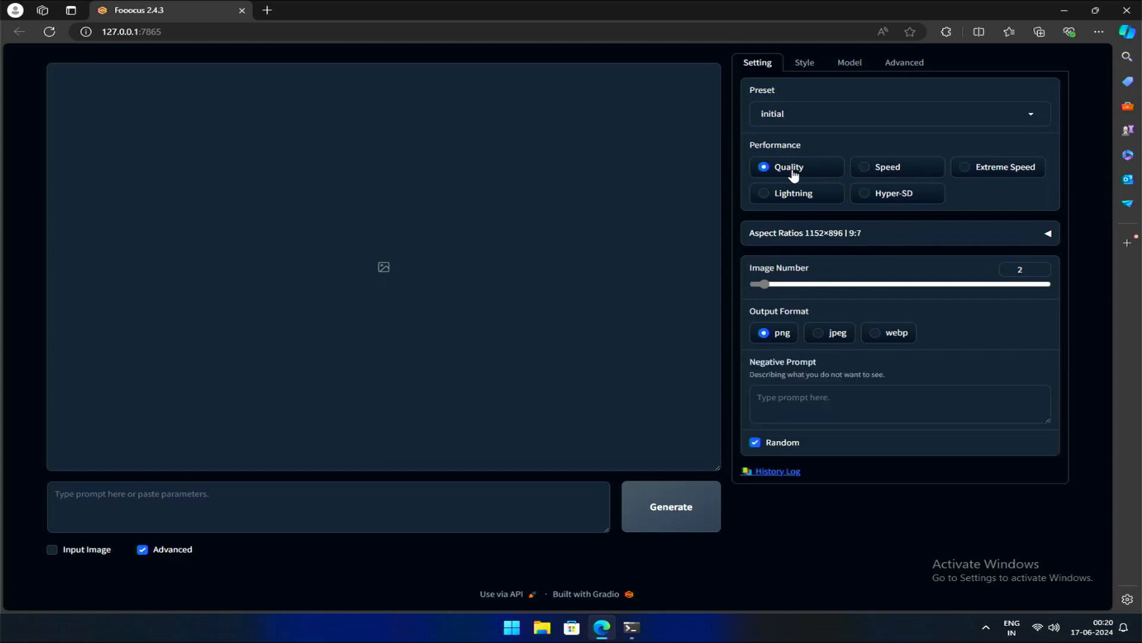
mouse_move(792, 181)
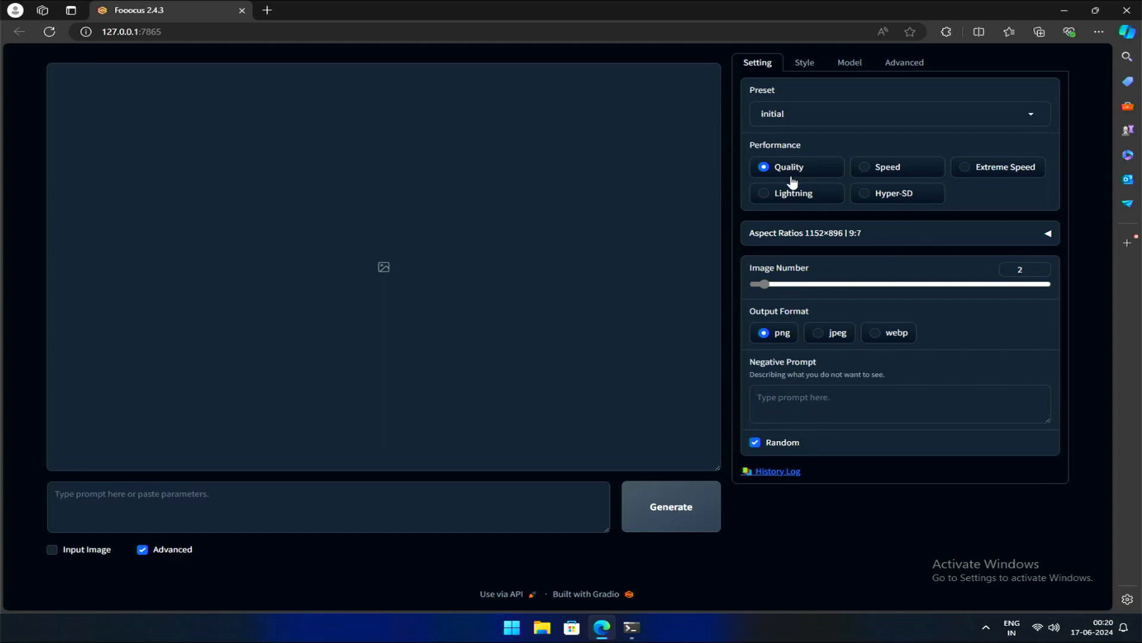
left_click(864, 167)
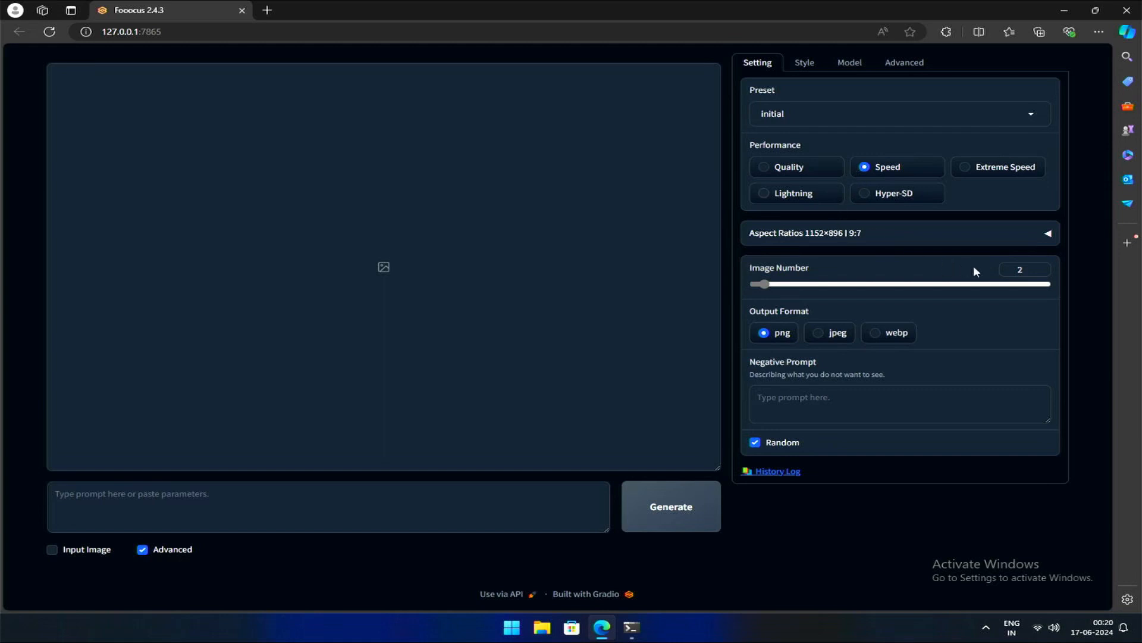
mouse_move(570, 264)
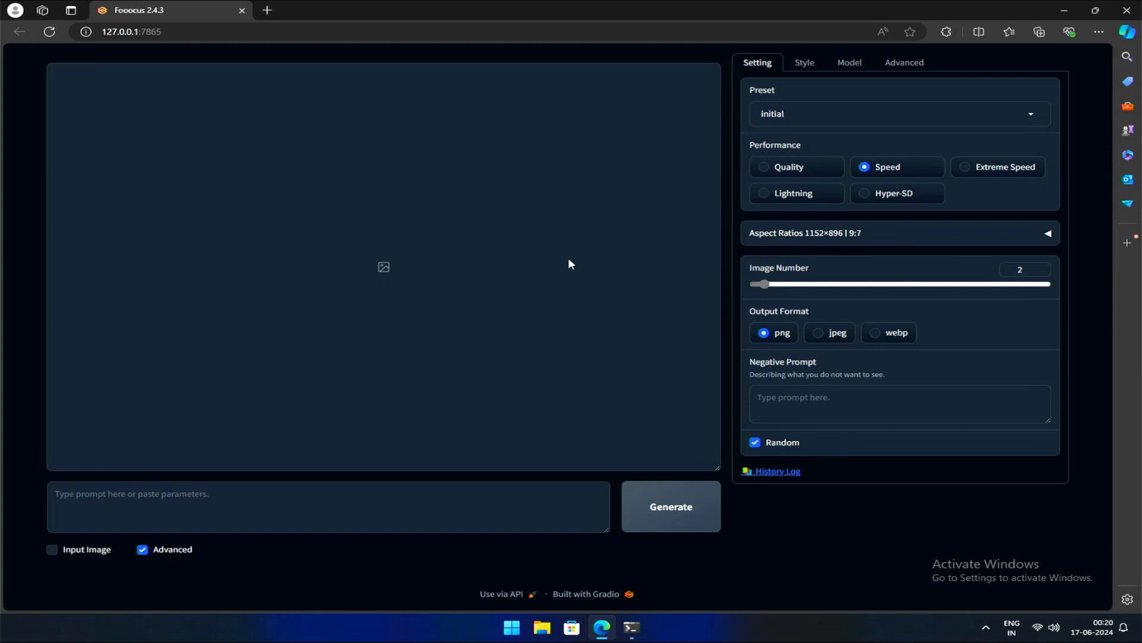
mouse_move(571, 263)
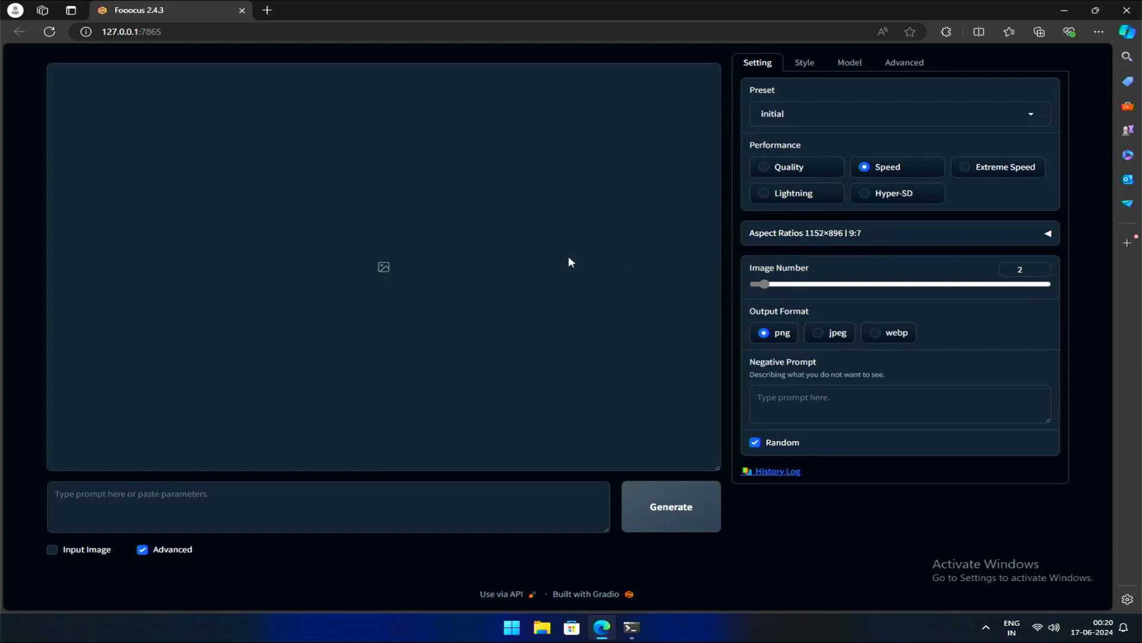
mouse_move(766, 169)
type("a smiling woman in church in a wedding dress.")
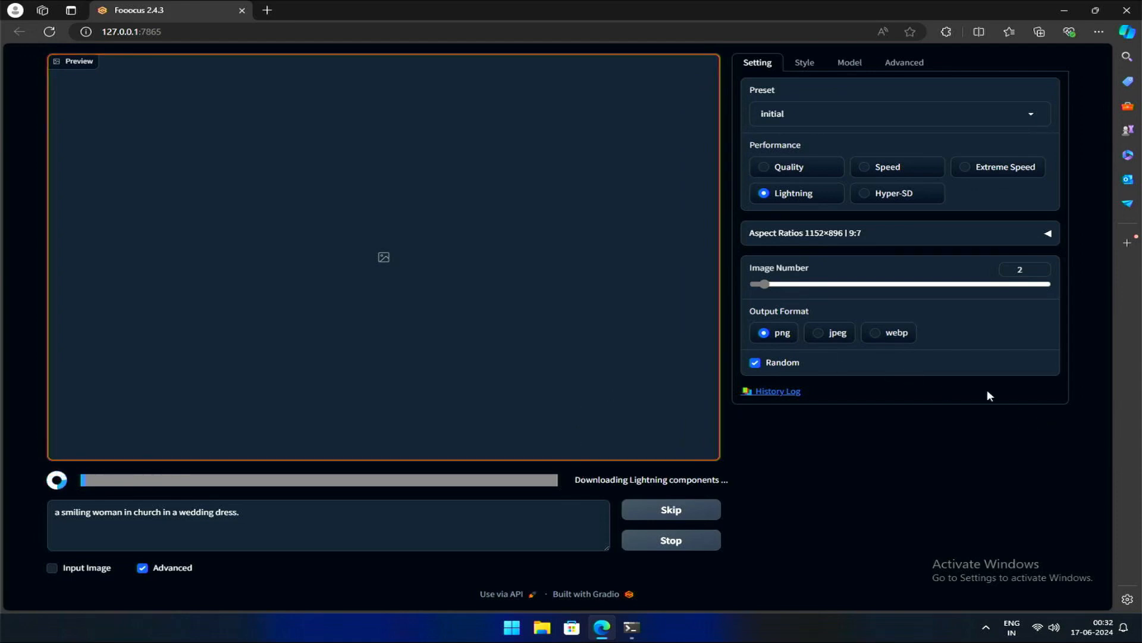
Step: Generate the church bride prompt with Hyper-SD, then start it again in Quality mode
left_click(863, 193)
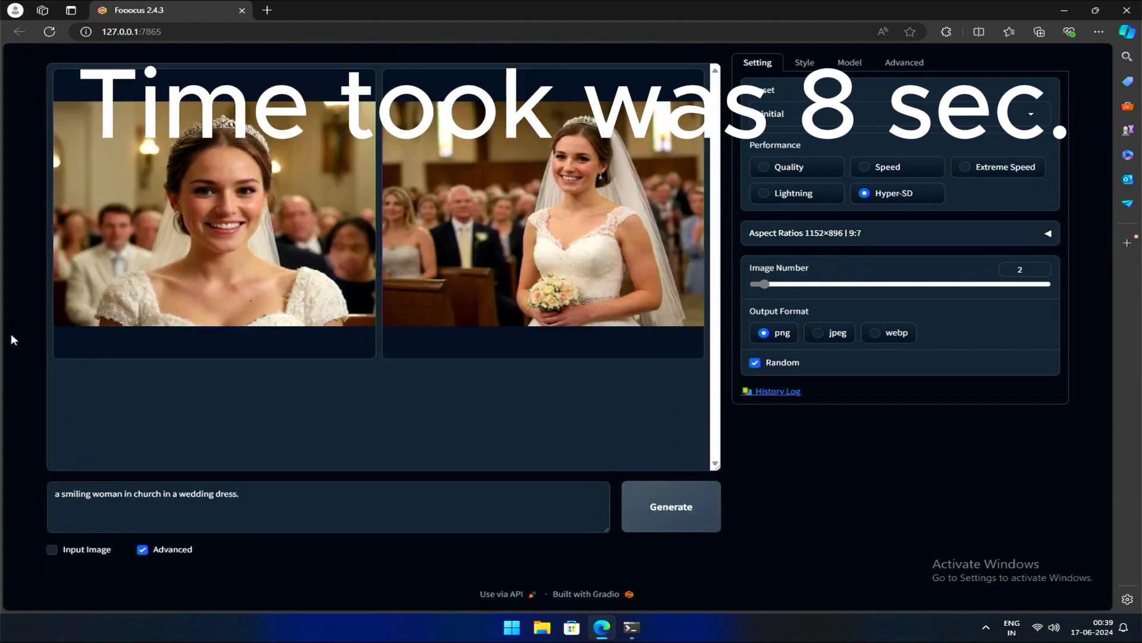
left_click(668, 506)
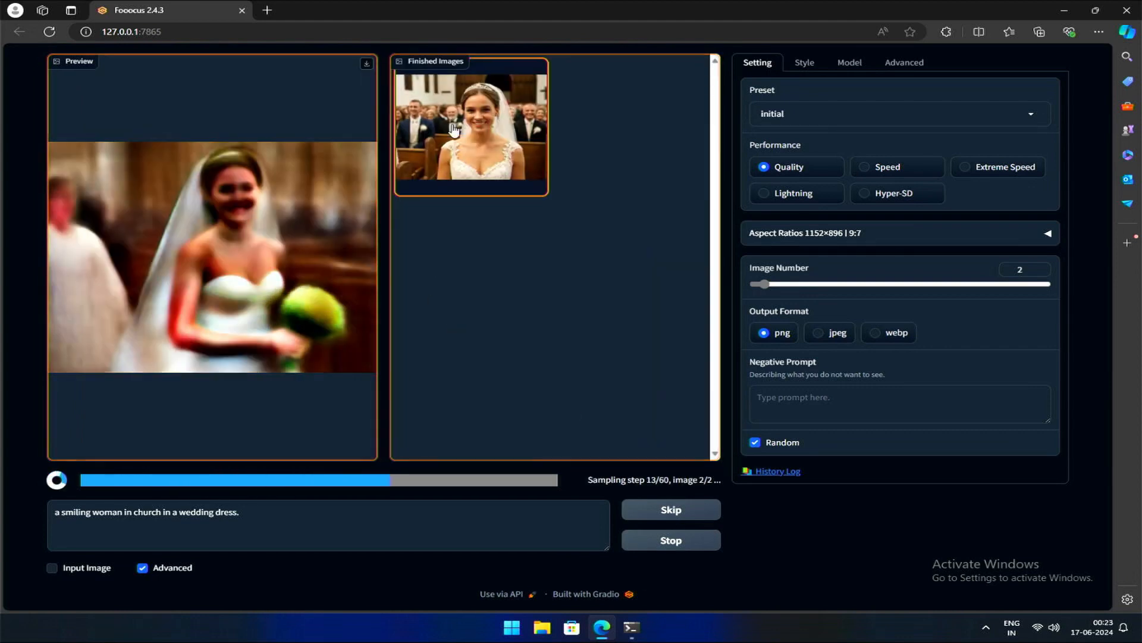
Step: View both Quality-mode church bride images full size in the image viewer
left_click(470, 126)
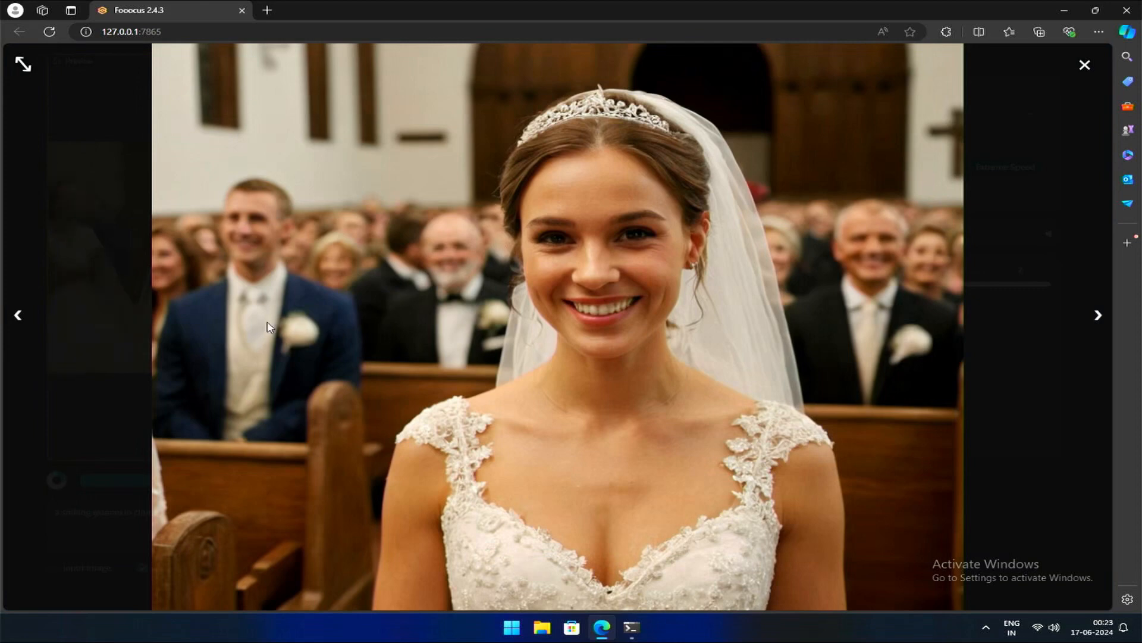
mouse_move(252, 341)
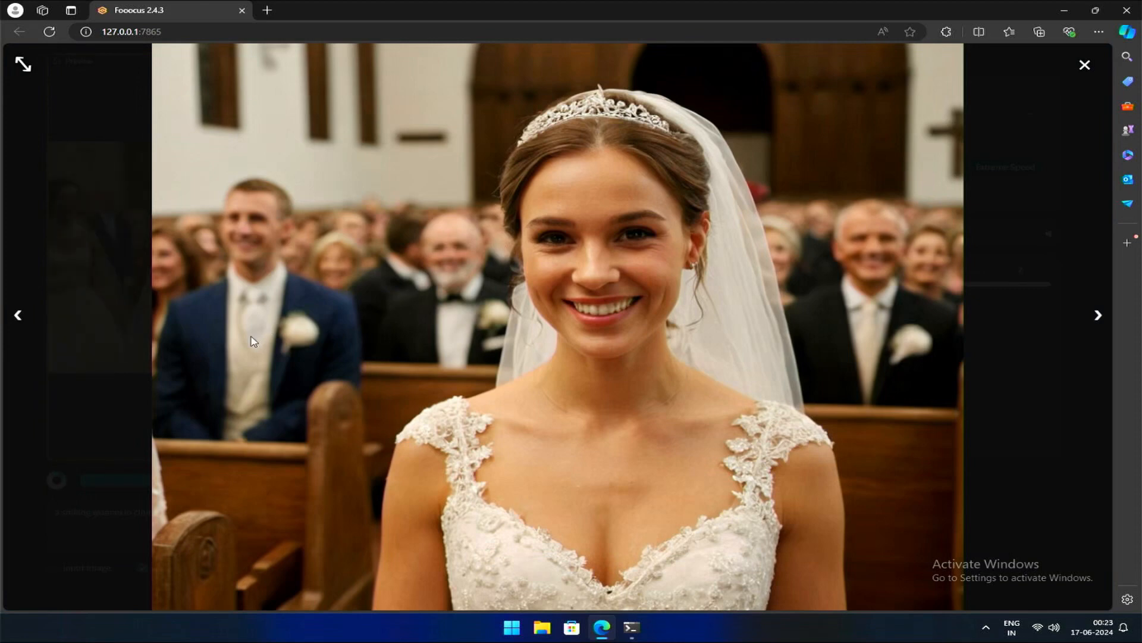
mouse_move(315, 294)
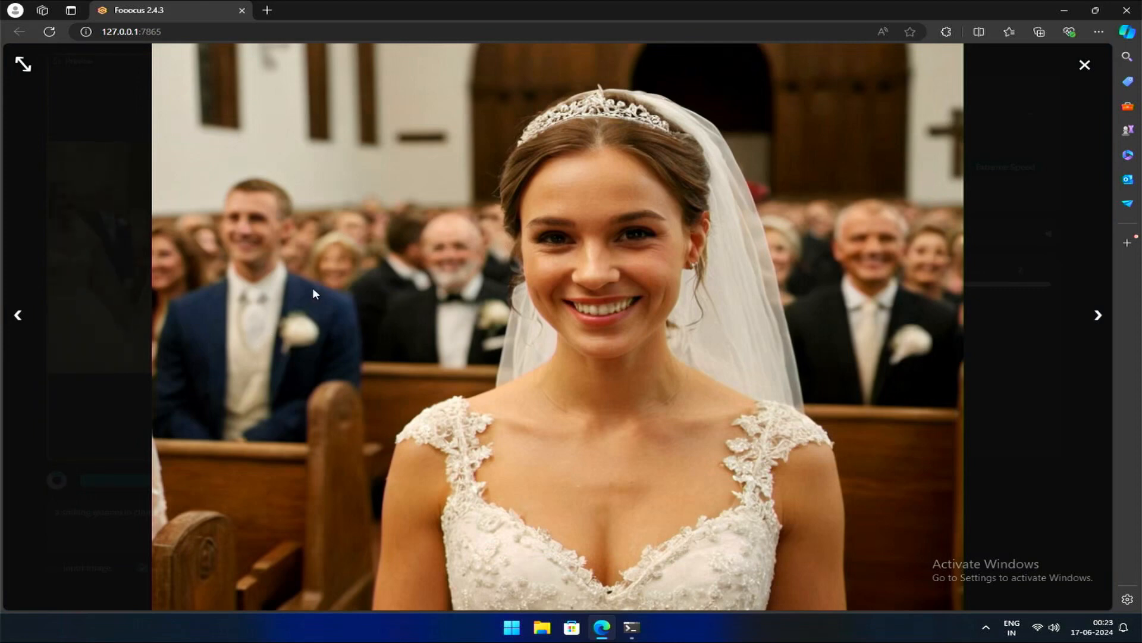
left_click(1084, 65)
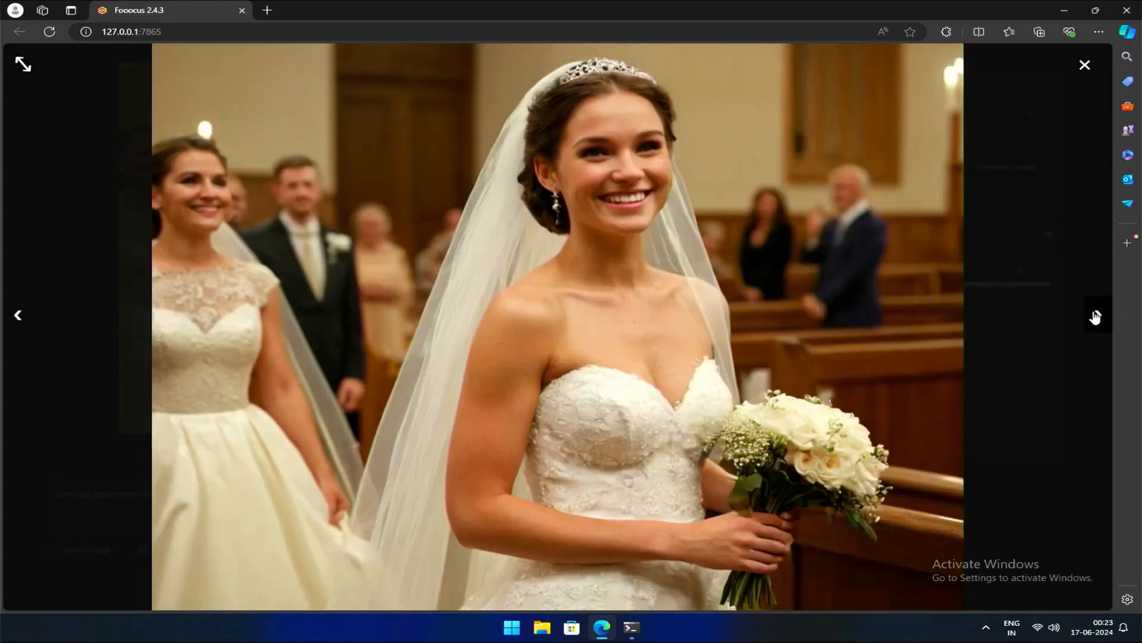
left_click(1095, 315)
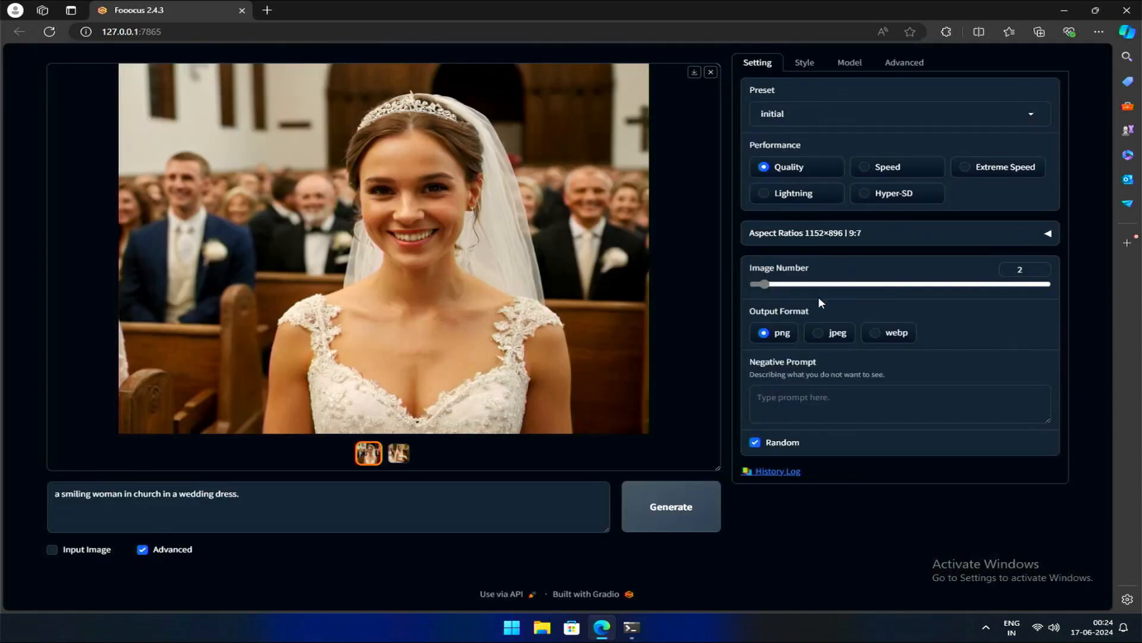
Step: Generate two Extreme Speed church bride images, review them enlarged, then return to Speed
left_click(864, 167)
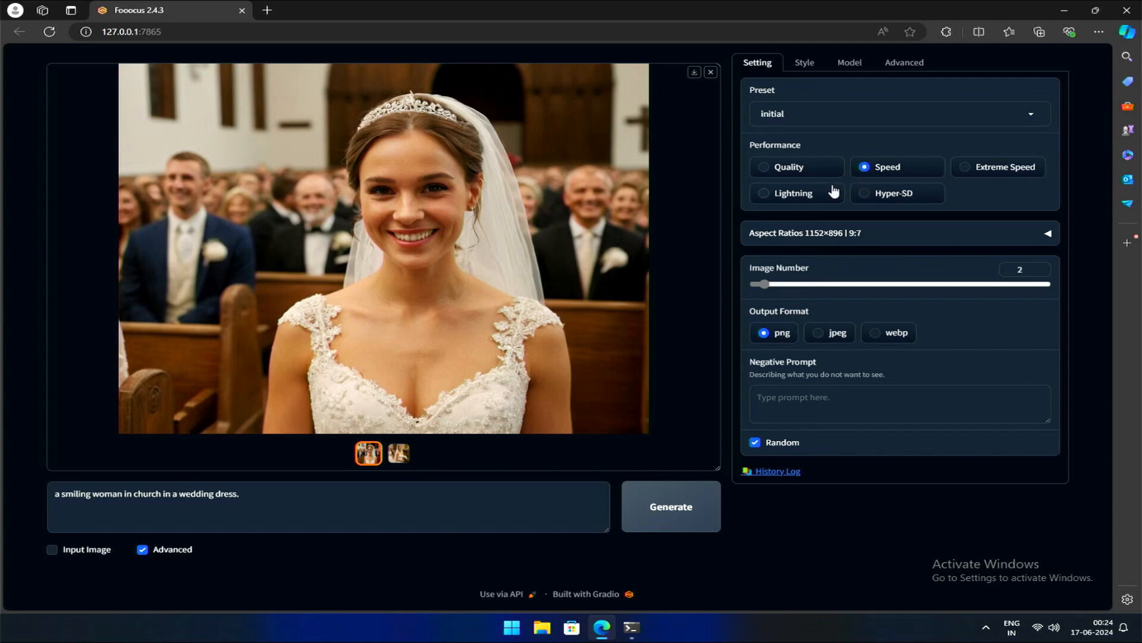
mouse_move(951, 173)
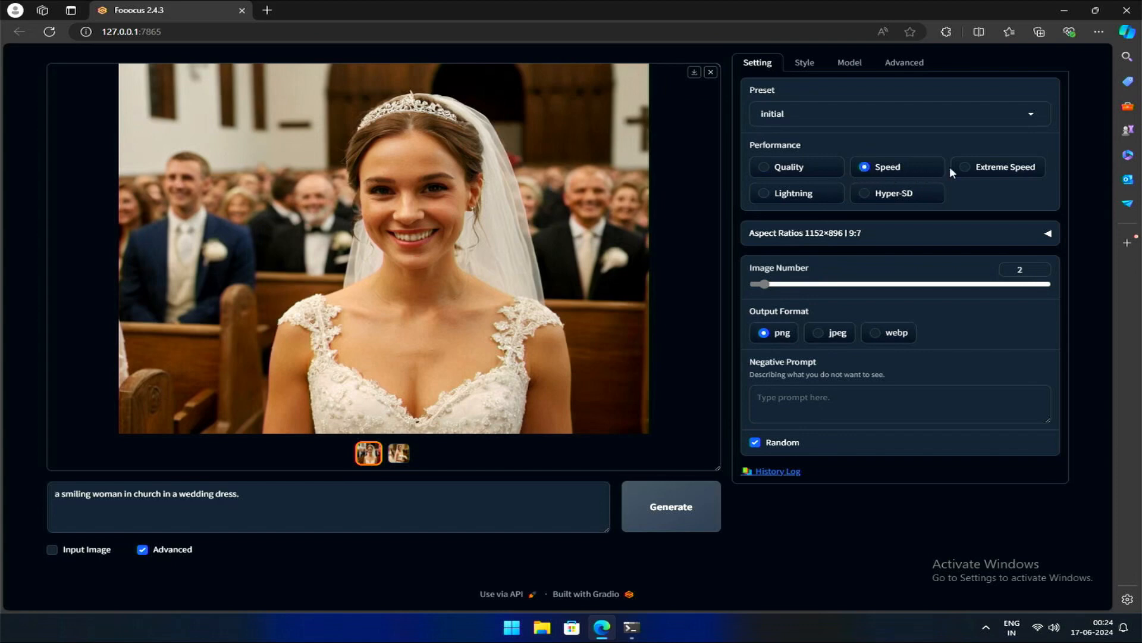
left_click(997, 166)
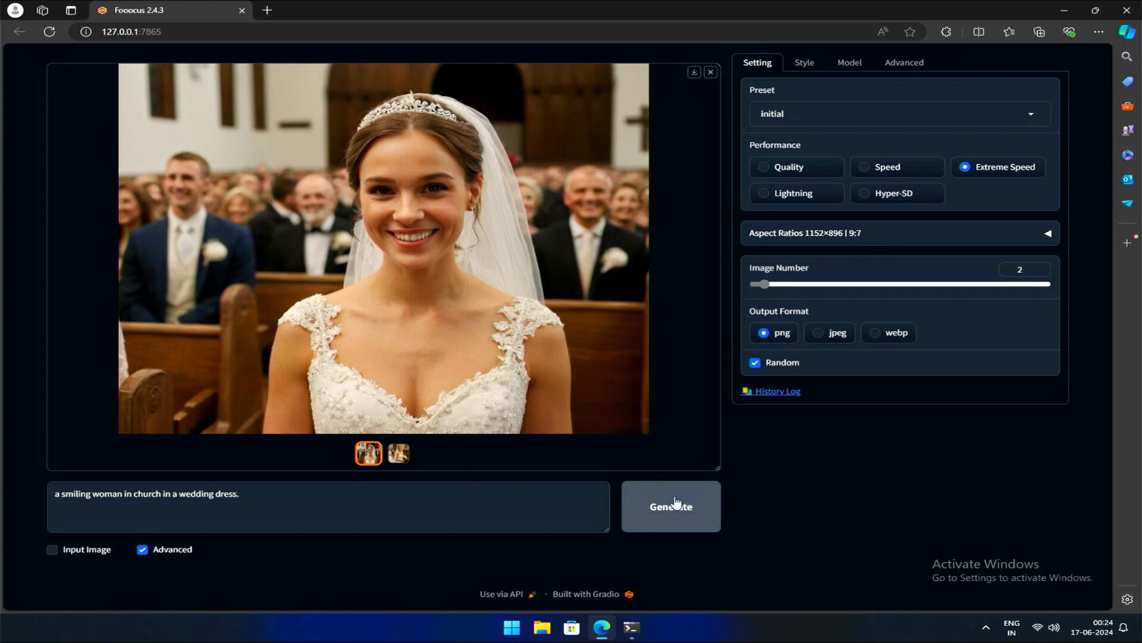
left_click(670, 506)
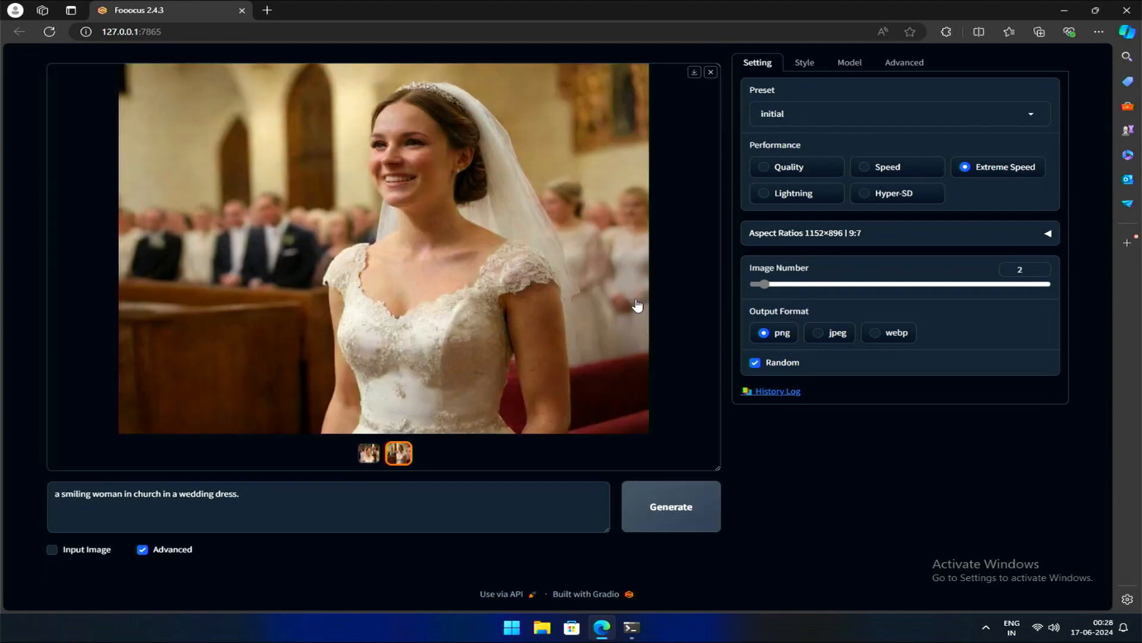
mouse_move(571, 299)
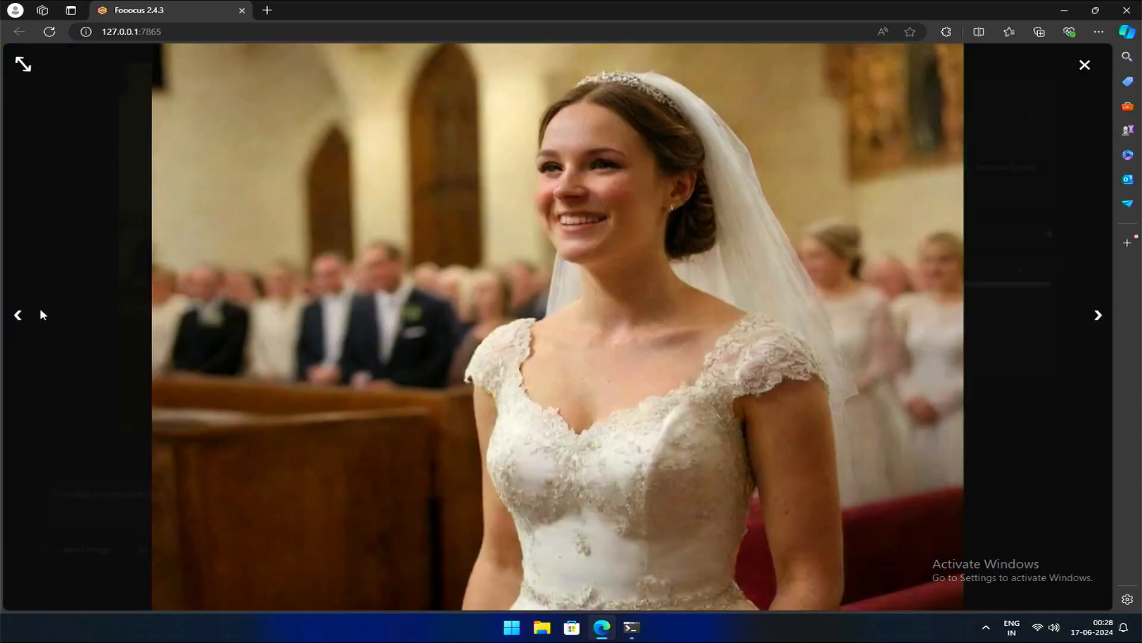
left_click(17, 315)
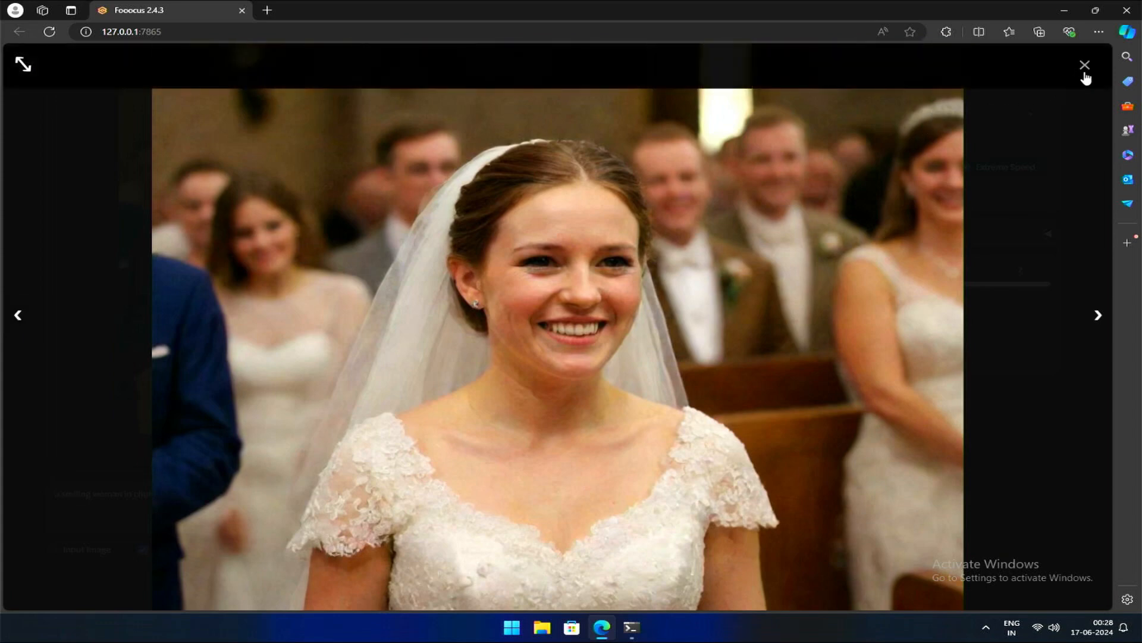
left_click(1085, 65)
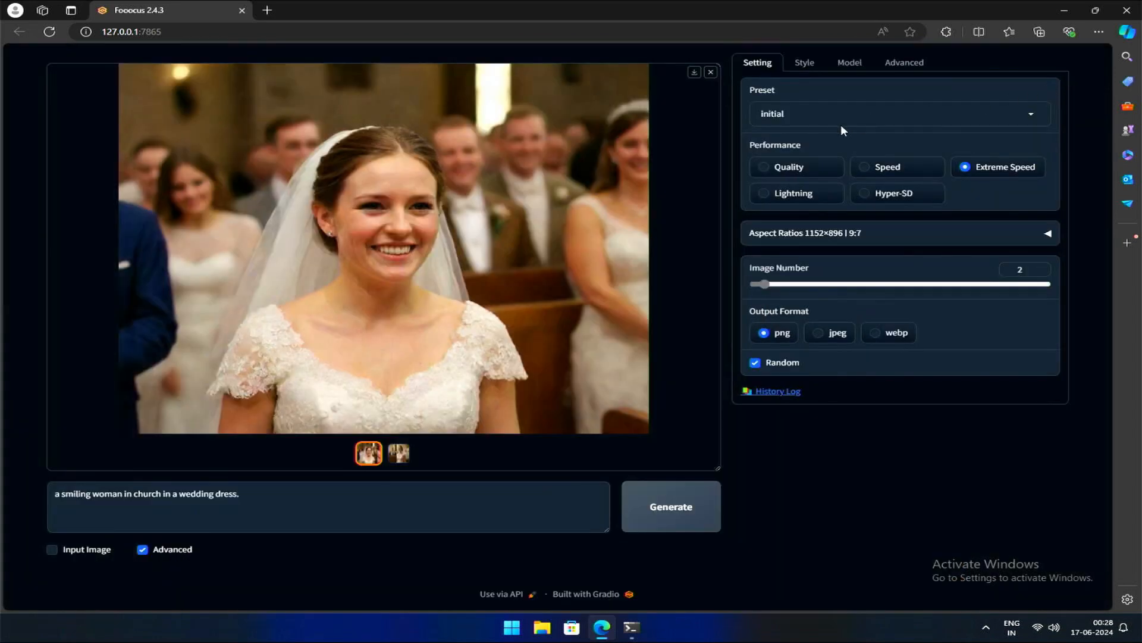
left_click(865, 167)
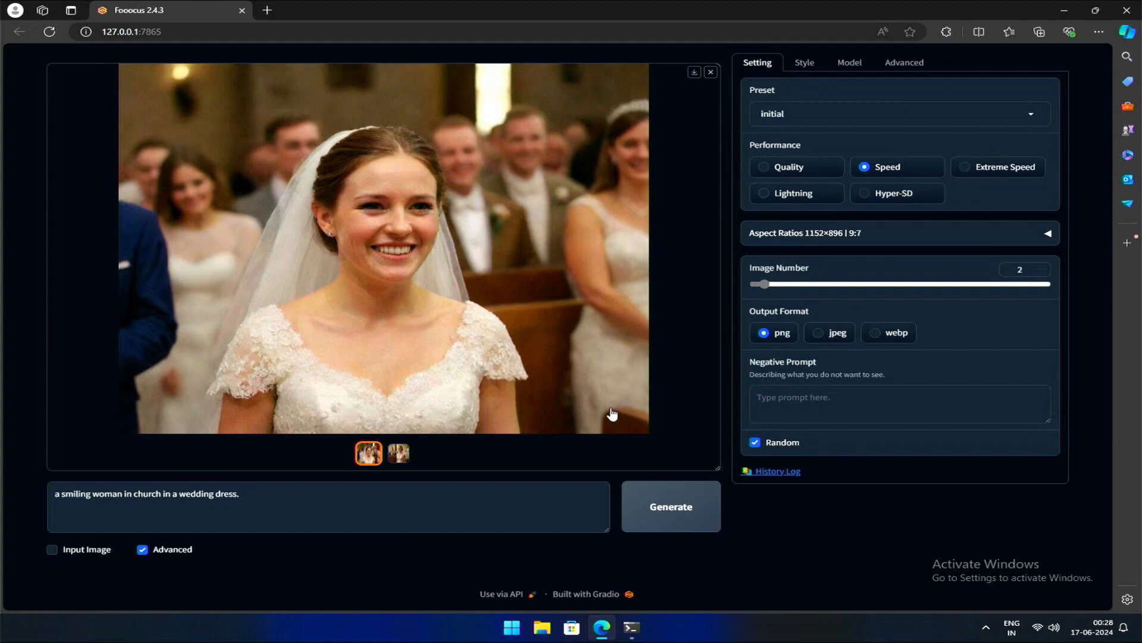
Step: Generate two Speed-mode church bride images and browse each one enlarged in the viewer
left_click(669, 506)
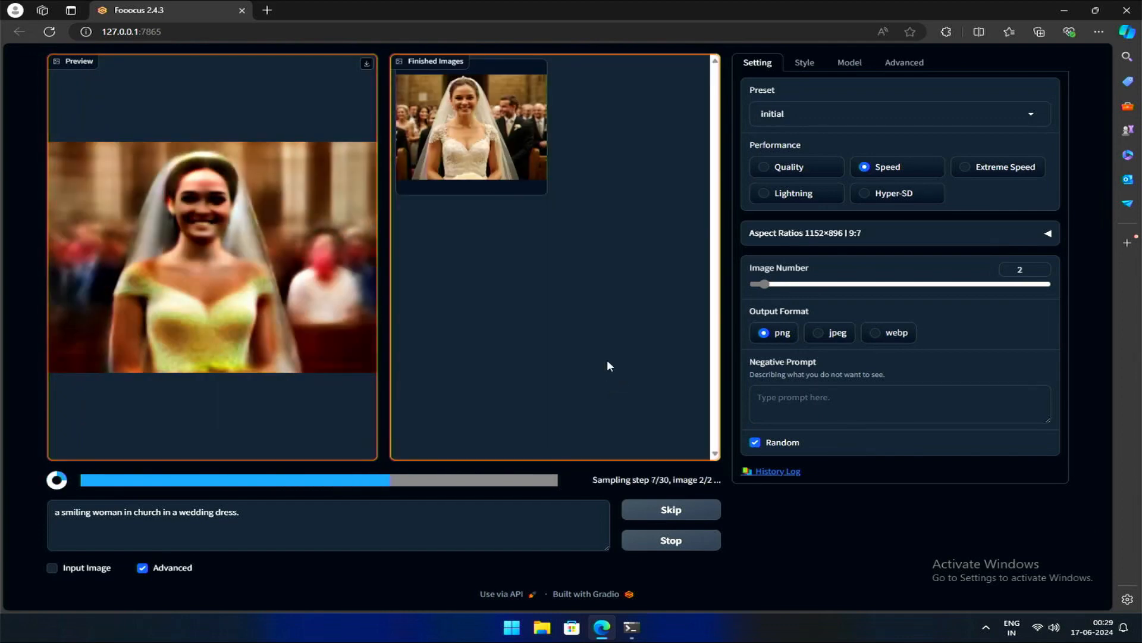
left_click(470, 128)
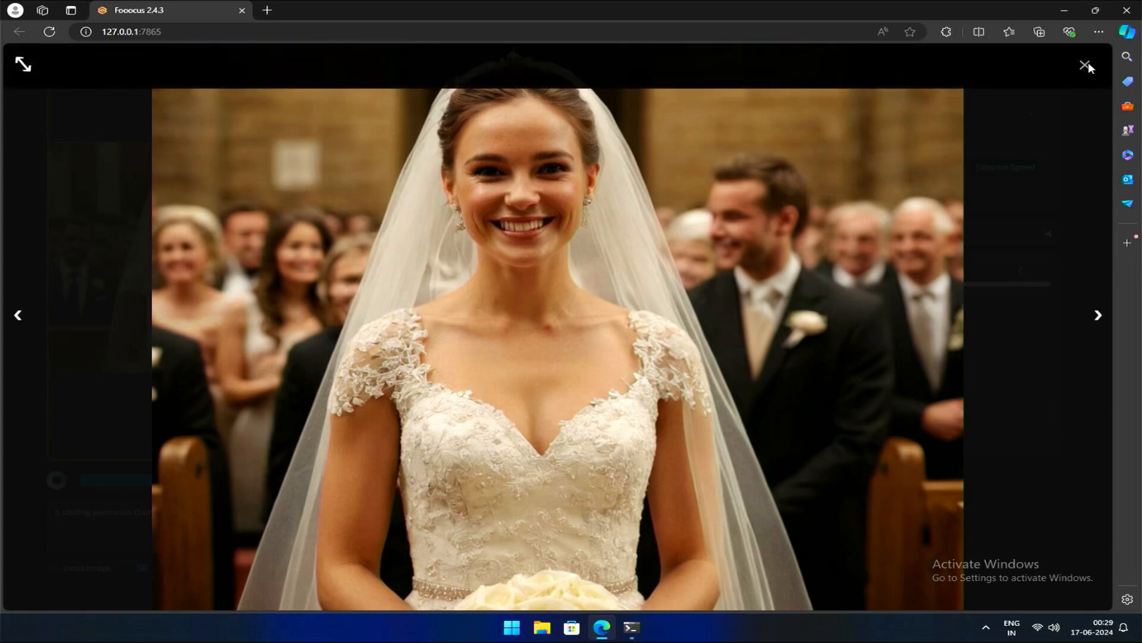
left_click(1085, 65)
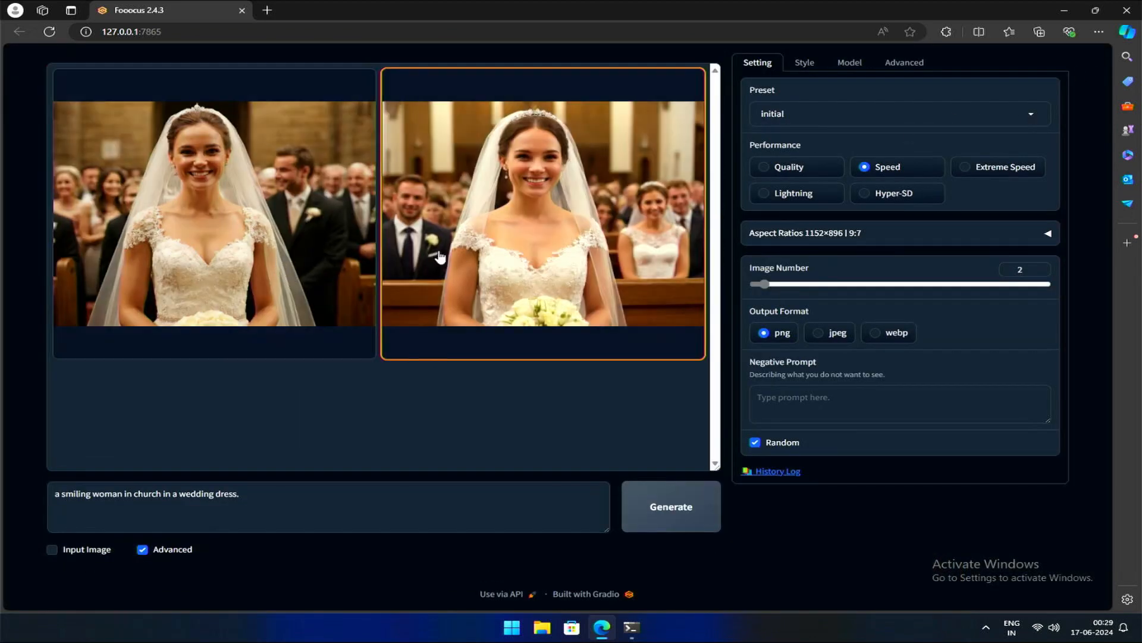
left_click(542, 211)
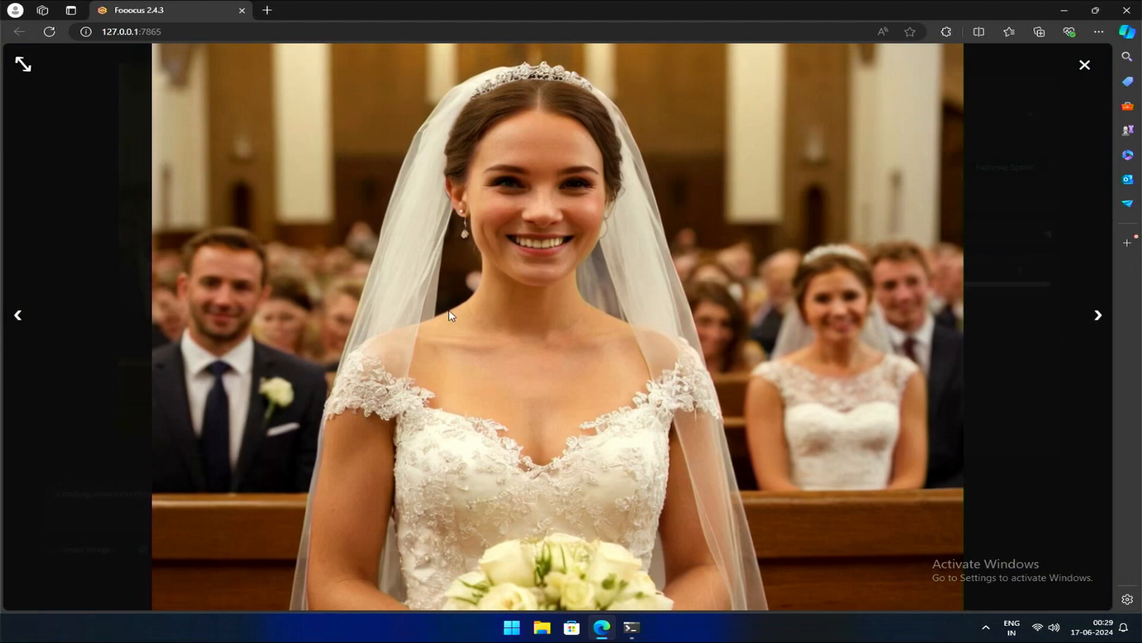
mouse_move(16, 321)
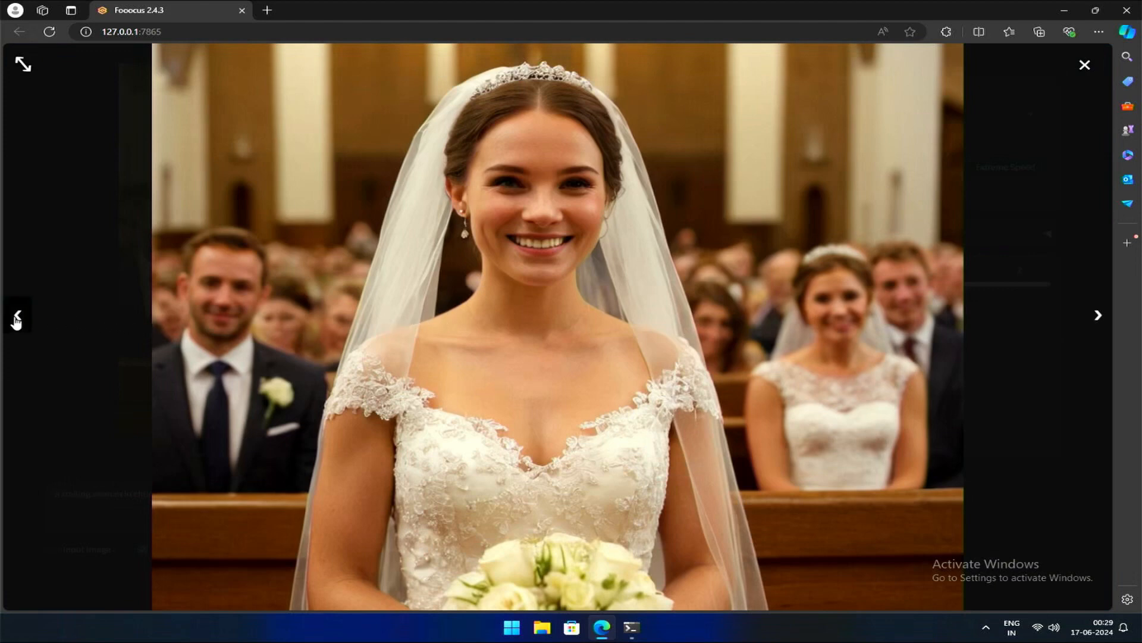
left_click(16, 315)
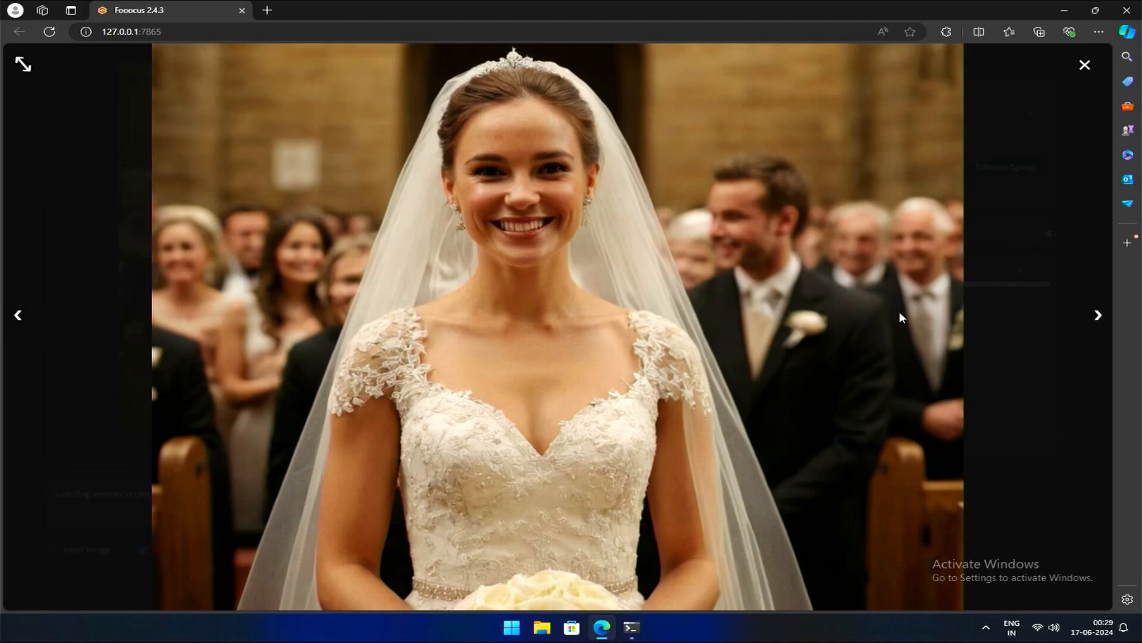
left_click(1097, 314)
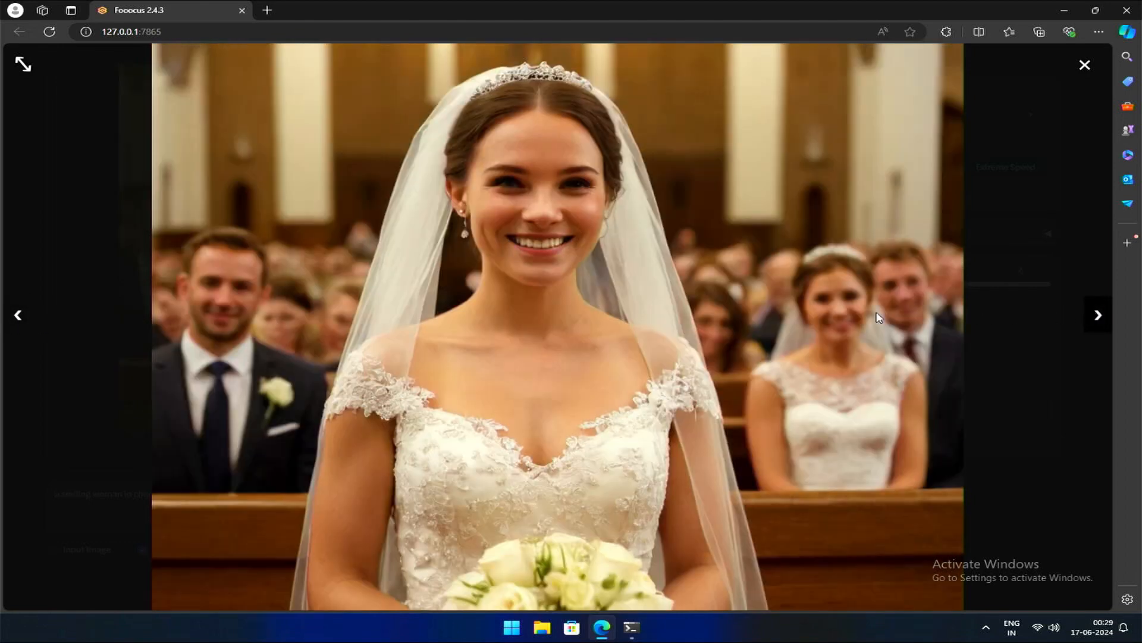
left_click(1085, 65)
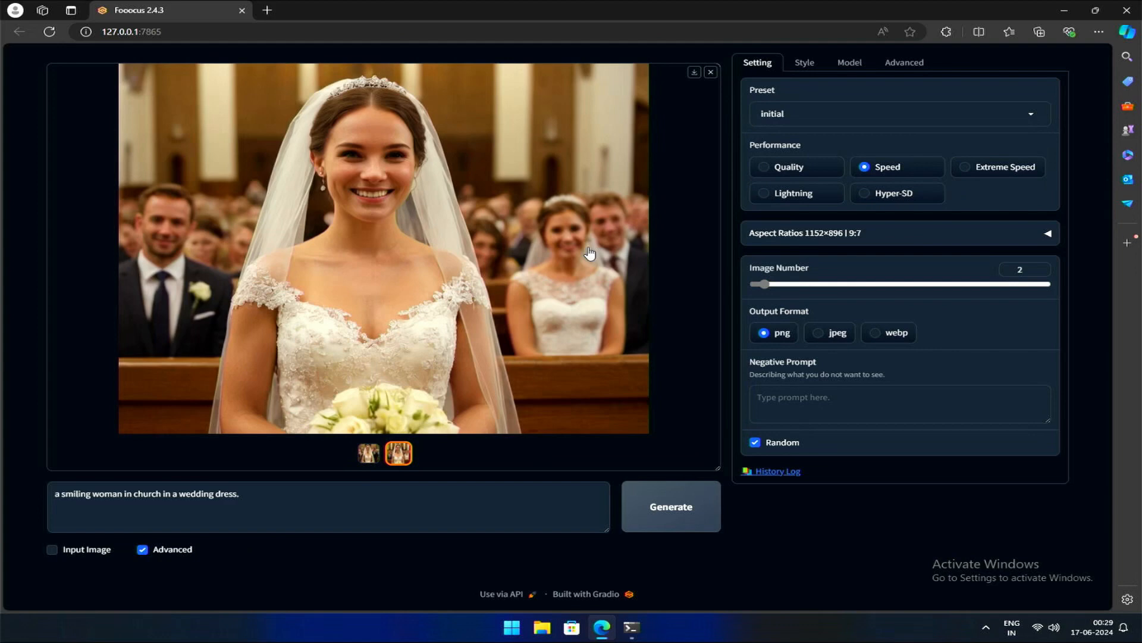
mouse_move(652, 211)
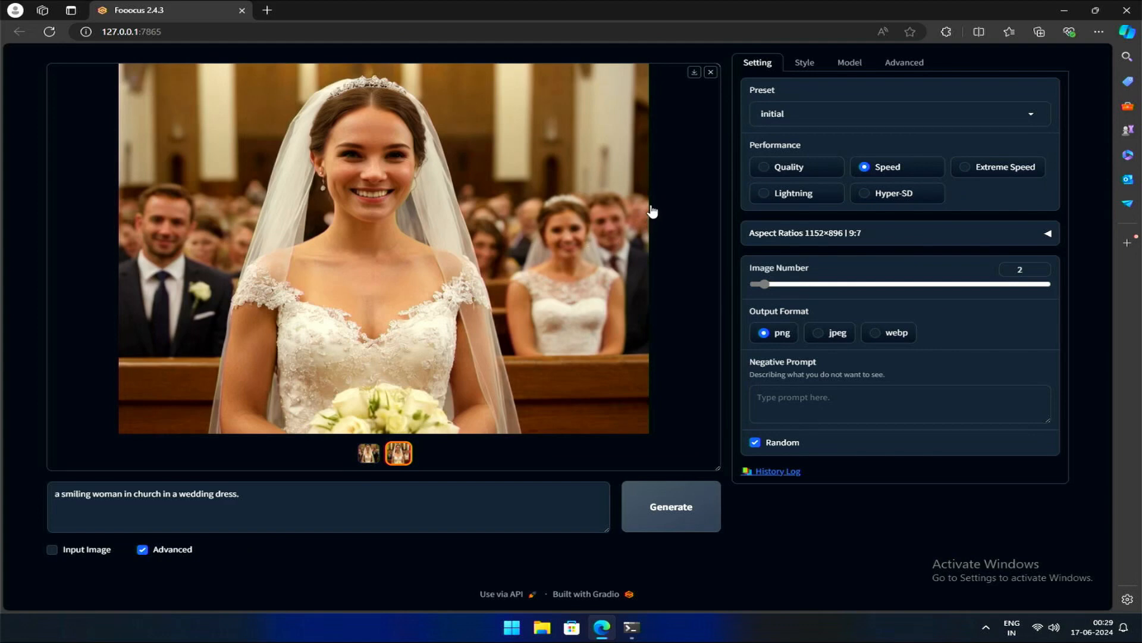
Step: Generate two Lightning-mode church bride images and compare both enlarged
left_click(763, 193)
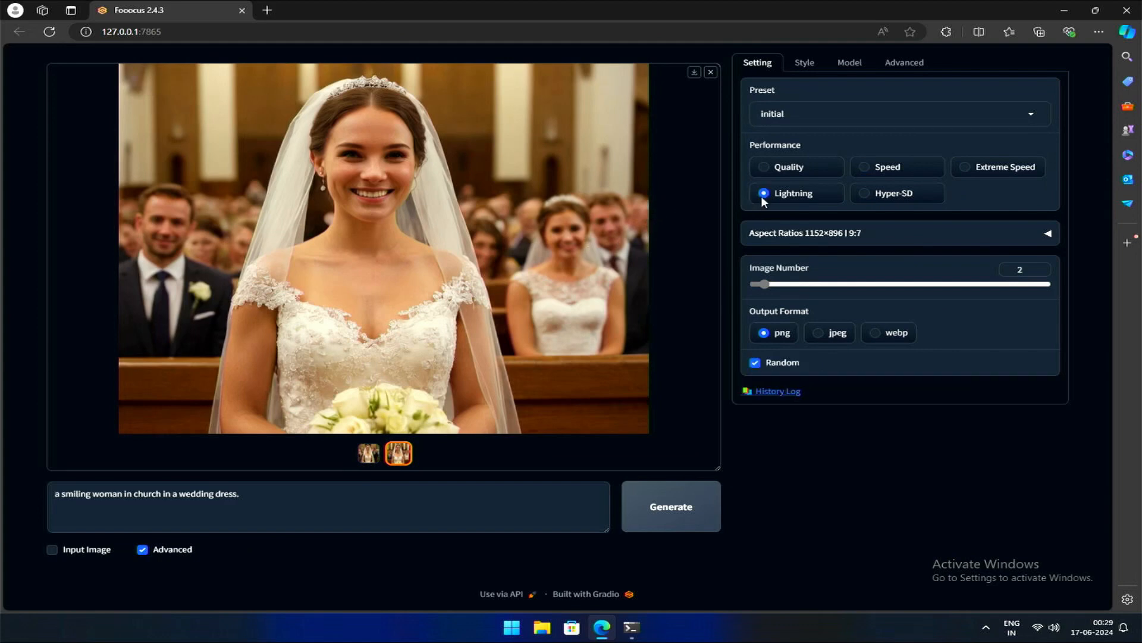
left_click(669, 506)
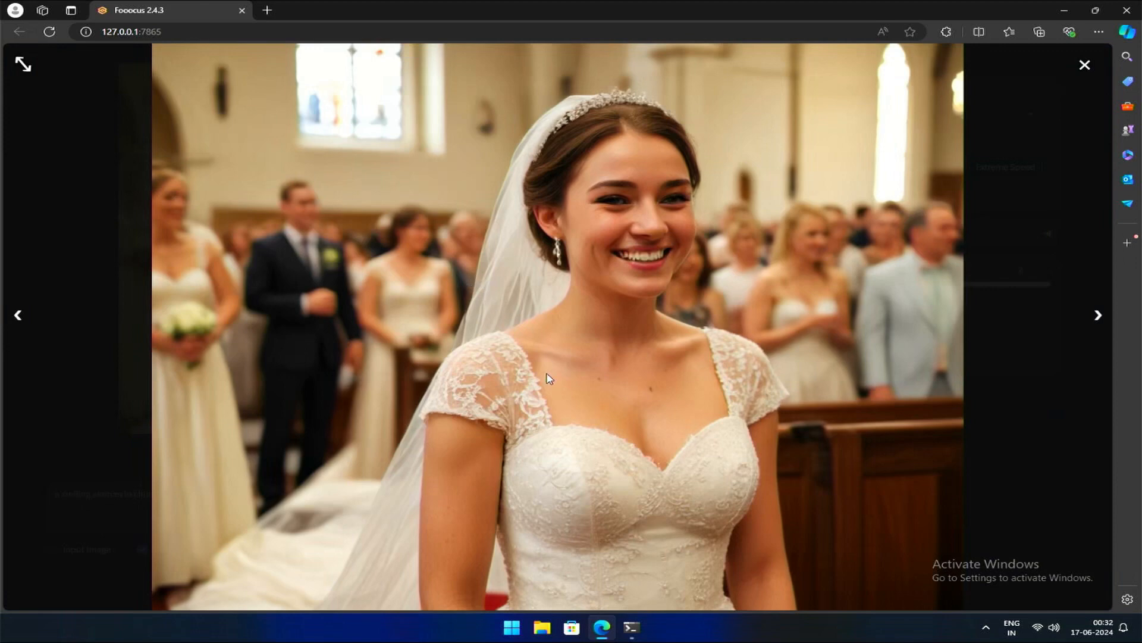
mouse_move(28, 325)
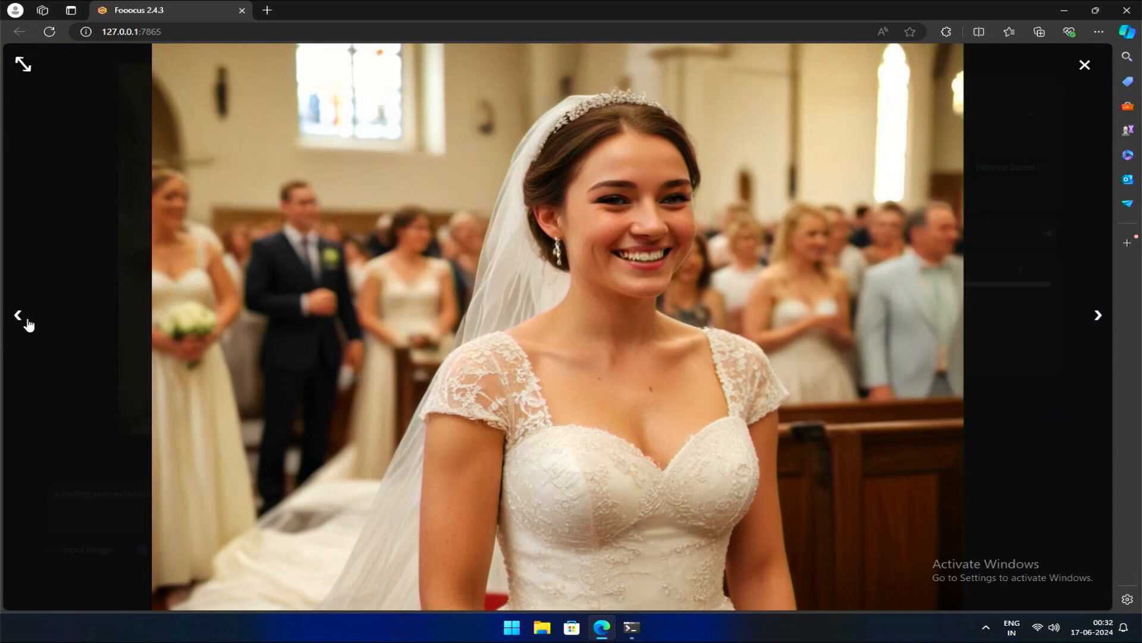
left_click(17, 315)
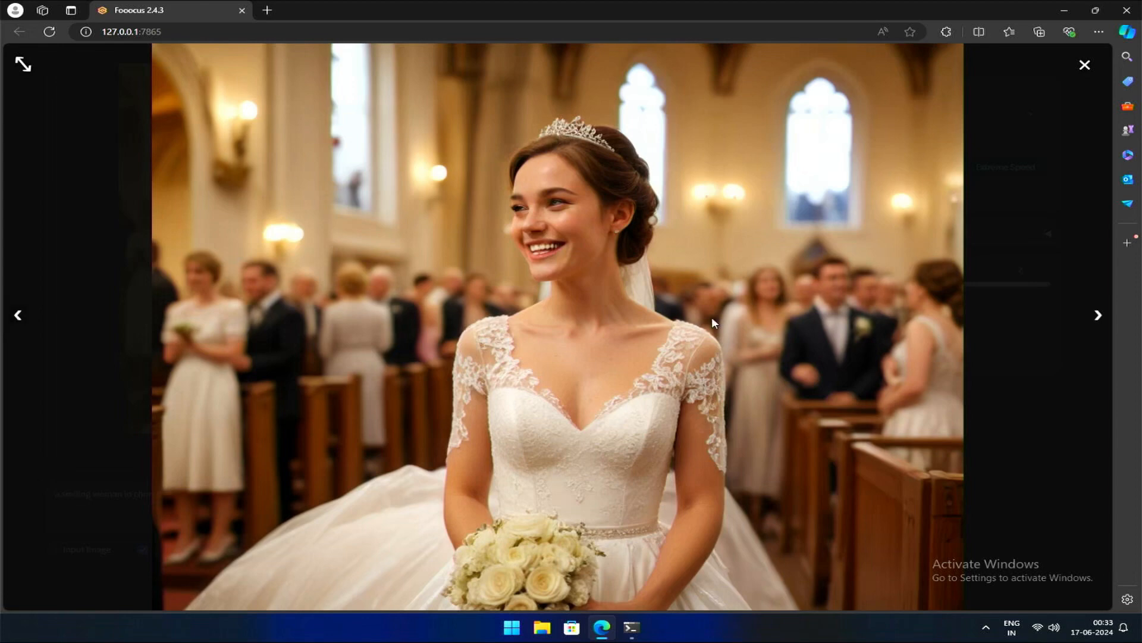
left_click(1099, 315)
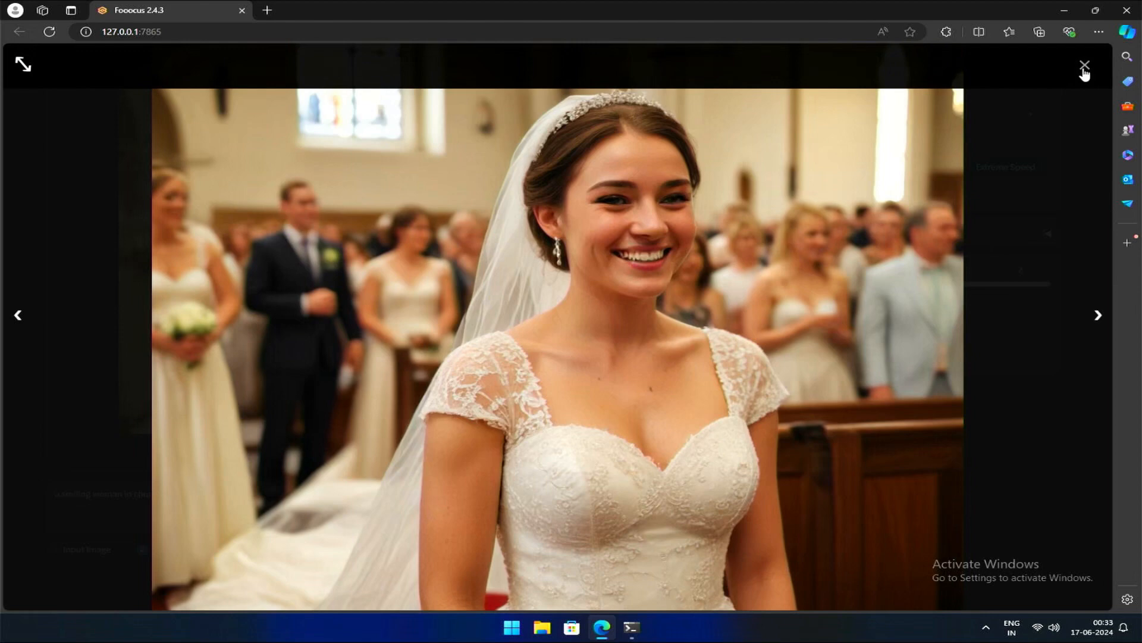
left_click(1085, 65)
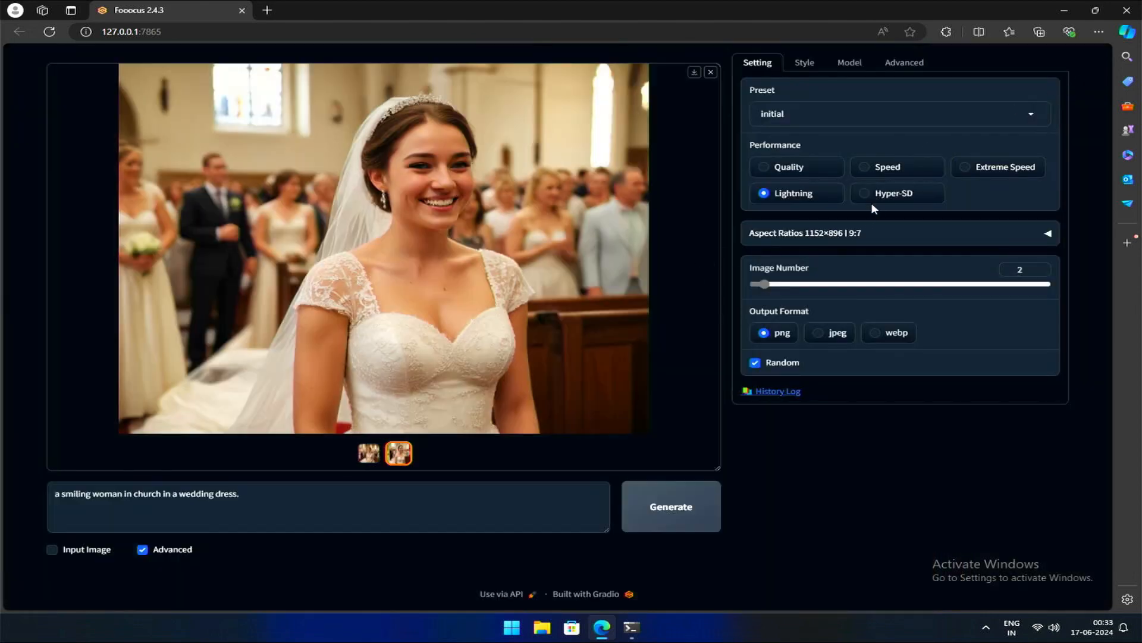
Step: Generate two Hyper-SD church bride images and view both full size
left_click(669, 506)
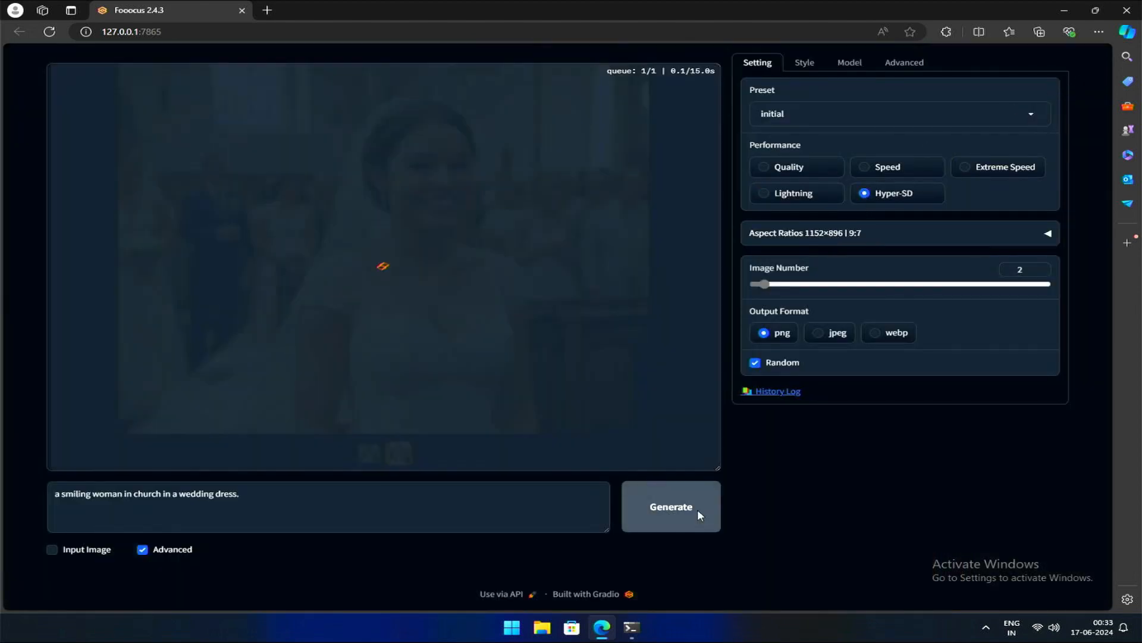
left_click(669, 507)
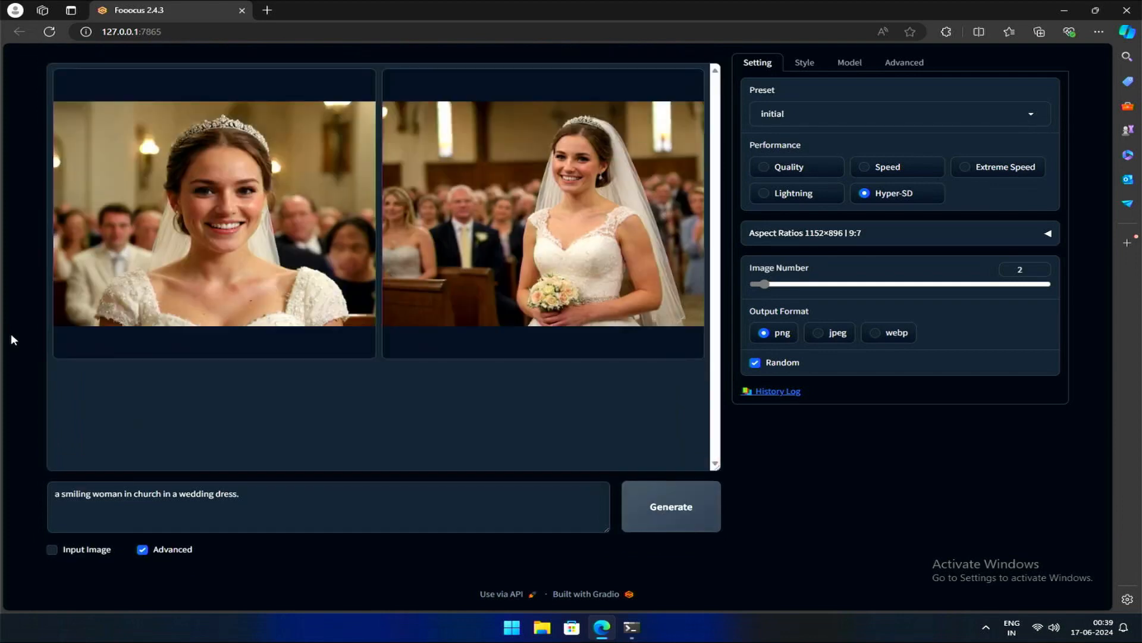
left_click(542, 214)
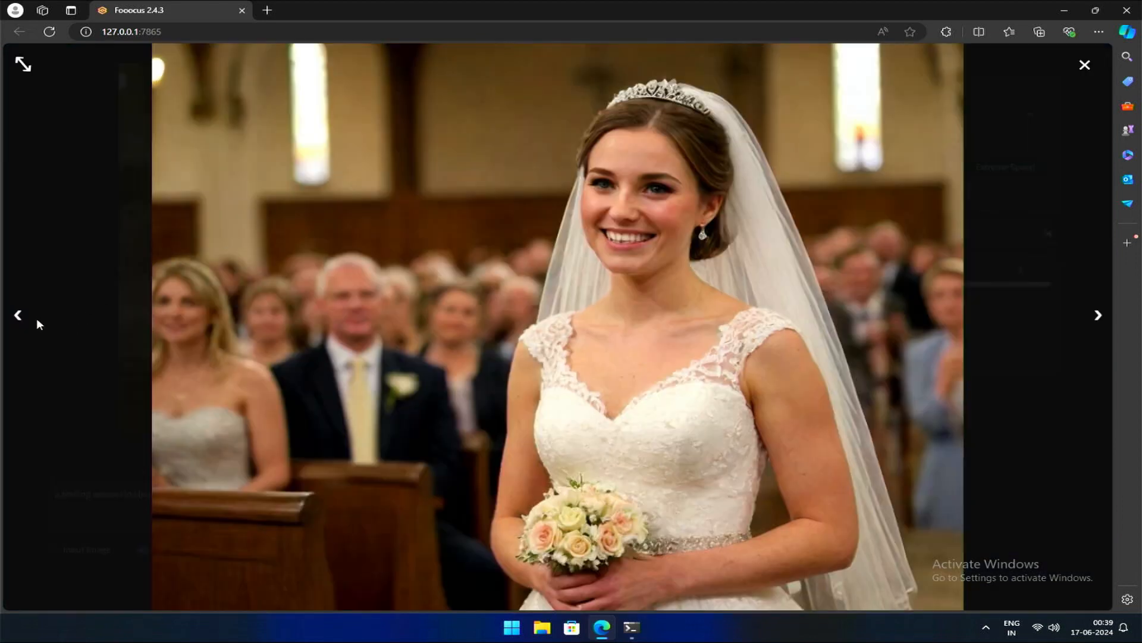
left_click(17, 315)
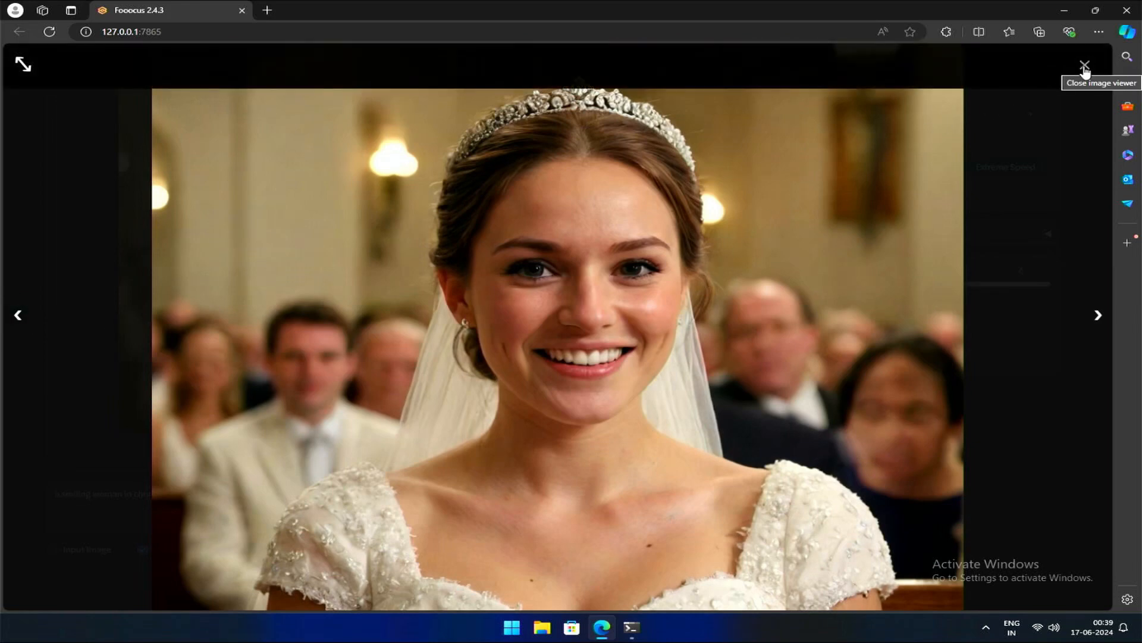
left_click(1084, 65)
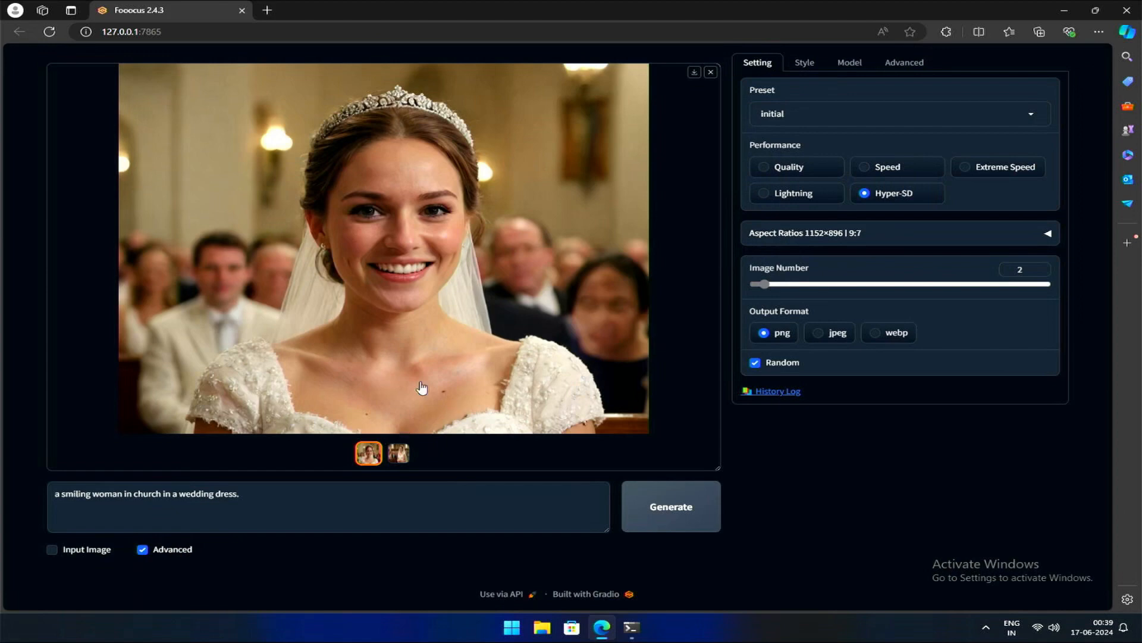
Step: Generate the bride prompt again and review the veiled bride with bouquet full size
left_click(669, 506)
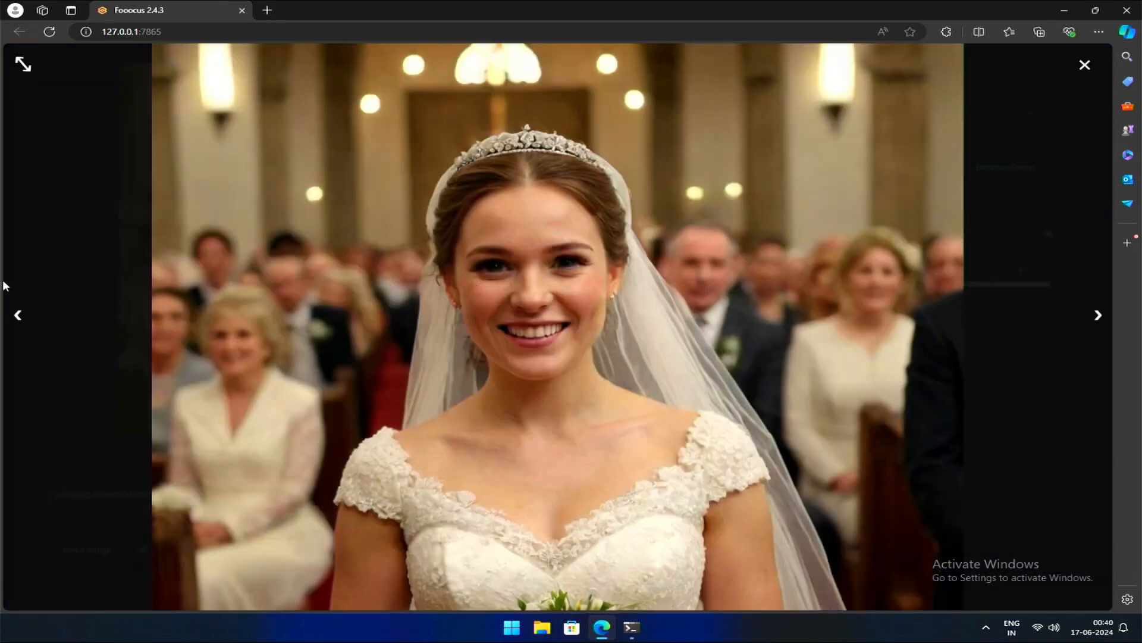
left_click(17, 314)
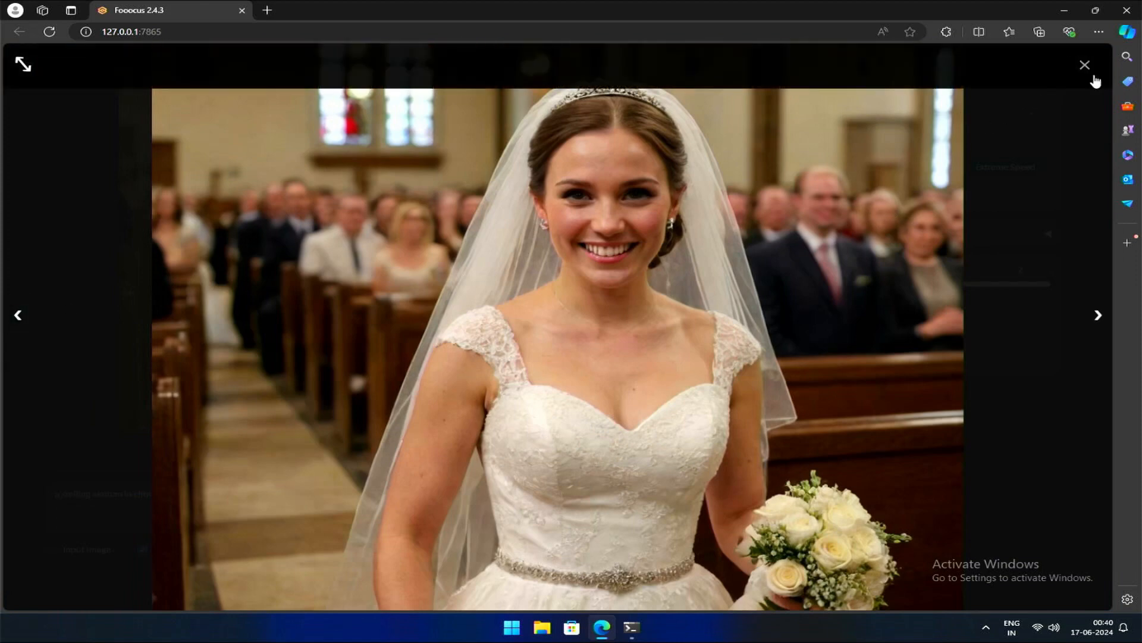
left_click(1085, 65)
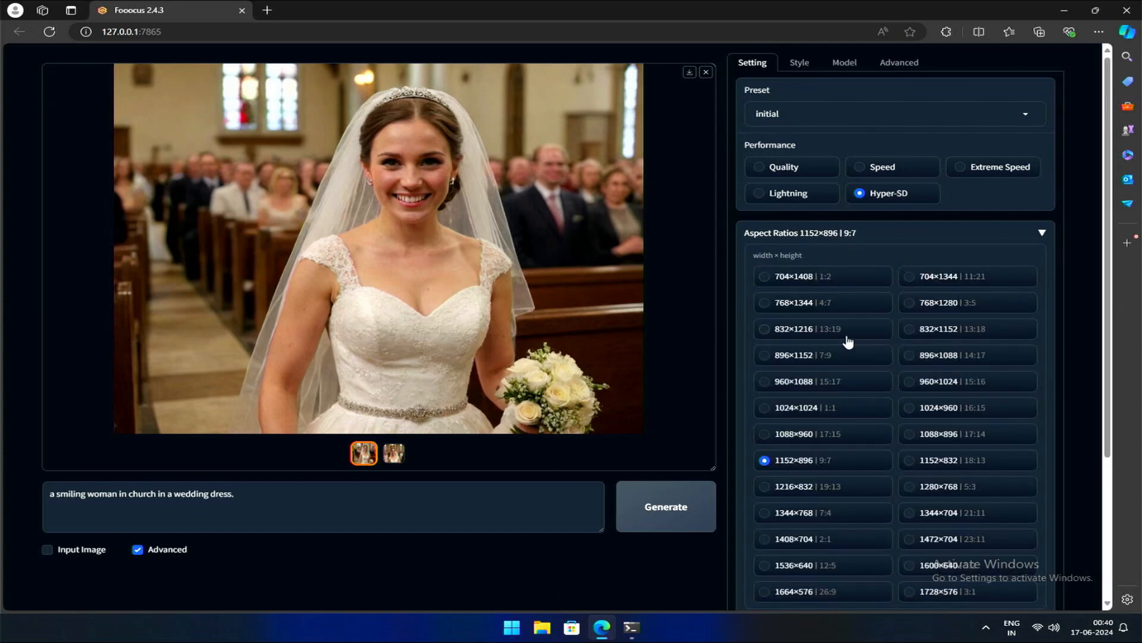
Step: Generate the church bride at the tall 704×1408 size and view the resulting portraits
scroll("down", 3)
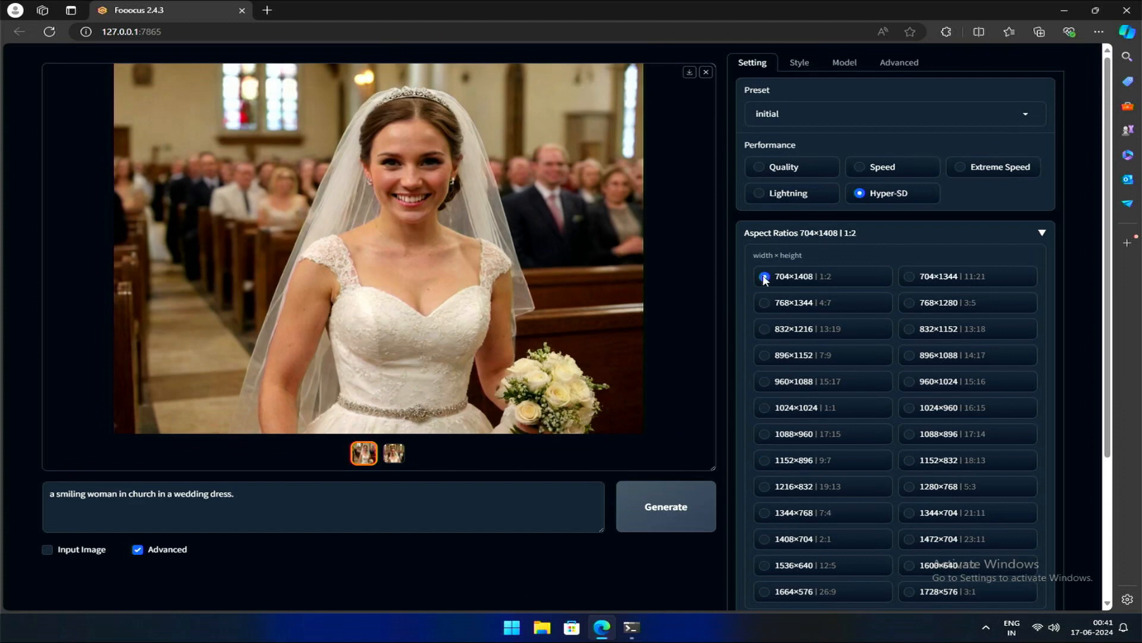
left_click(665, 505)
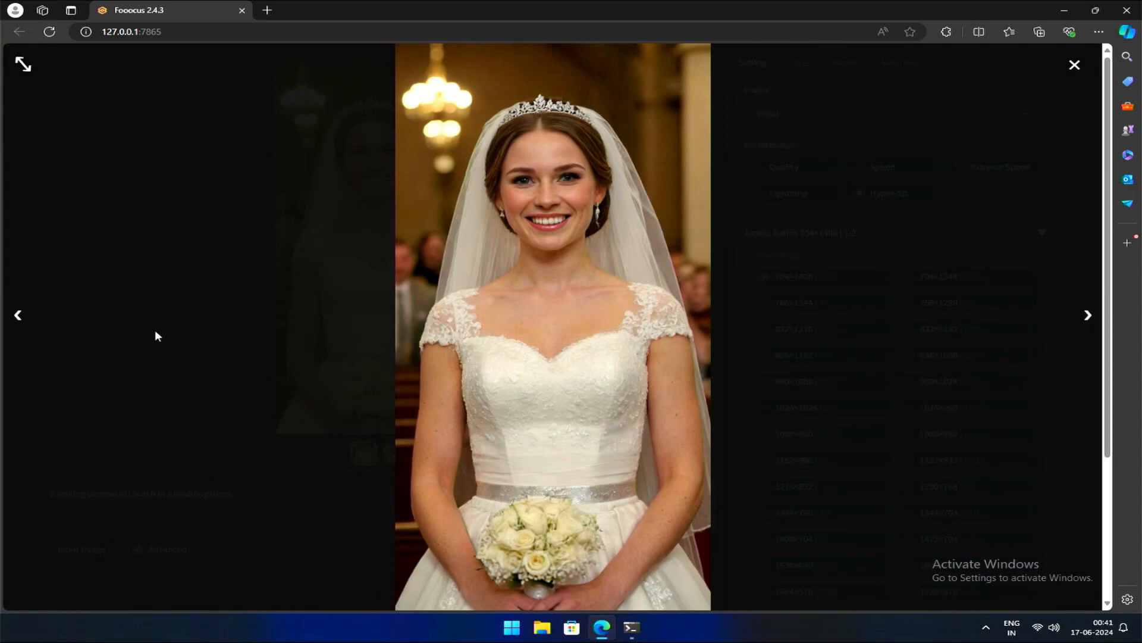
left_click(17, 315)
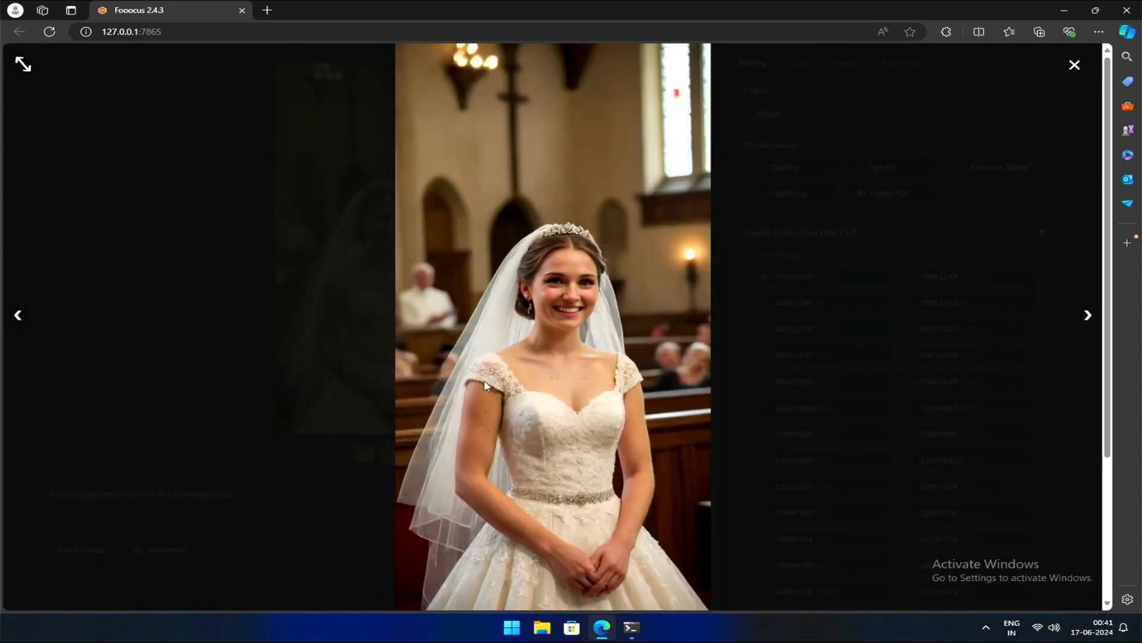
mouse_move(1041, 113)
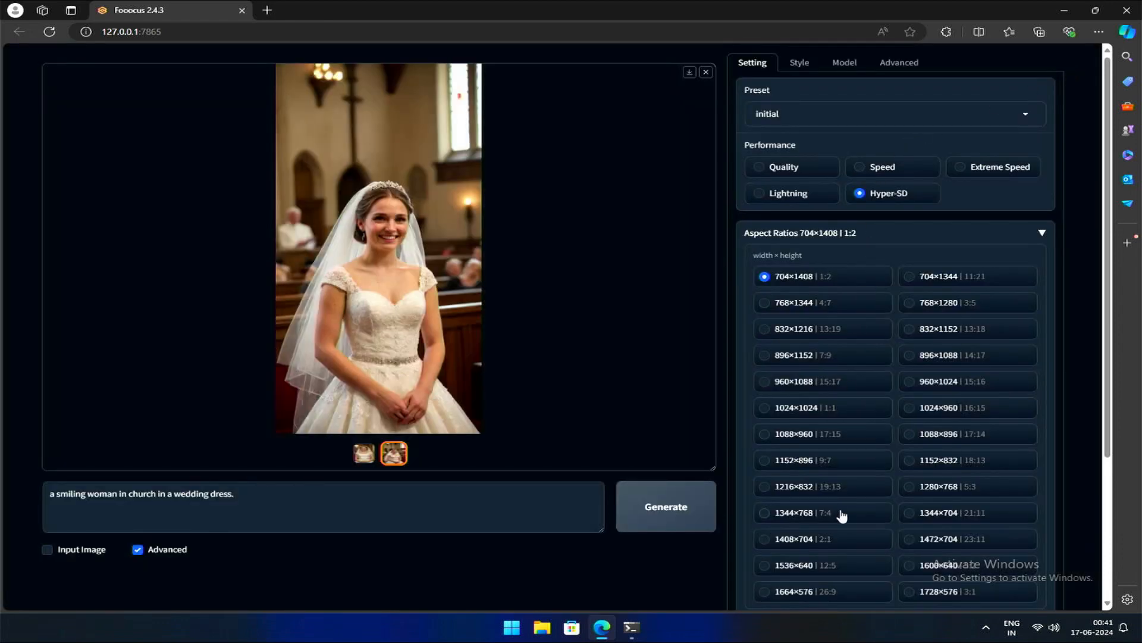
Step: Generate the bride at the wide 1664×576 size and review the image full-size
scroll("down", 3)
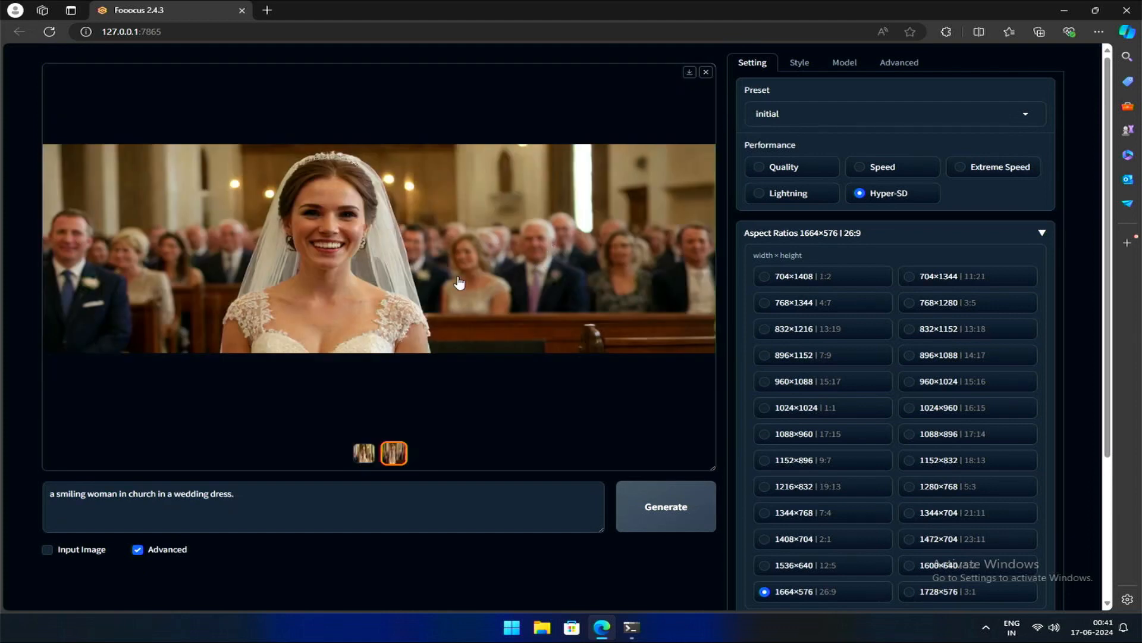
left_click(363, 452)
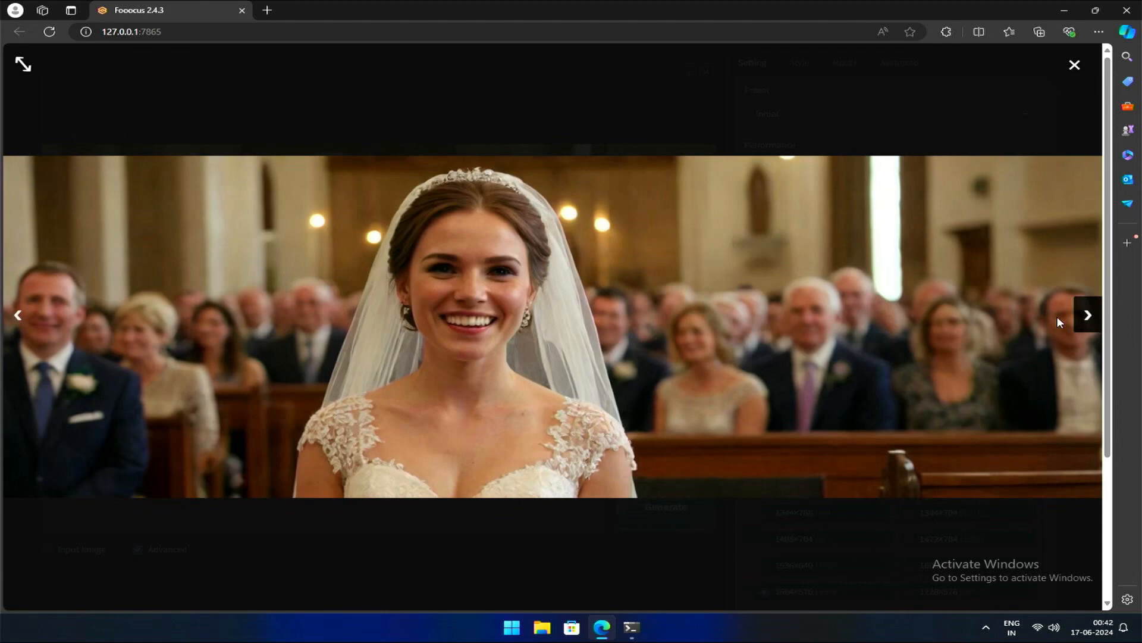
mouse_move(1074, 65)
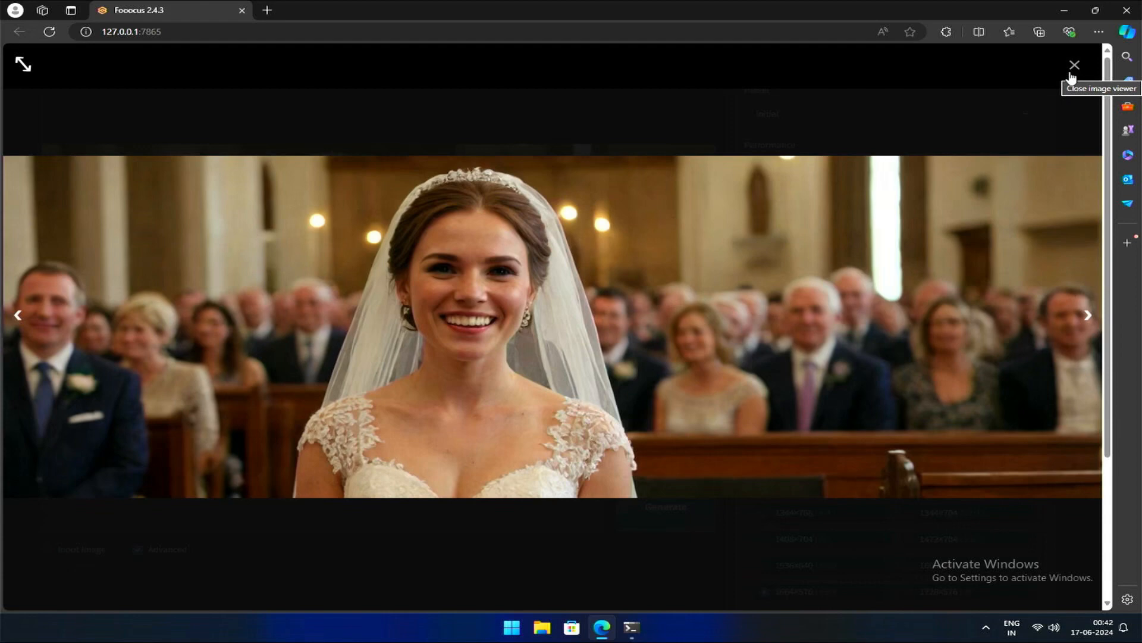
left_click(1073, 65)
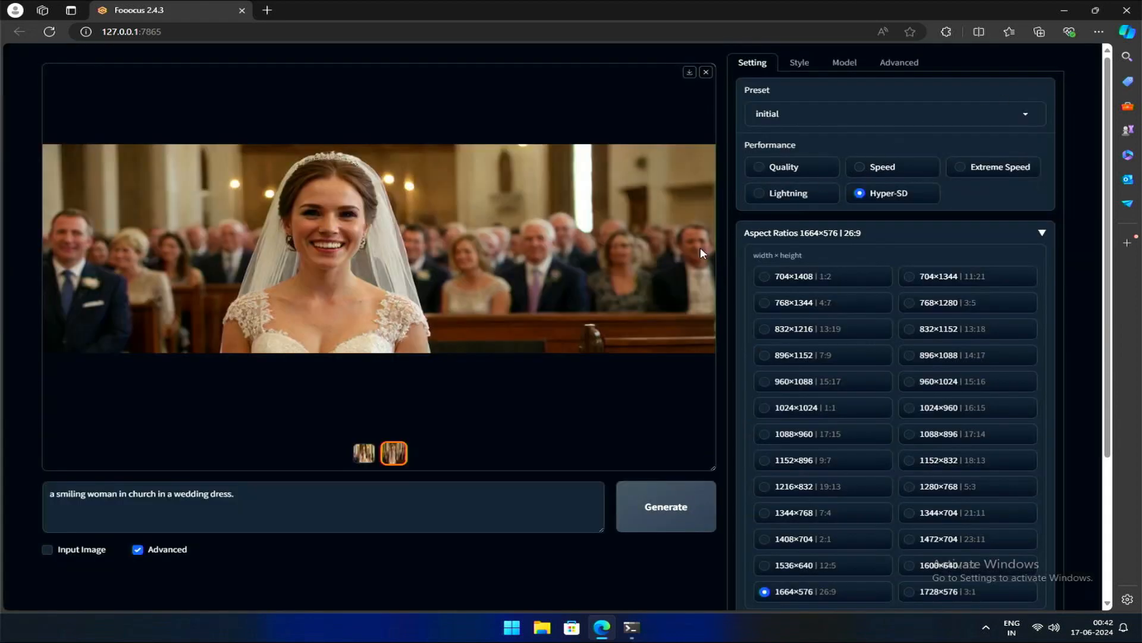
mouse_move(540, 315)
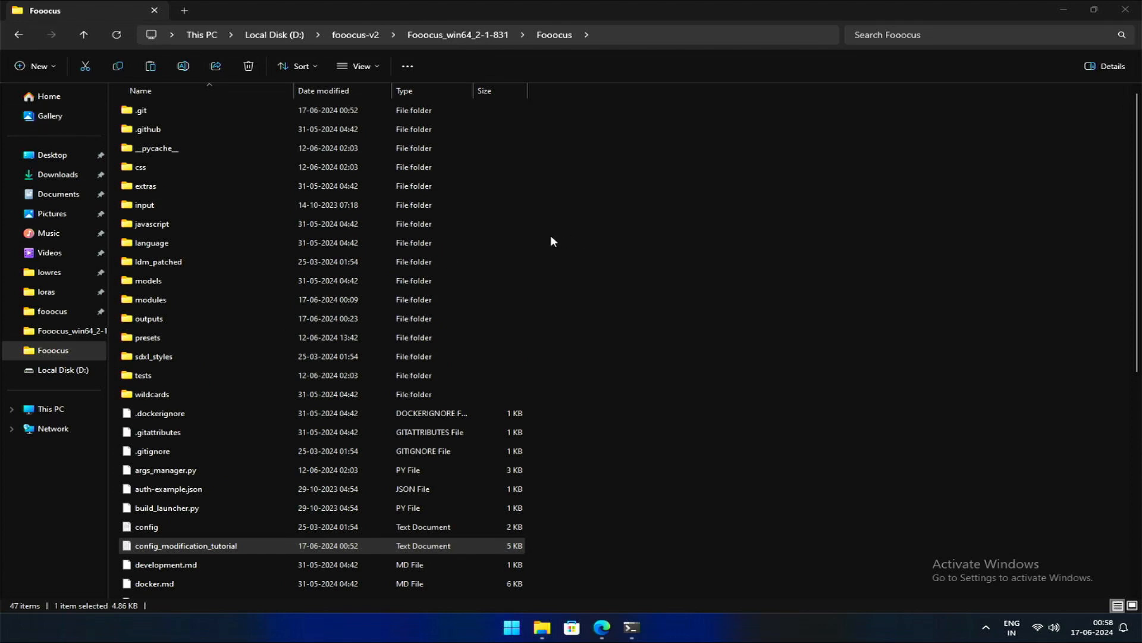
Step: Open config_modification_tutorial.txt from the Fooocus folder in Notepad
scroll("down", 3)
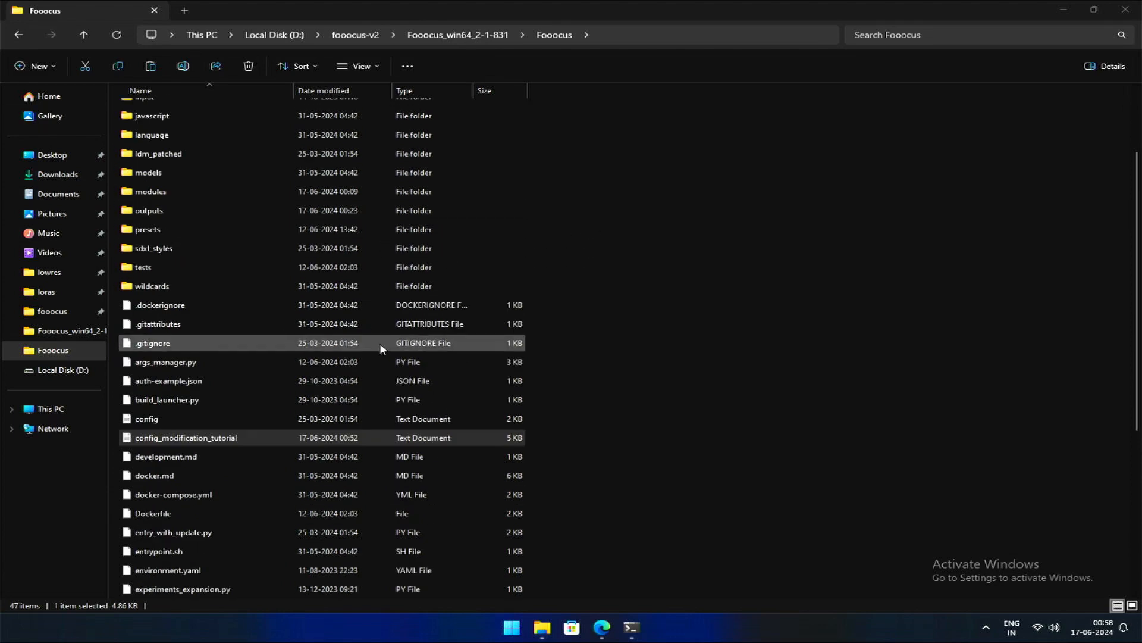
left_click(186, 437)
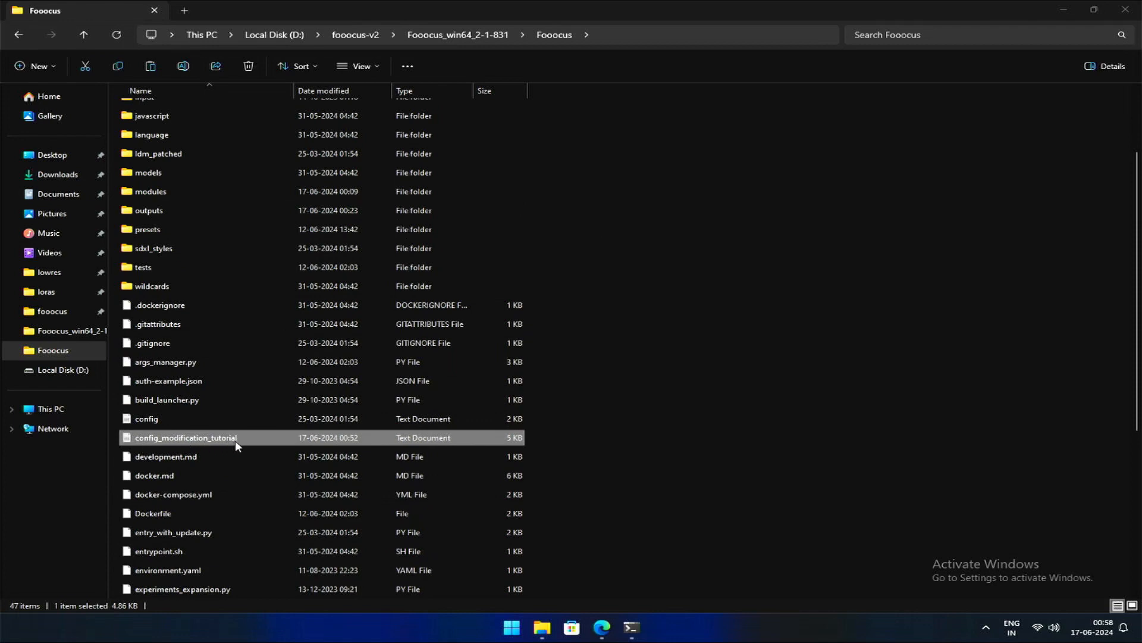
double_click(186, 437)
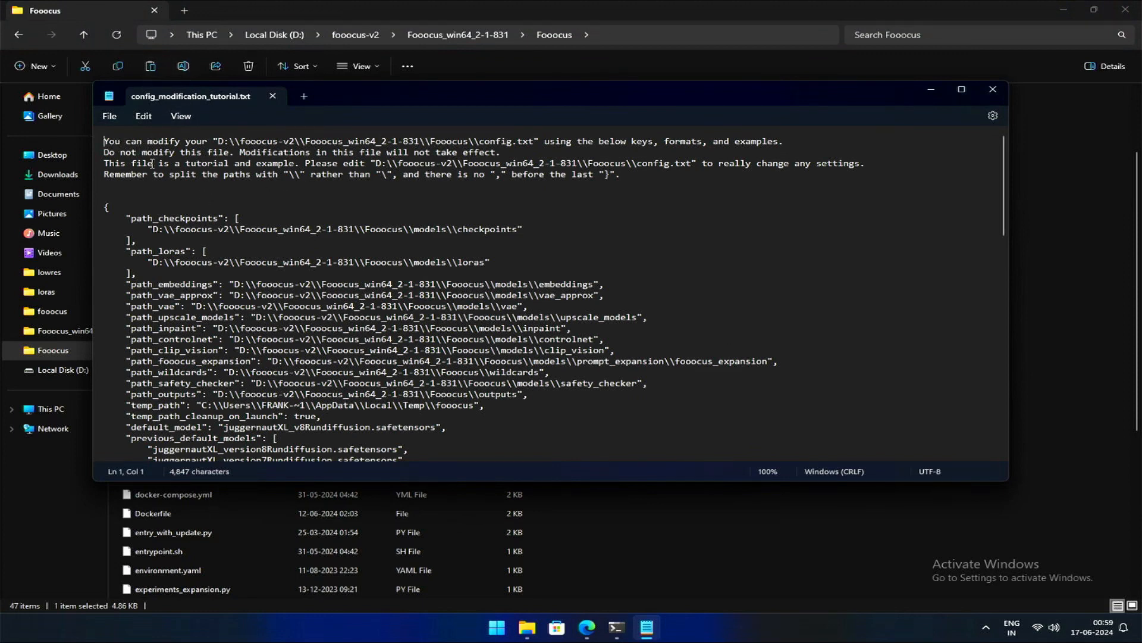
Step: Select and copy the whole available_aspect_ratios block, then switch to the config.txt tab
double_click(273, 152)
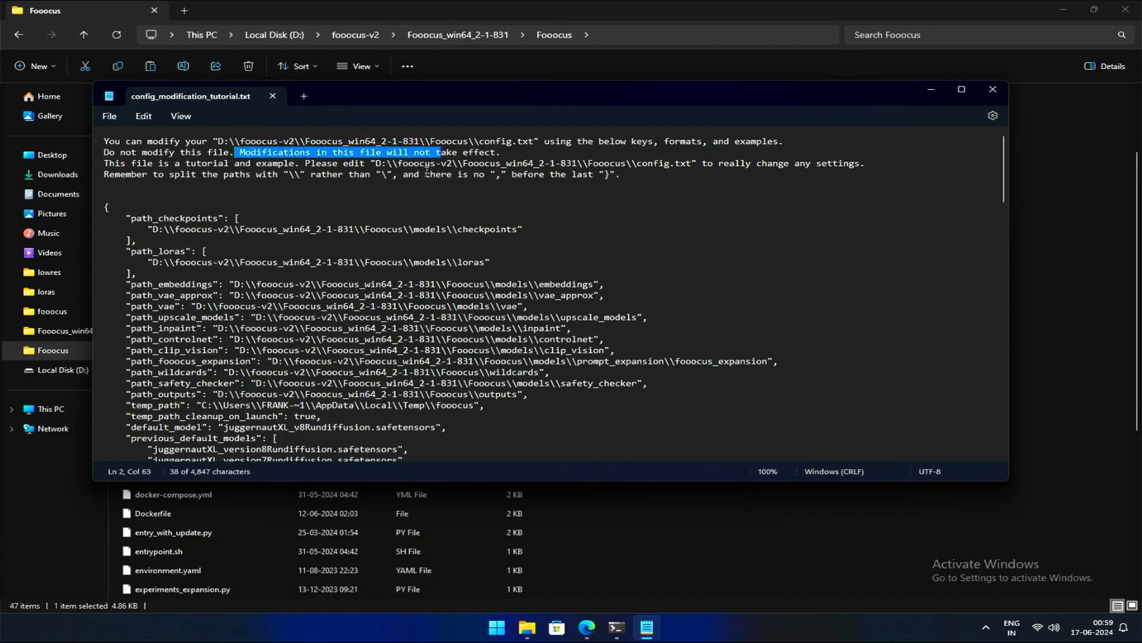
mouse_move(347, 226)
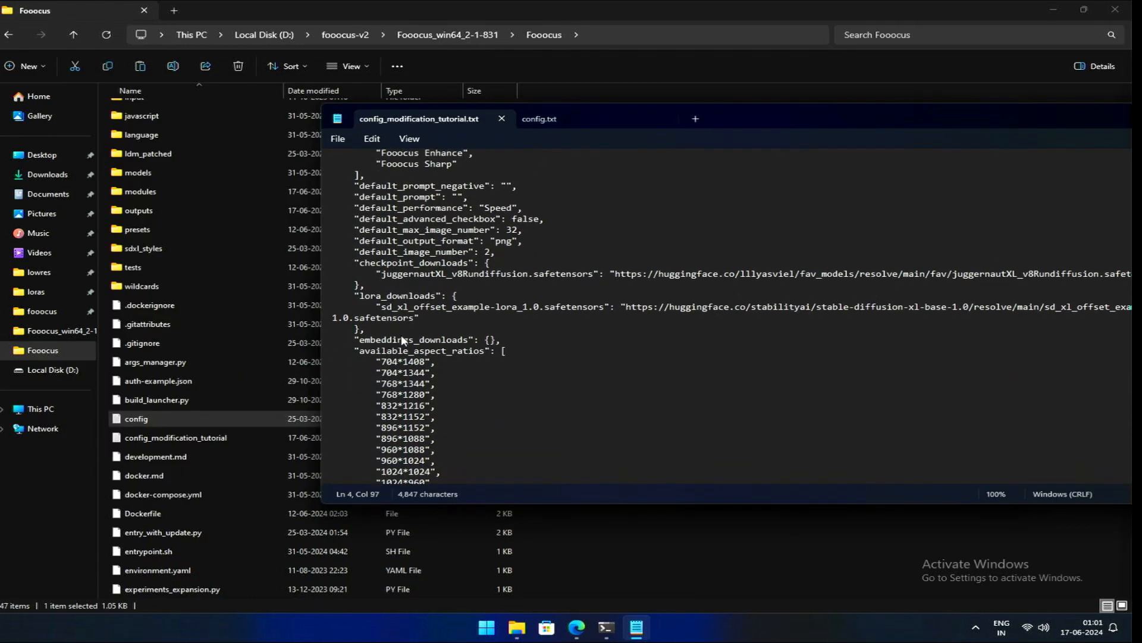
scroll("down", 3)
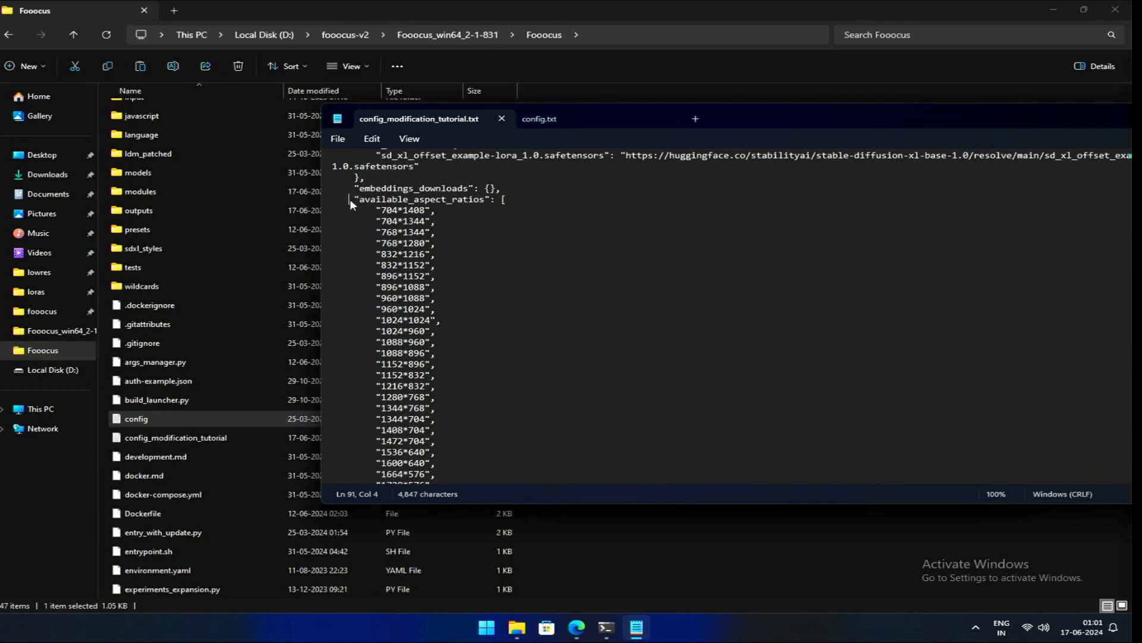
left_click_drag(354, 199, 501, 199)
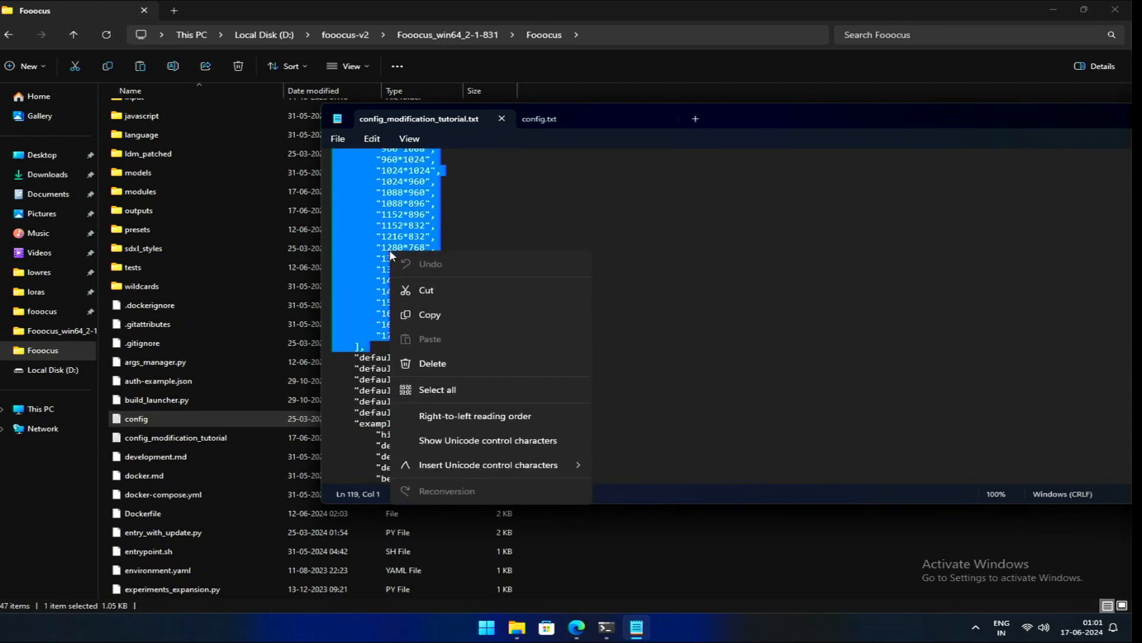
left_click(438, 197)
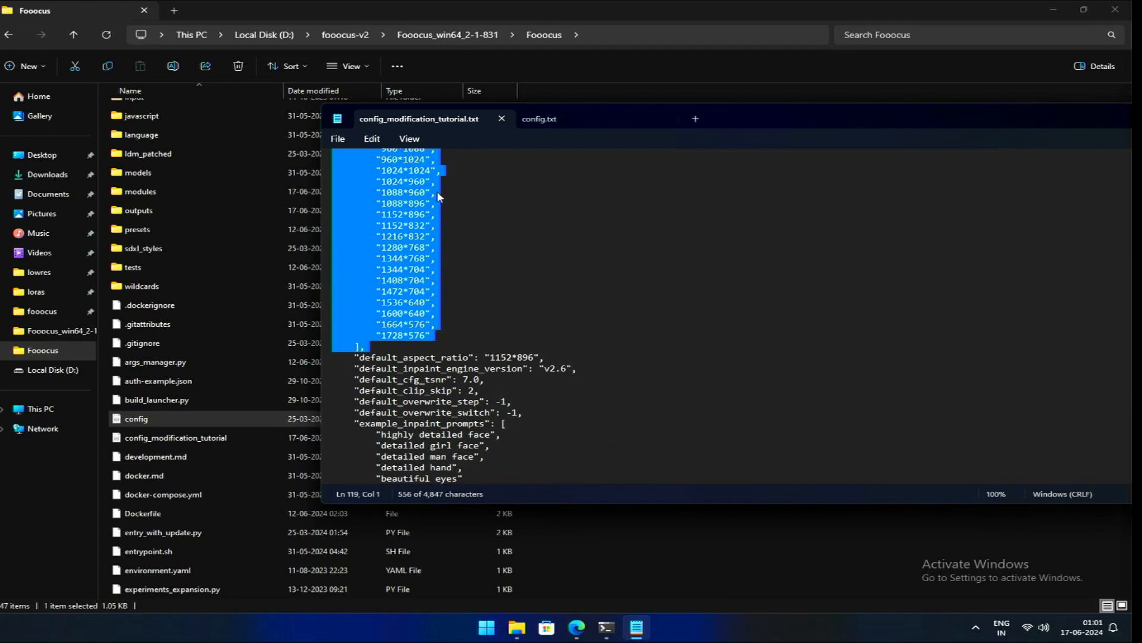
left_click(539, 119)
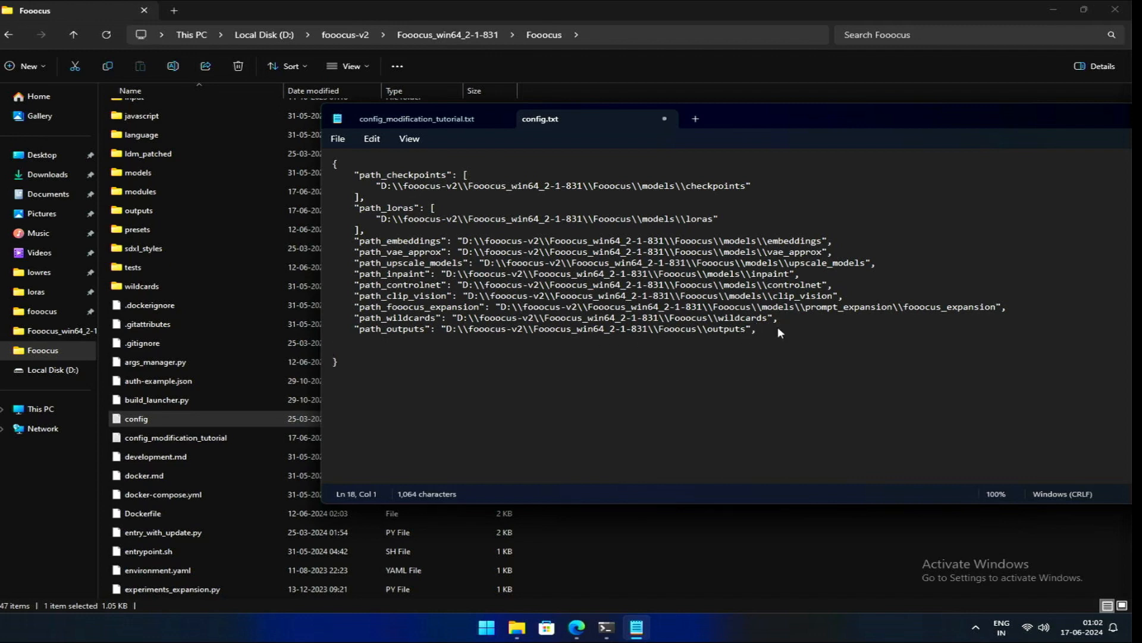
Step: Paste the aspect ratio list into config.txt and append a new "500*500" entry
scroll("down", 3)
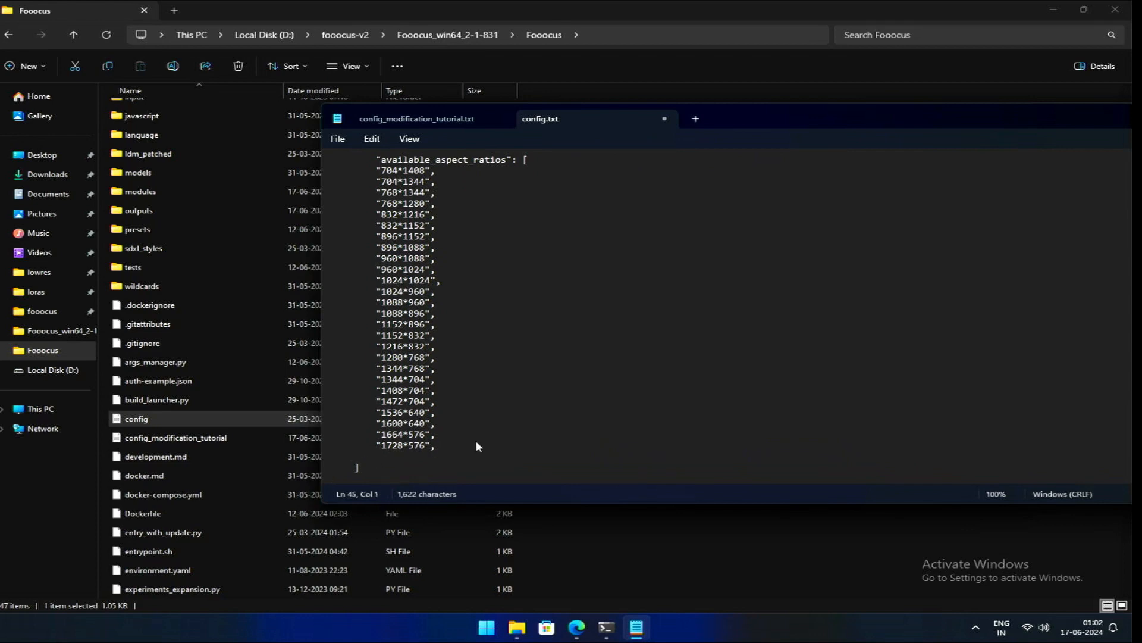
type("\"\"")
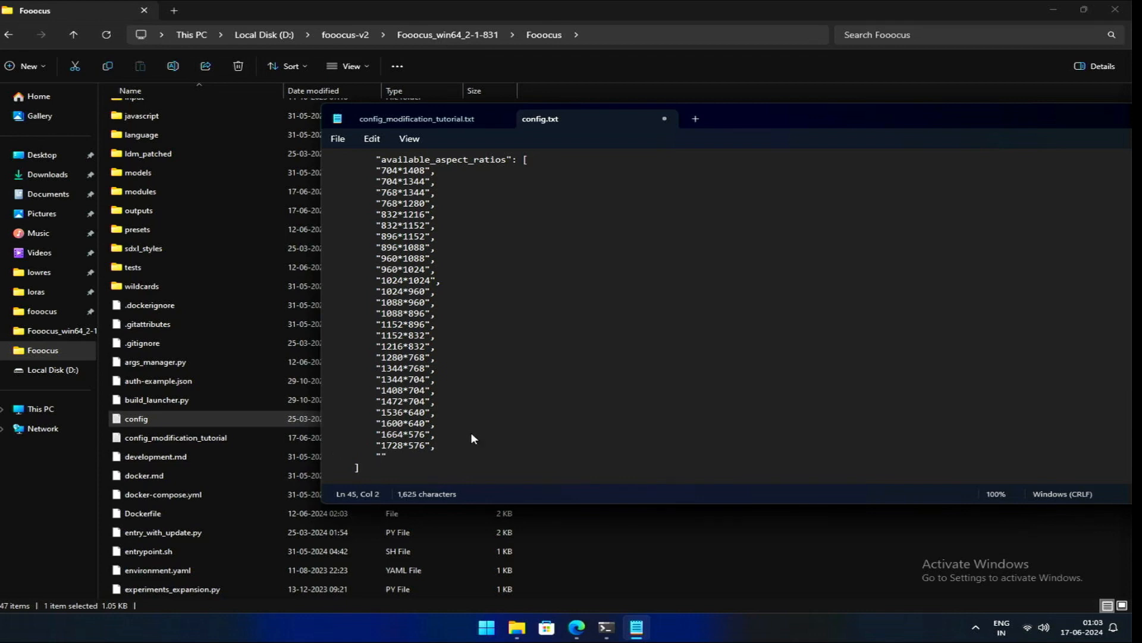
type("5")
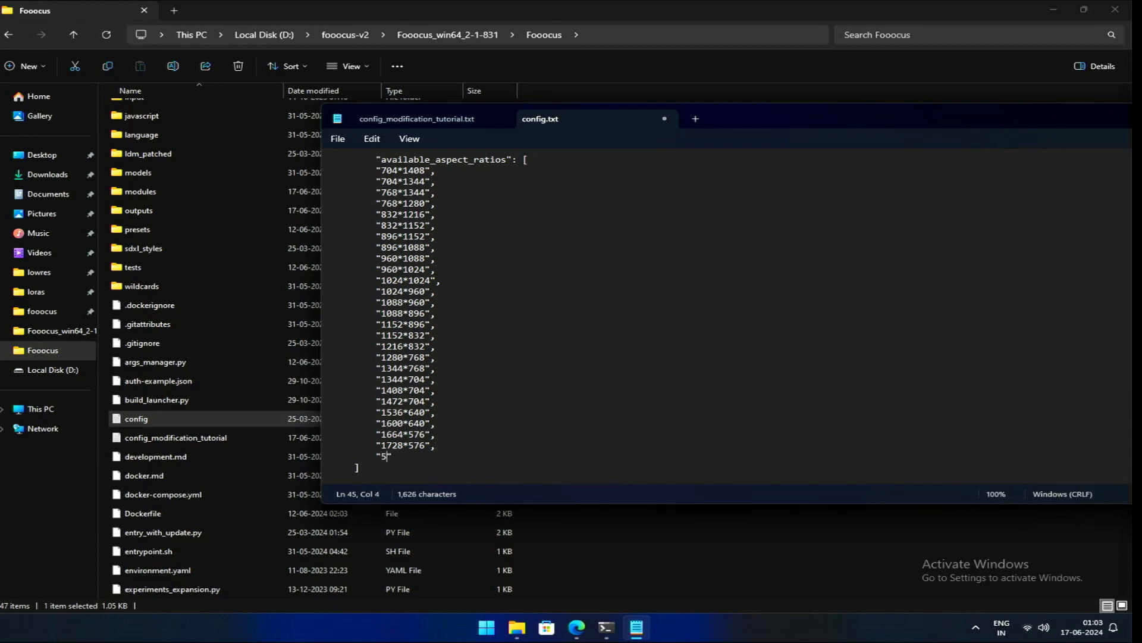
type("00*5")
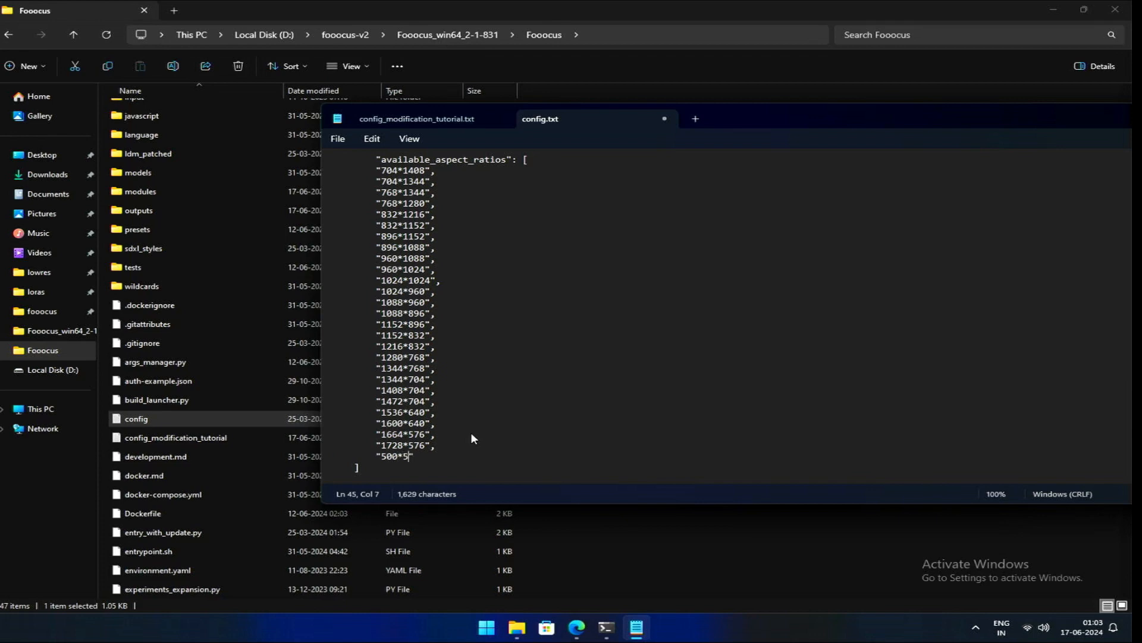
type("00\"")
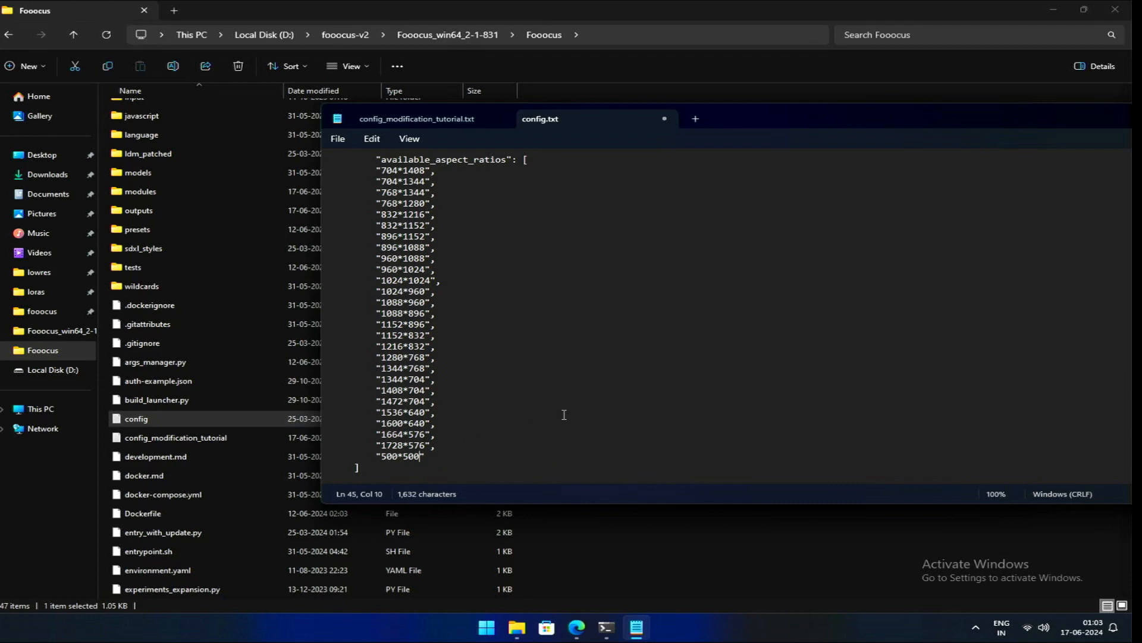
left_click(337, 138)
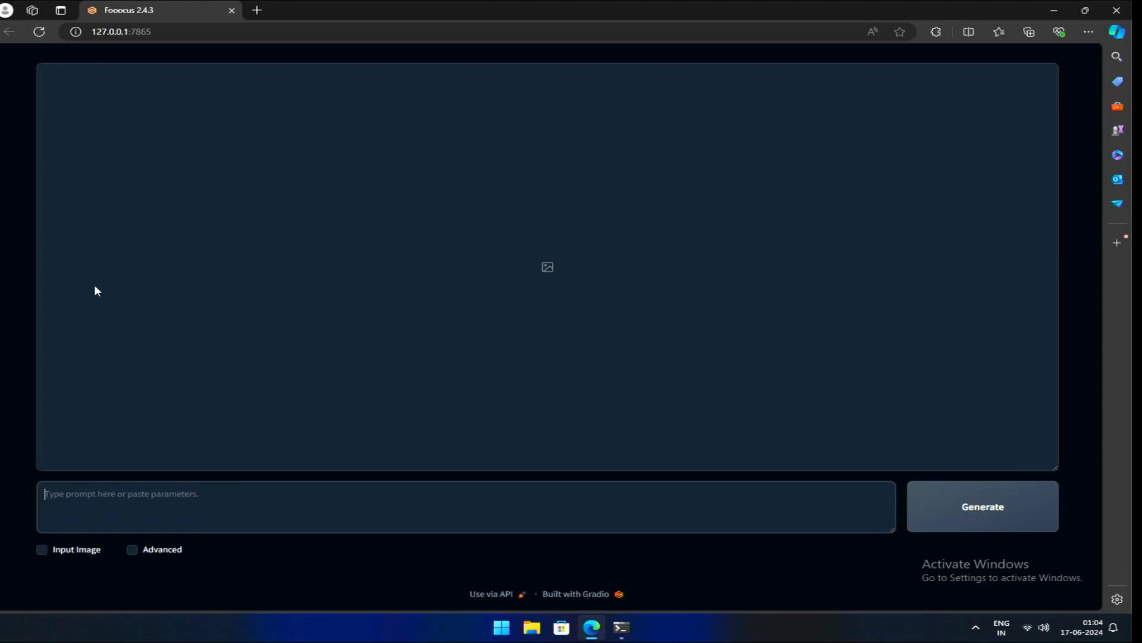
Step: Choose the new 500×500 aspect ratio, generate 'a girl at her wedding' and view the result enlarged
left_click(132, 549)
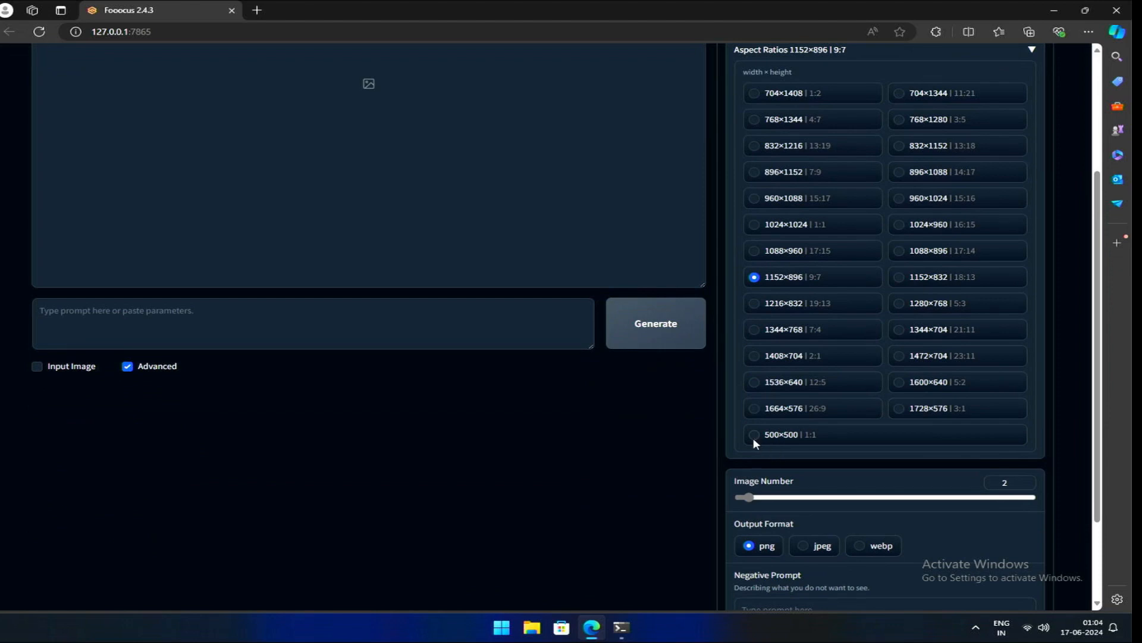
left_click(754, 434)
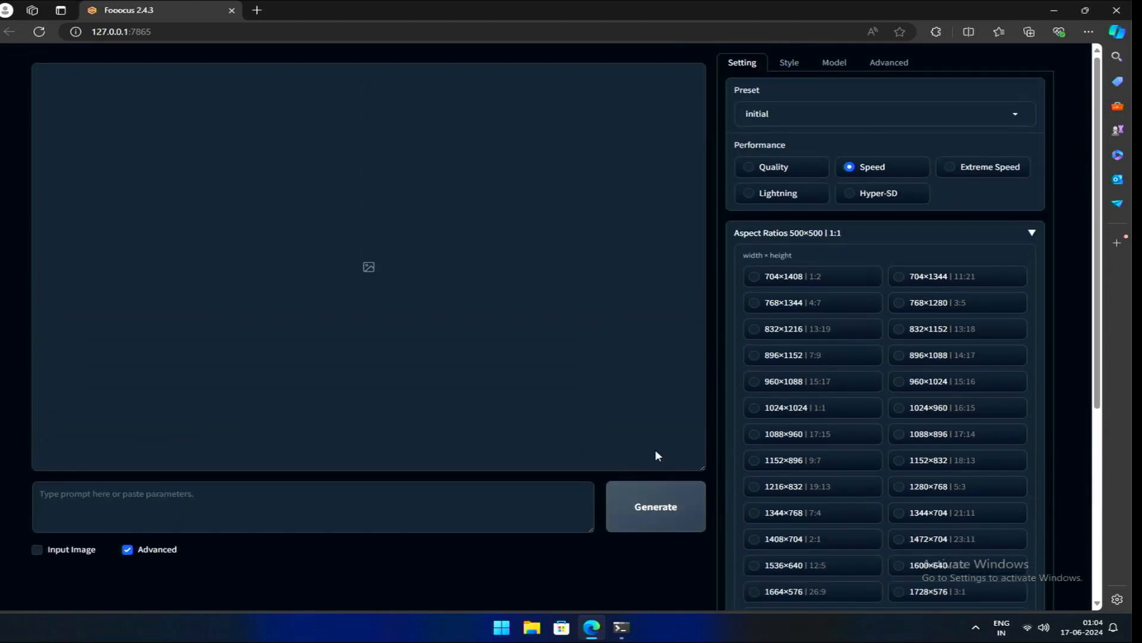
left_click(313, 506)
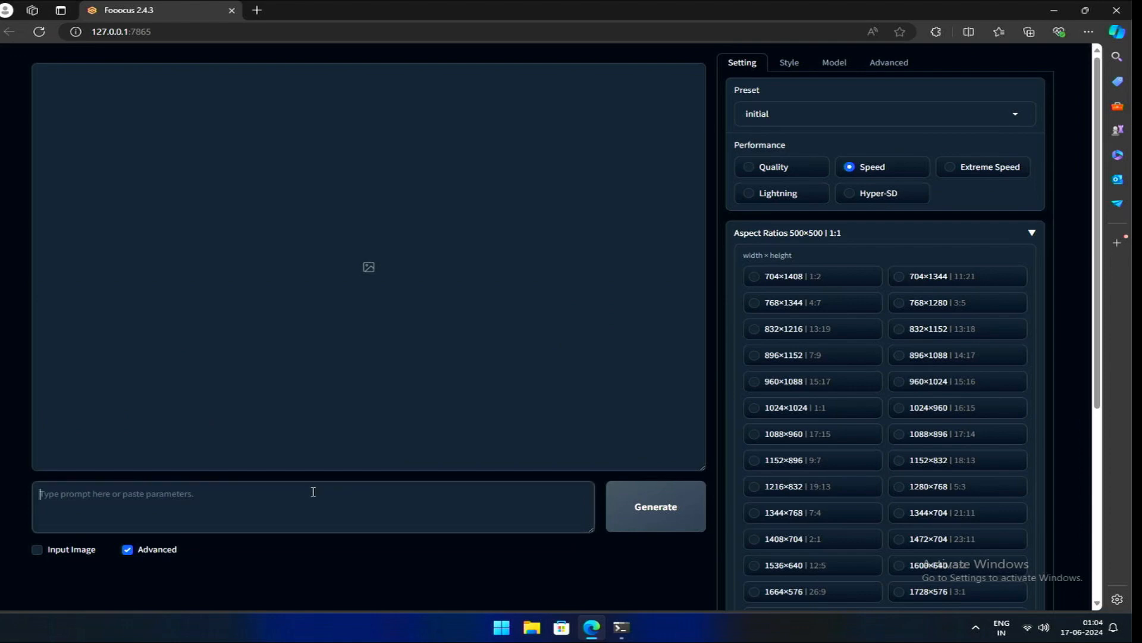
type("a girl")
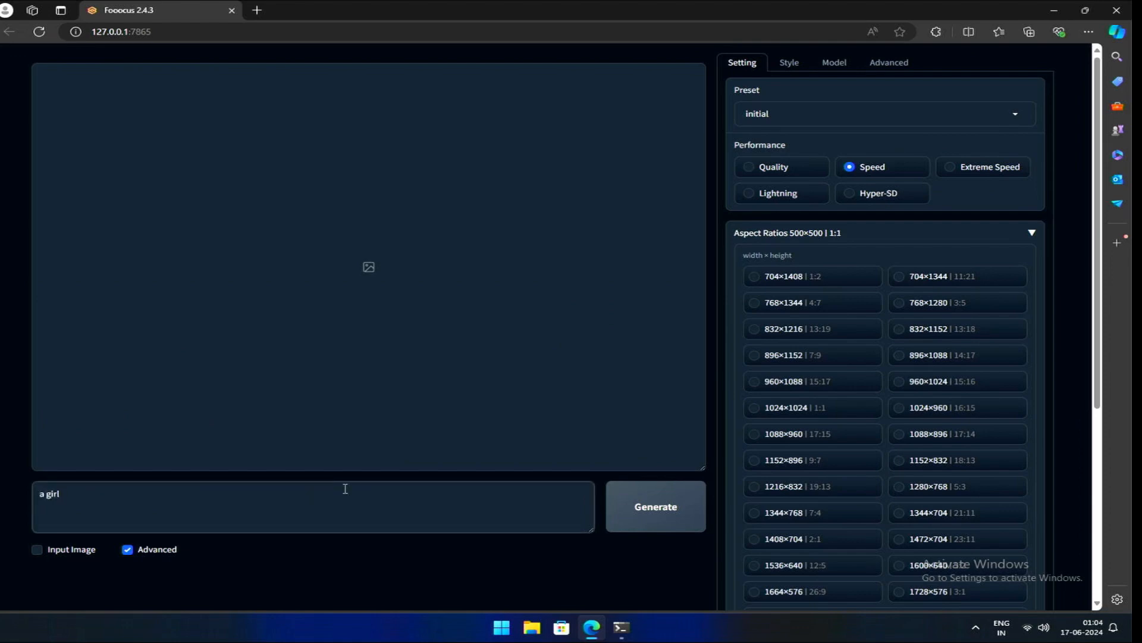
type("at her weddi")
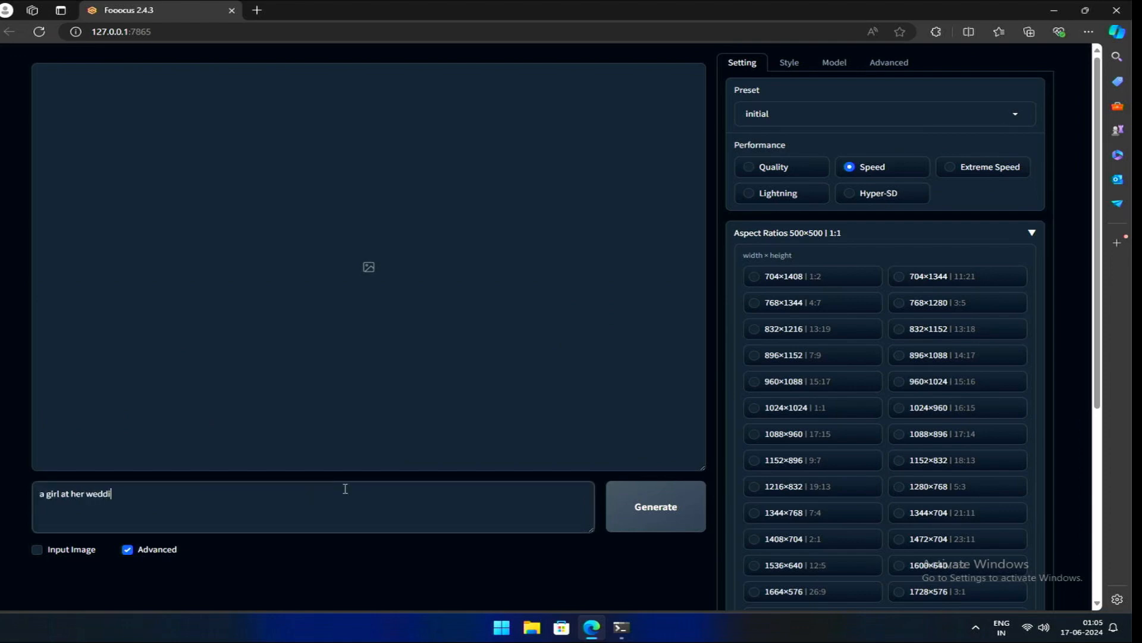
type("ng")
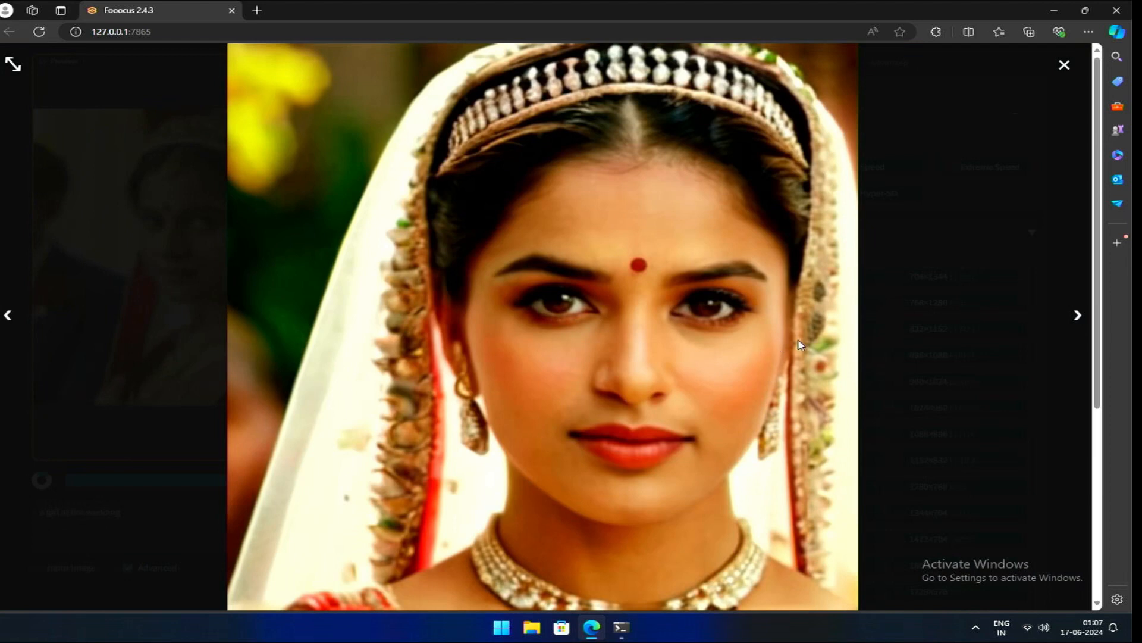
left_click(1063, 65)
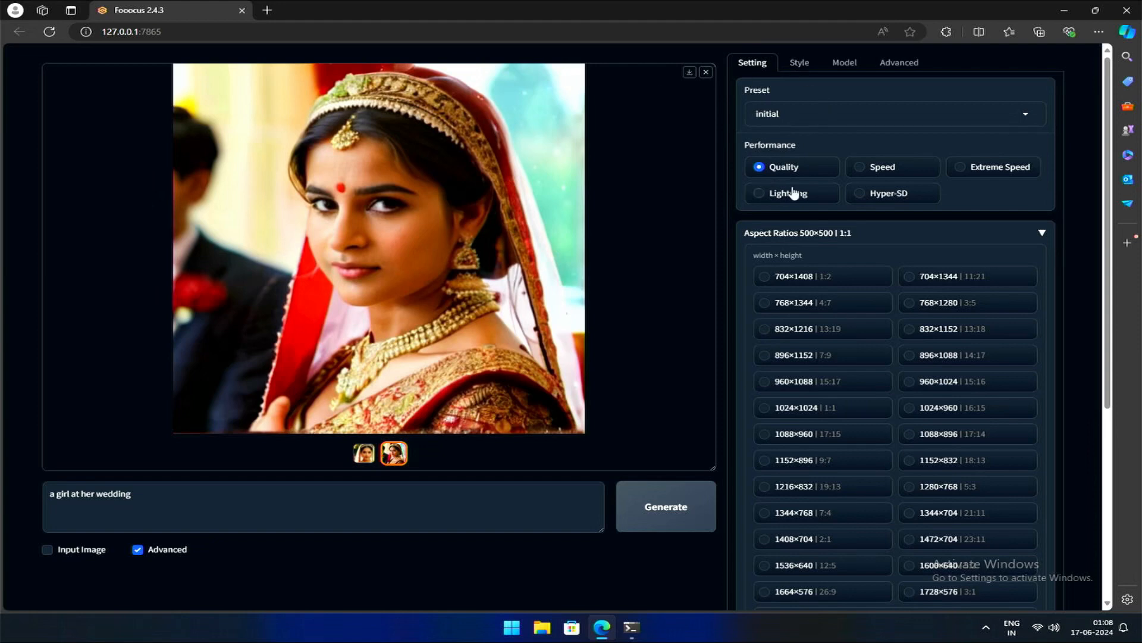
Step: Collapse the Aspect Ratios list and set the Image Number slider to 8
left_click(1040, 233)
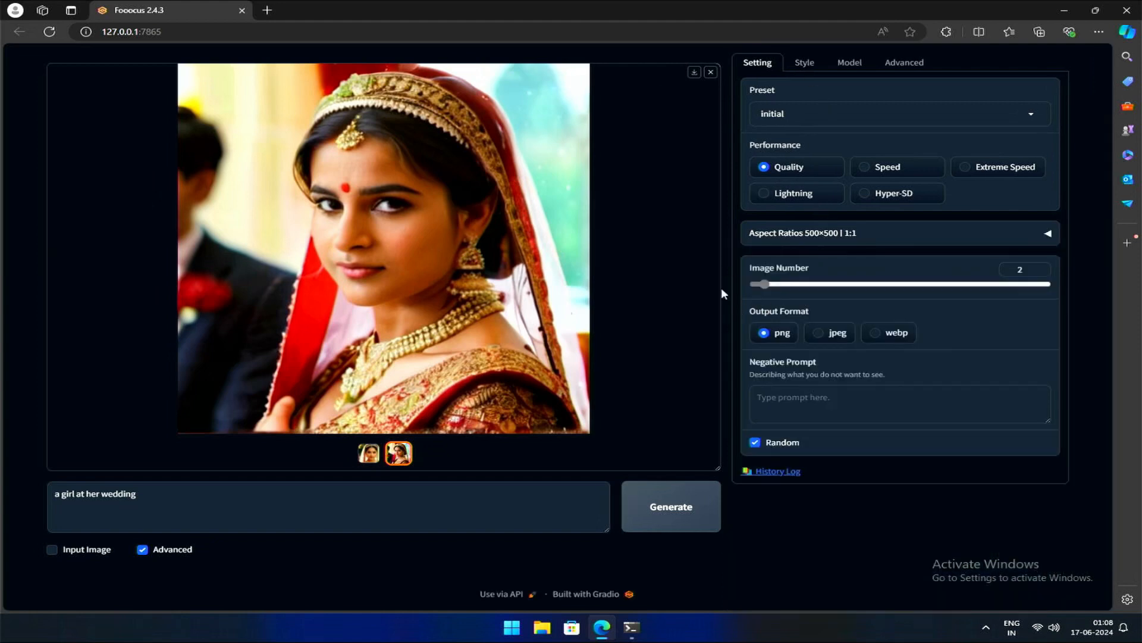
left_click_drag(763, 284, 785, 284)
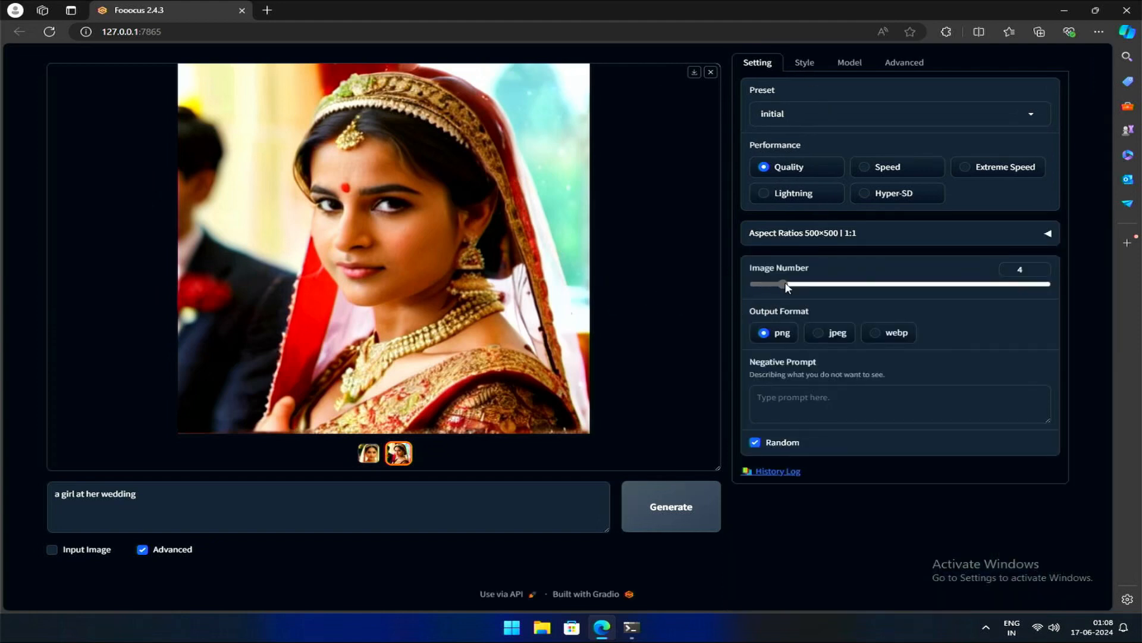
left_click_drag(785, 285, 885, 284)
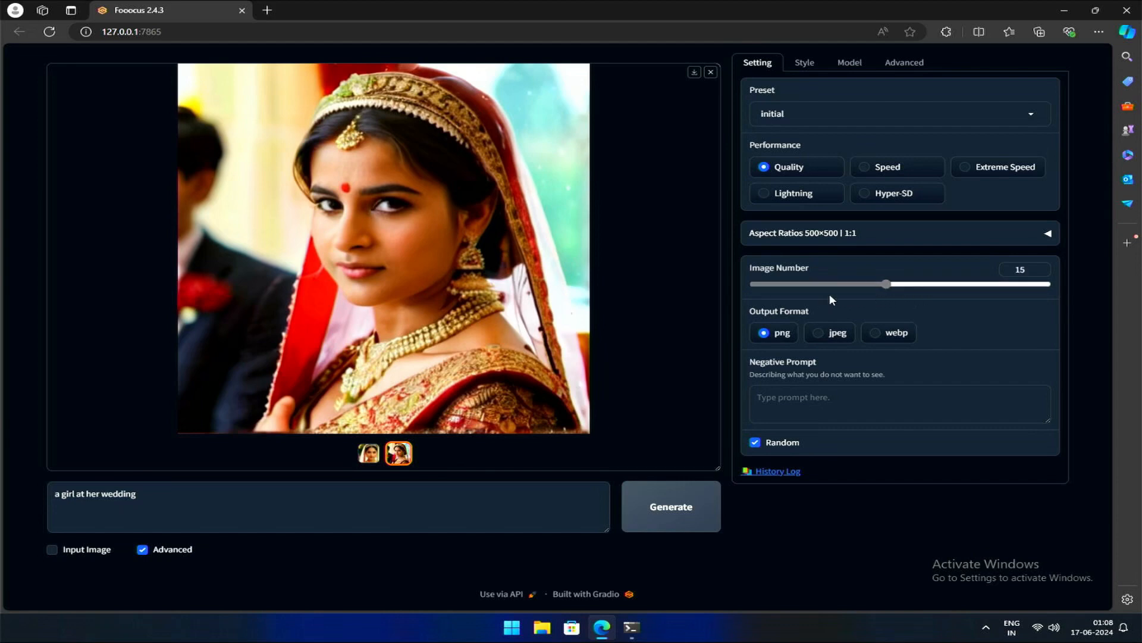
left_click_drag(886, 284, 821, 284)
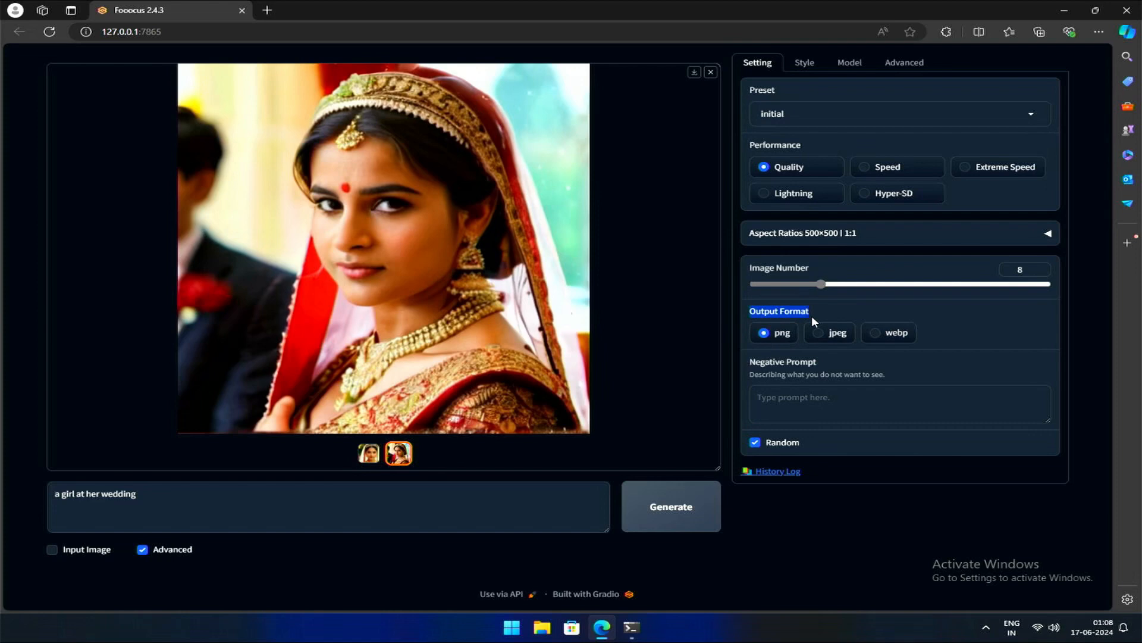
Step: Set the Output Format to webp instead of png
left_click(818, 332)
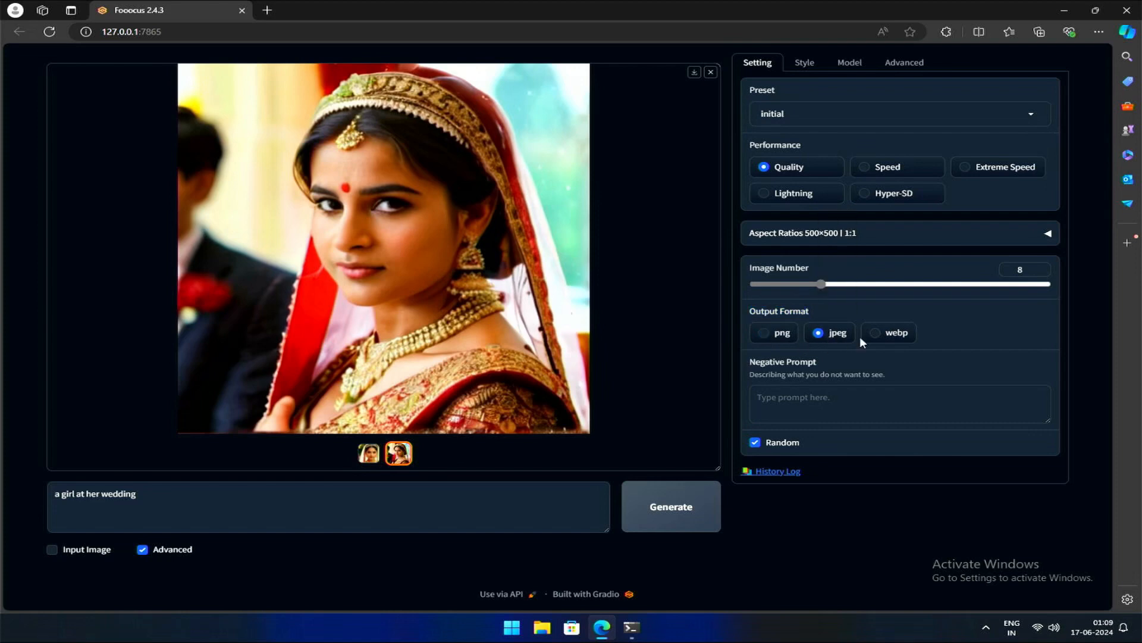
left_click(876, 333)
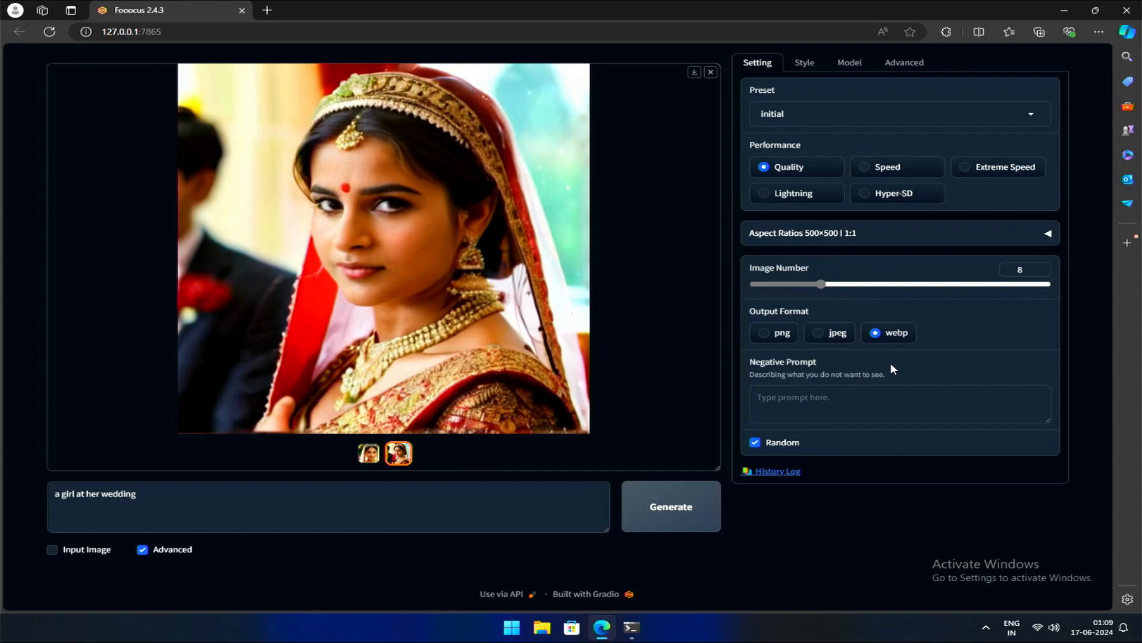
mouse_move(977, 346)
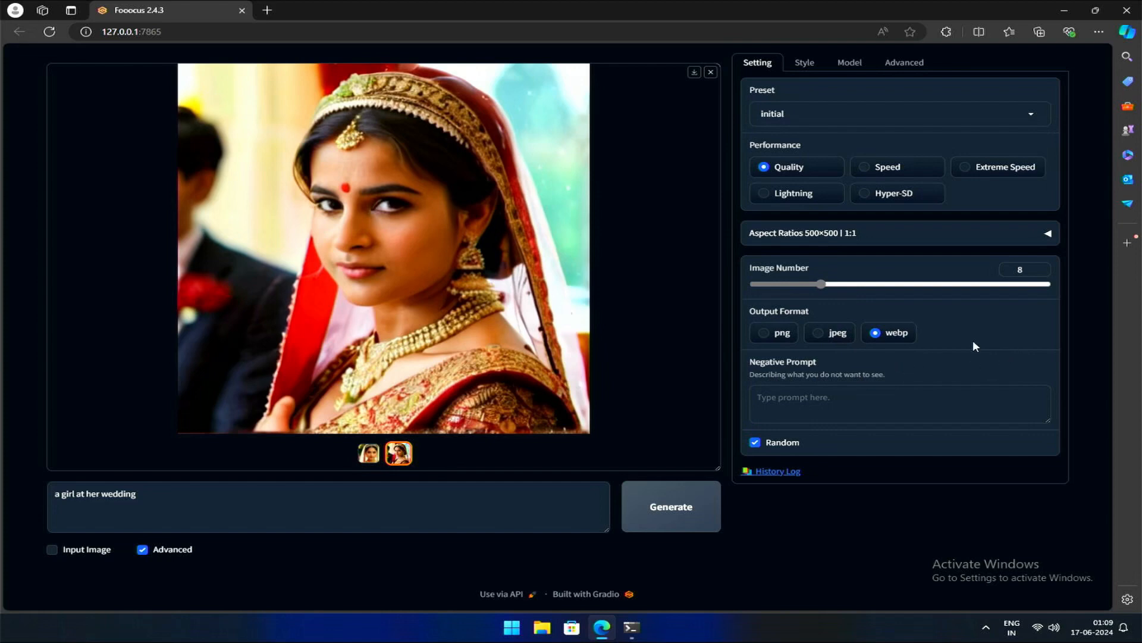
double_click(762, 361)
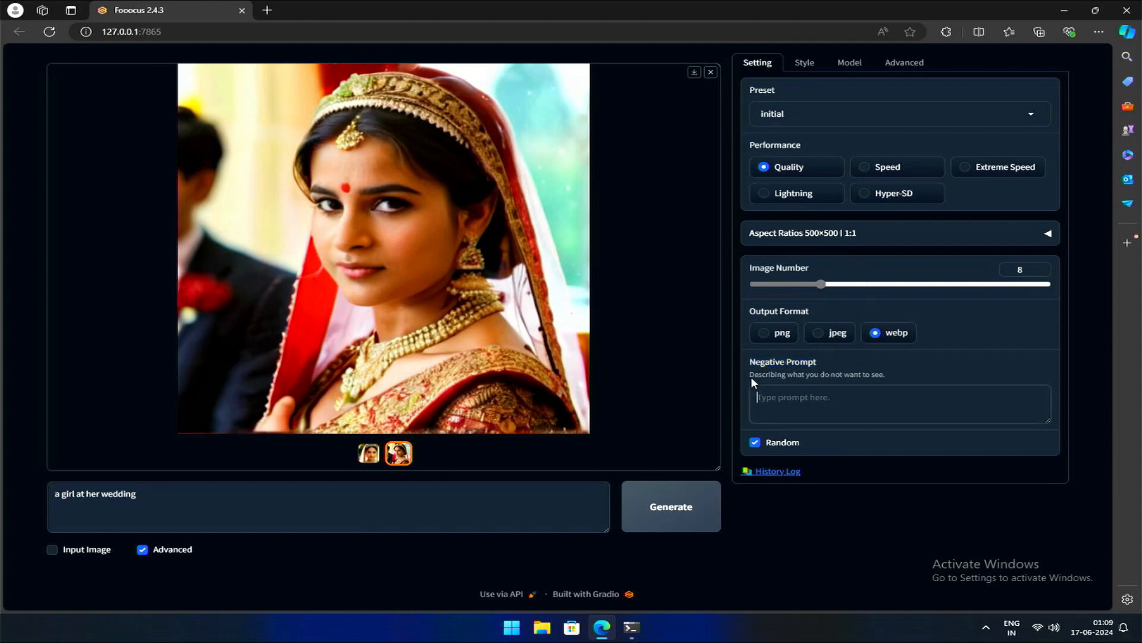
left_click_drag(754, 374, 870, 373)
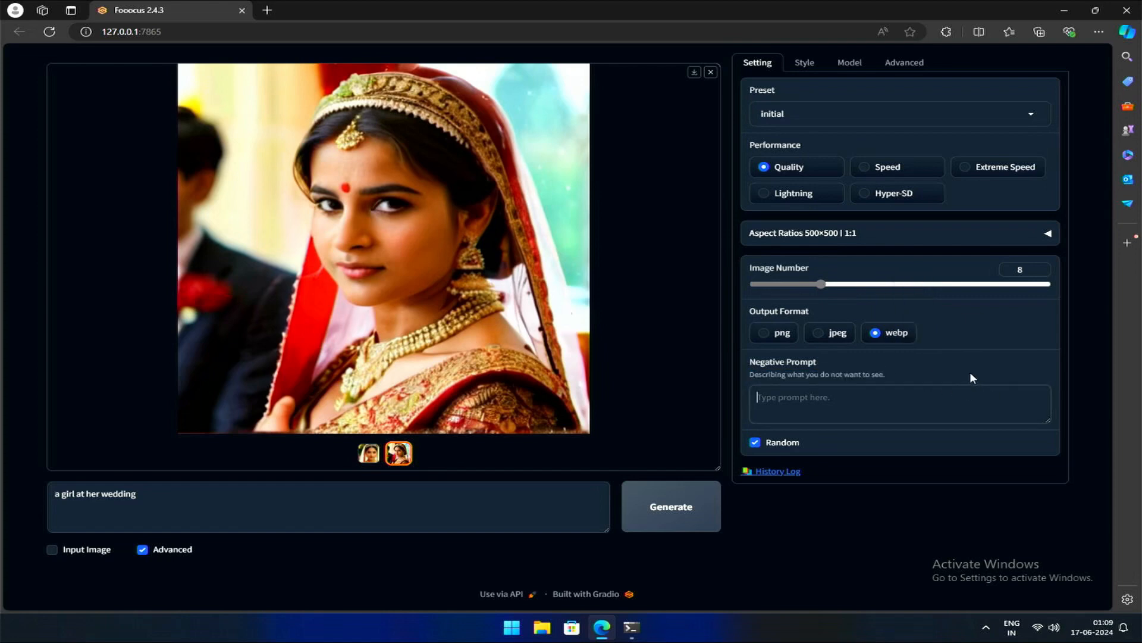
Step: Set Image Number to 1, use 'indian' as the negative prompt, generate and view the bride enlarged
left_click_drag(822, 285, 754, 284)
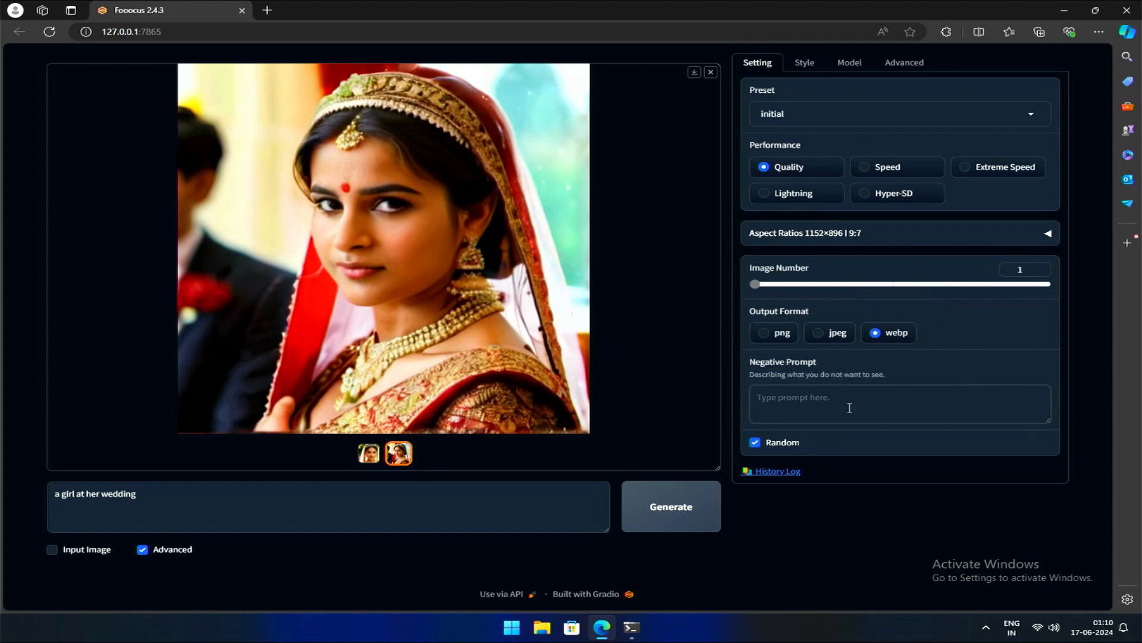
type("in")
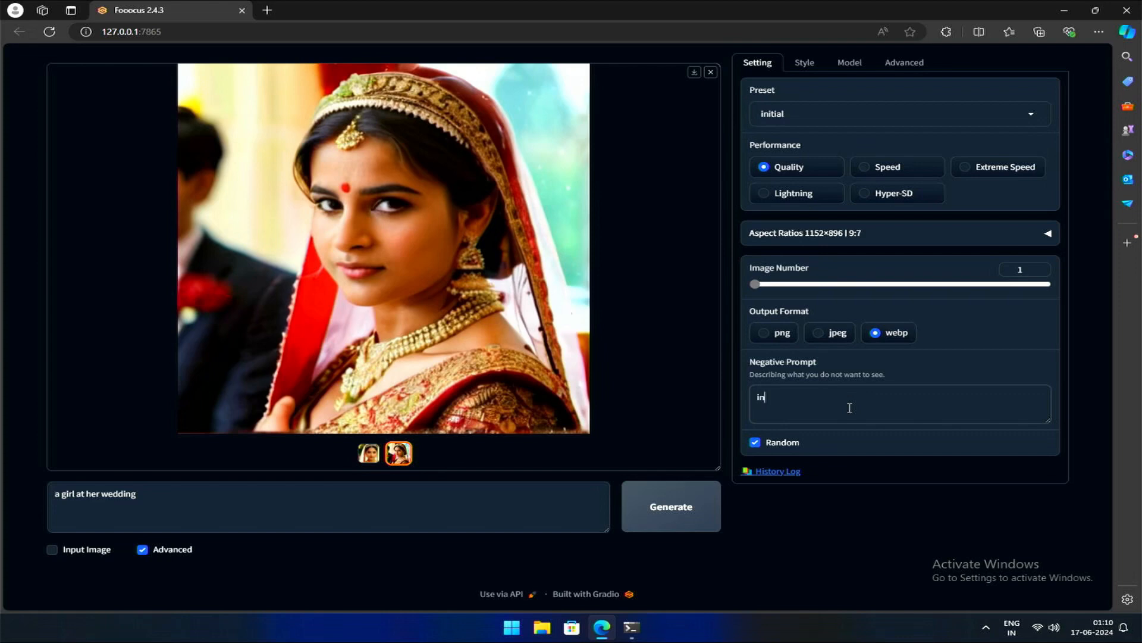
type("dian")
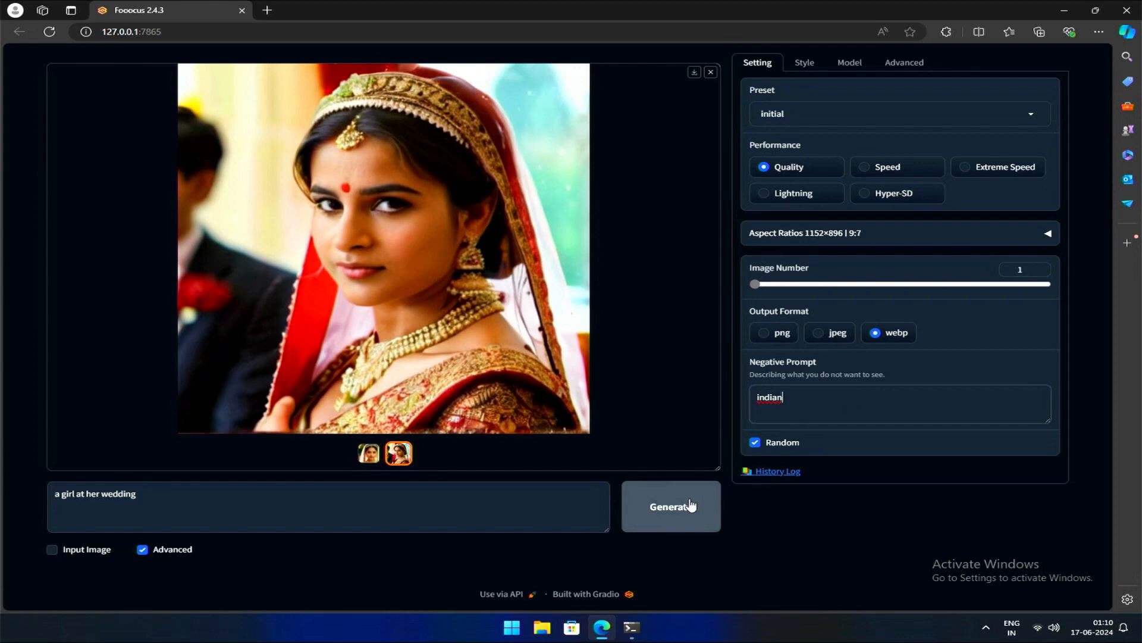
left_click(669, 505)
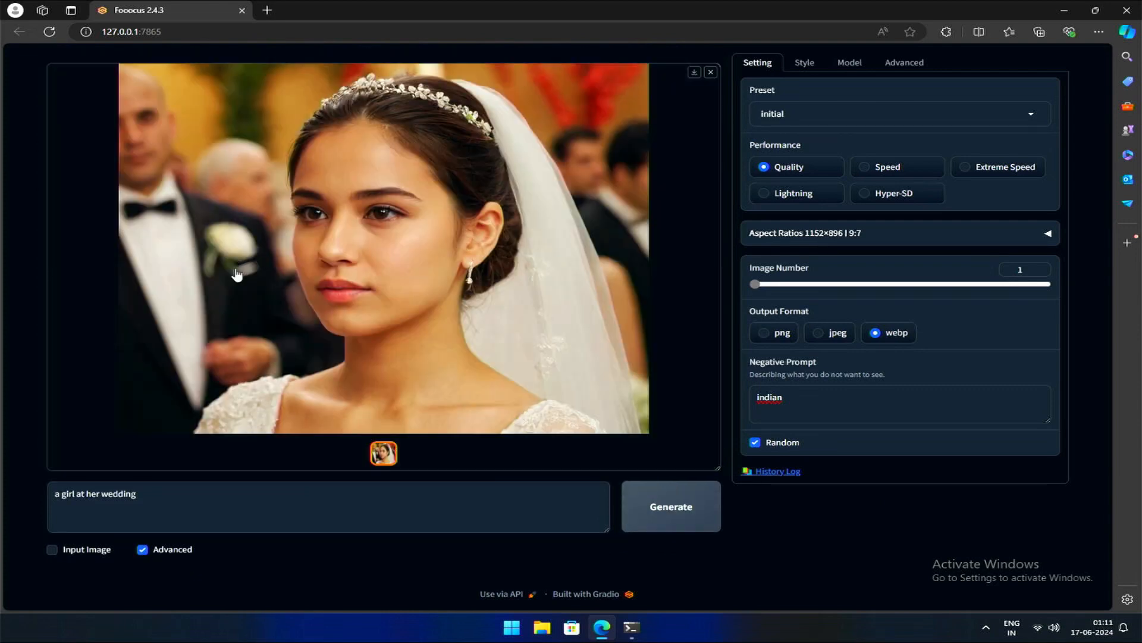
left_click(379, 247)
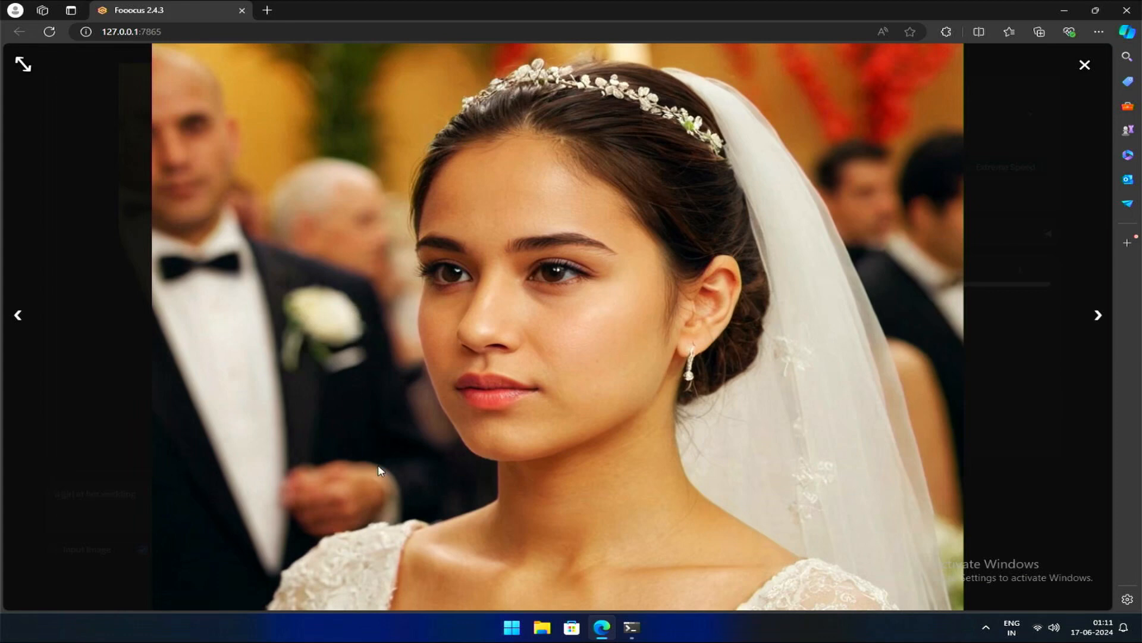
mouse_move(504, 243)
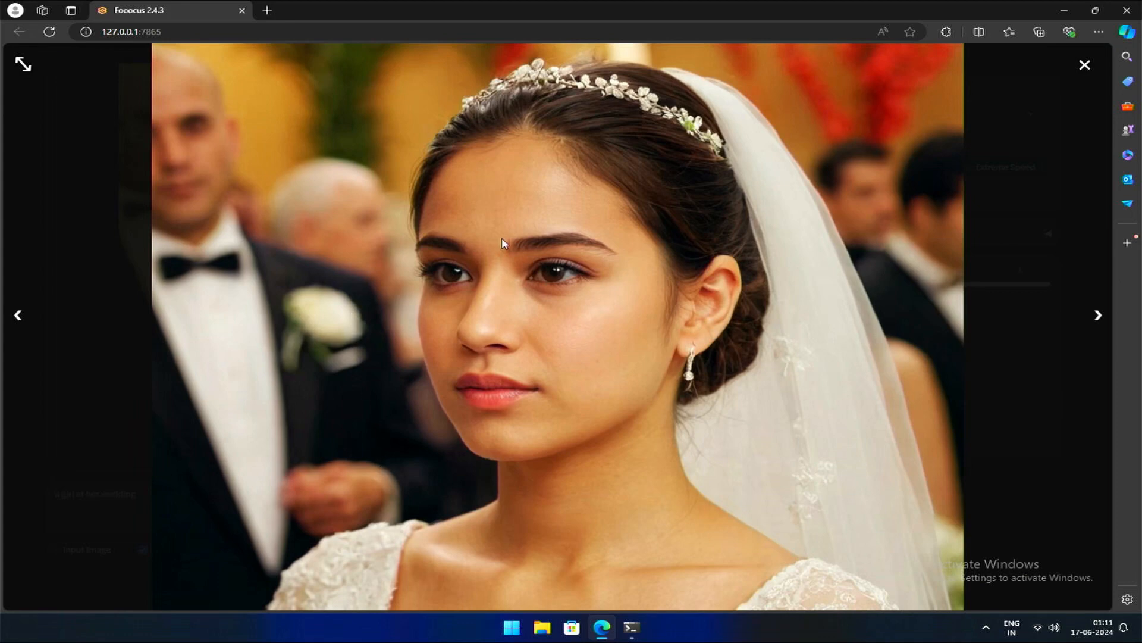
mouse_move(445, 483)
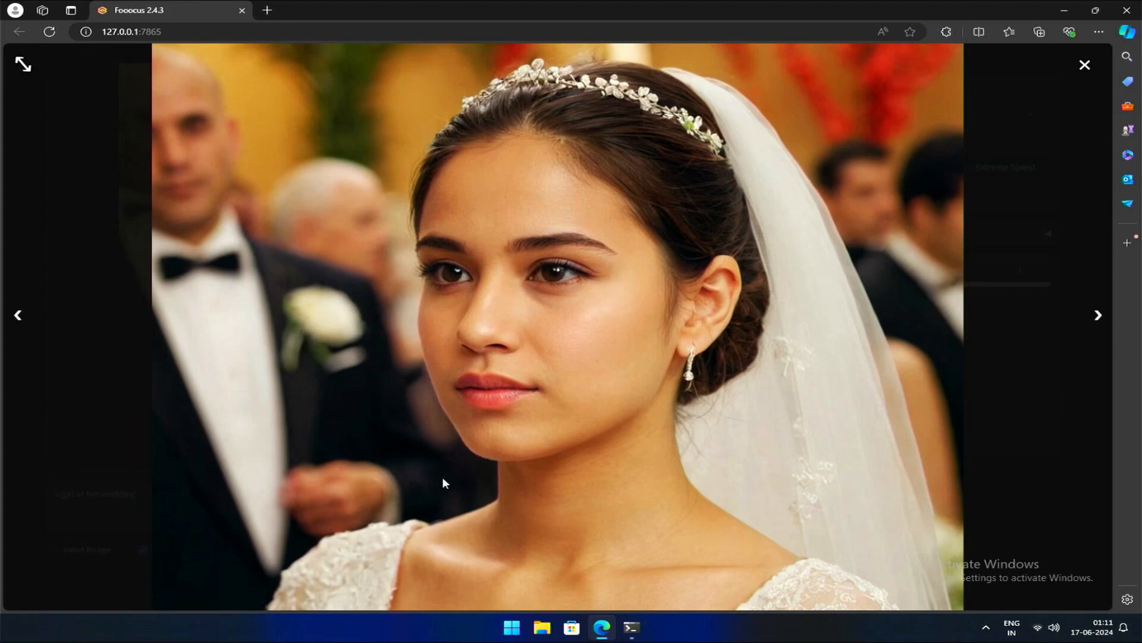
mouse_move(964, 247)
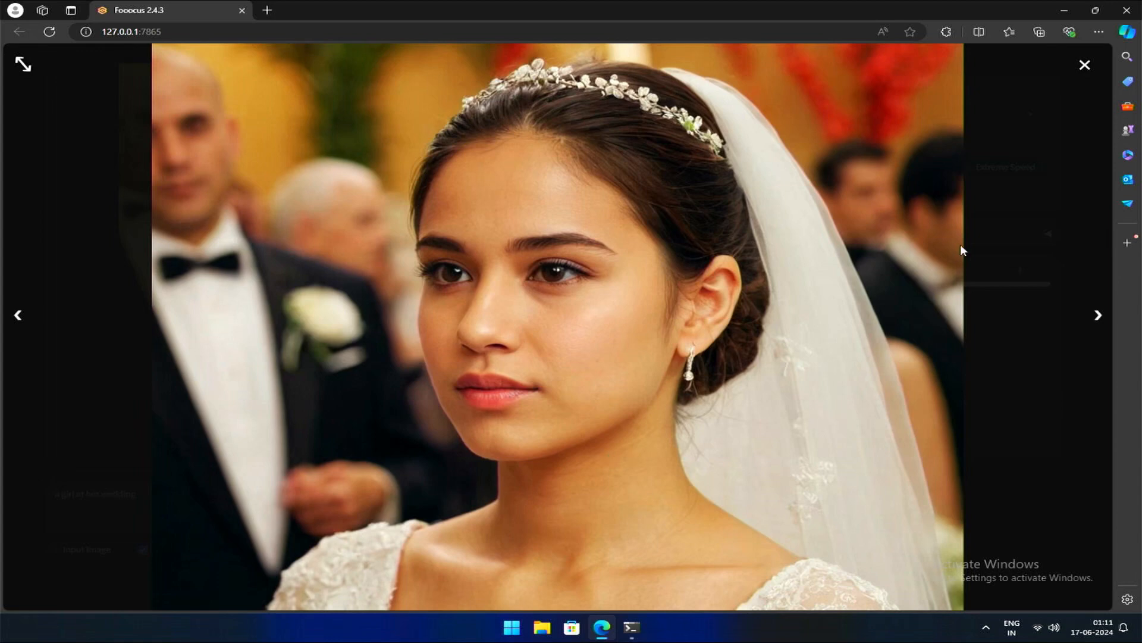
left_click(1085, 65)
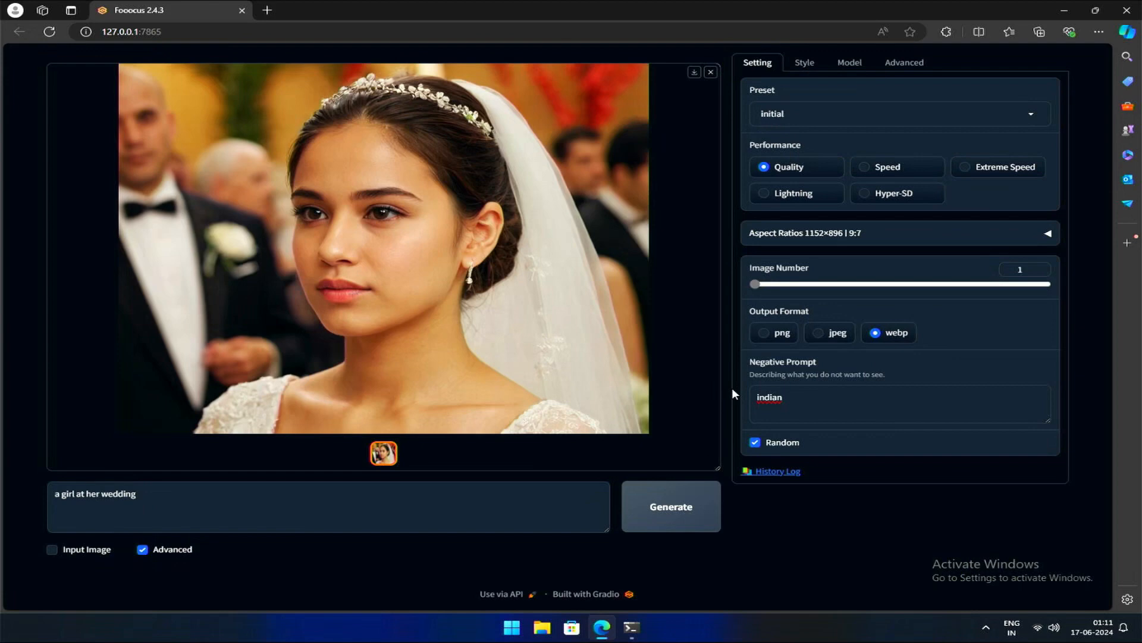
mouse_move(796, 357)
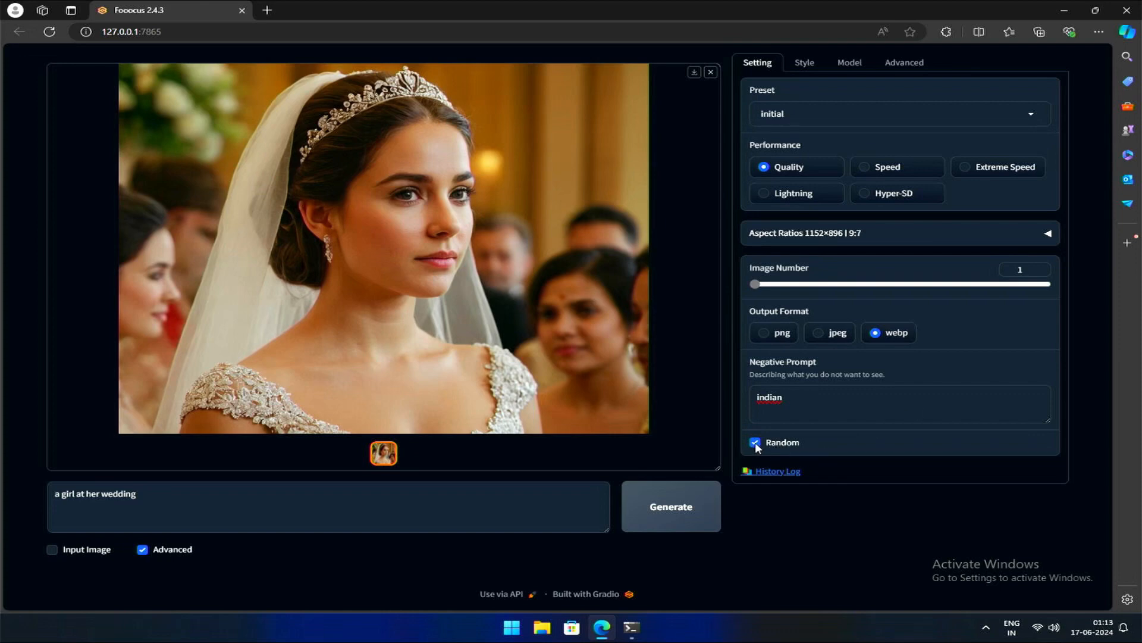
left_click(755, 442)
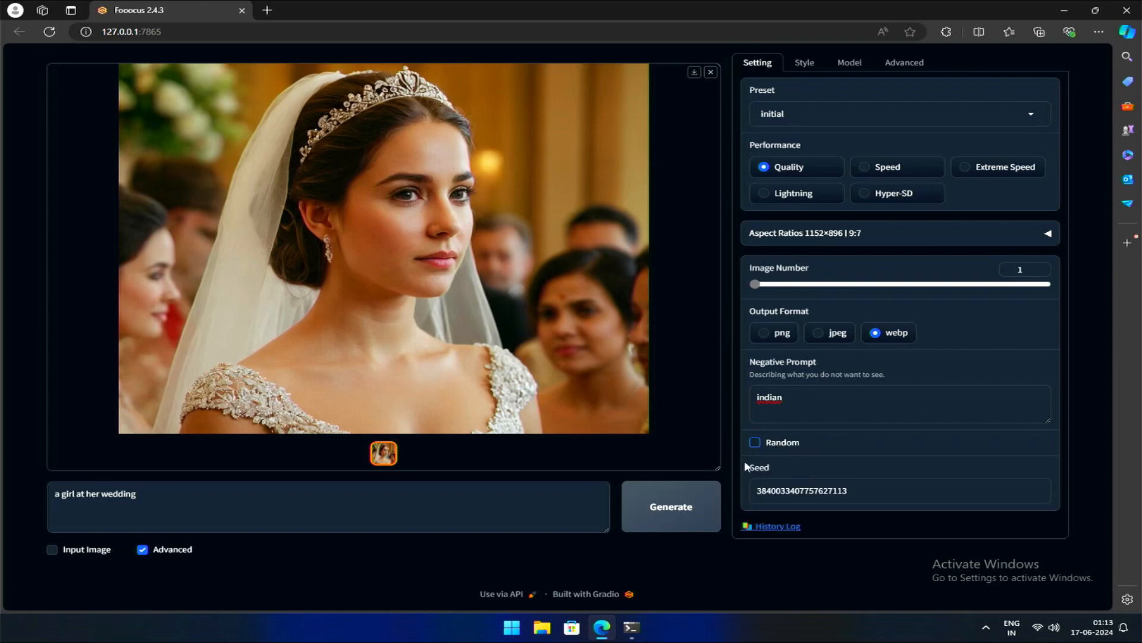
mouse_move(762, 467)
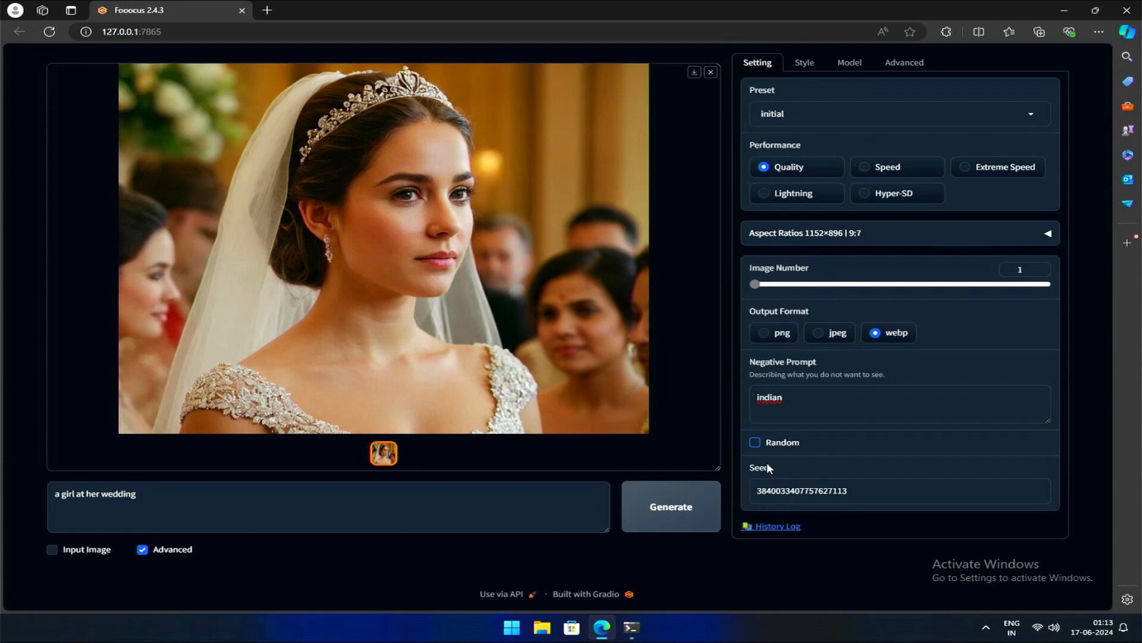
double_click(802, 491)
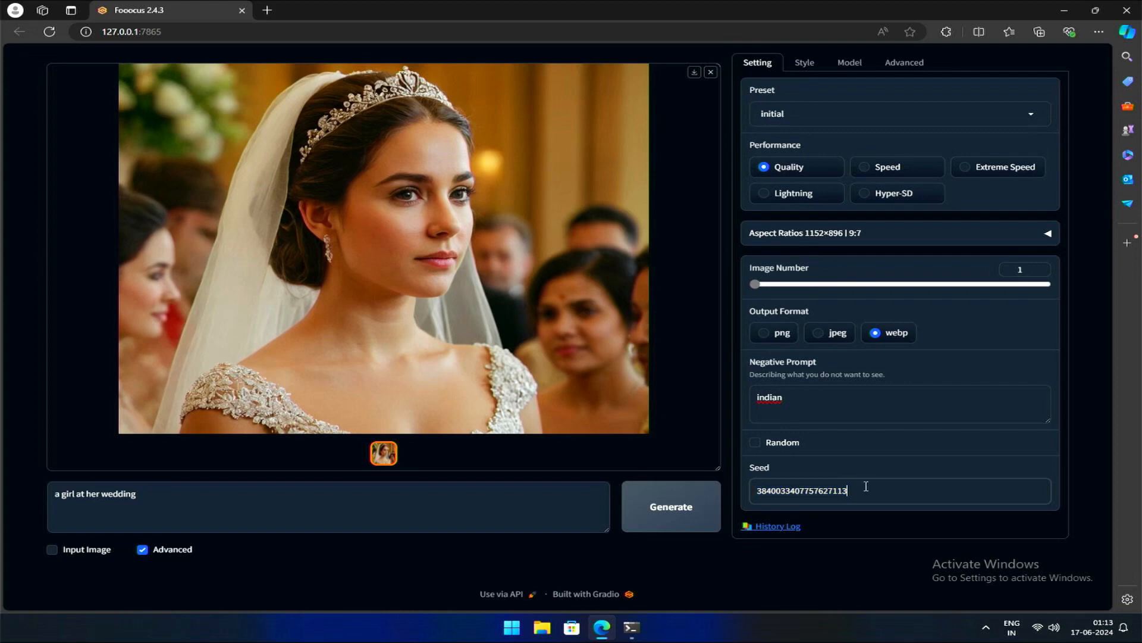
left_click(669, 506)
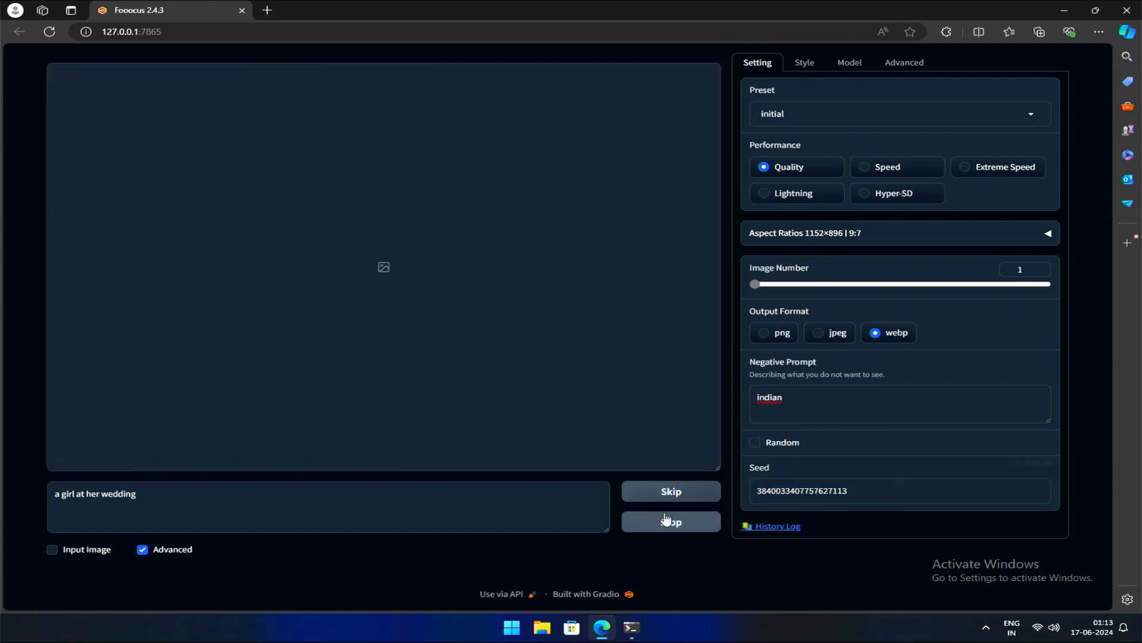
left_click(669, 522)
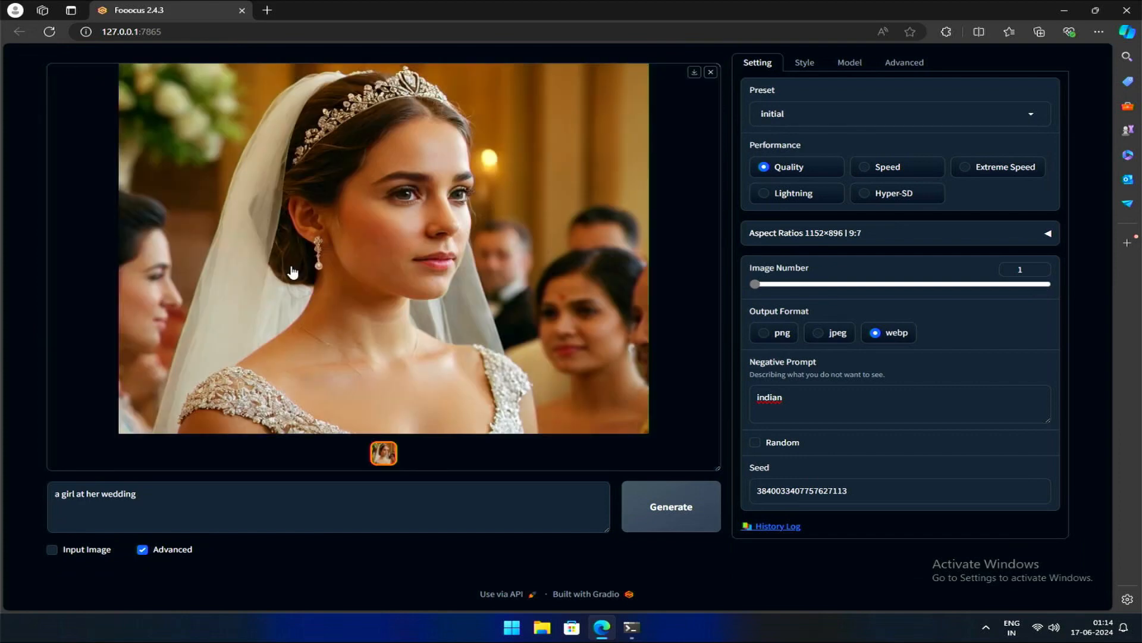
left_click(204, 507)
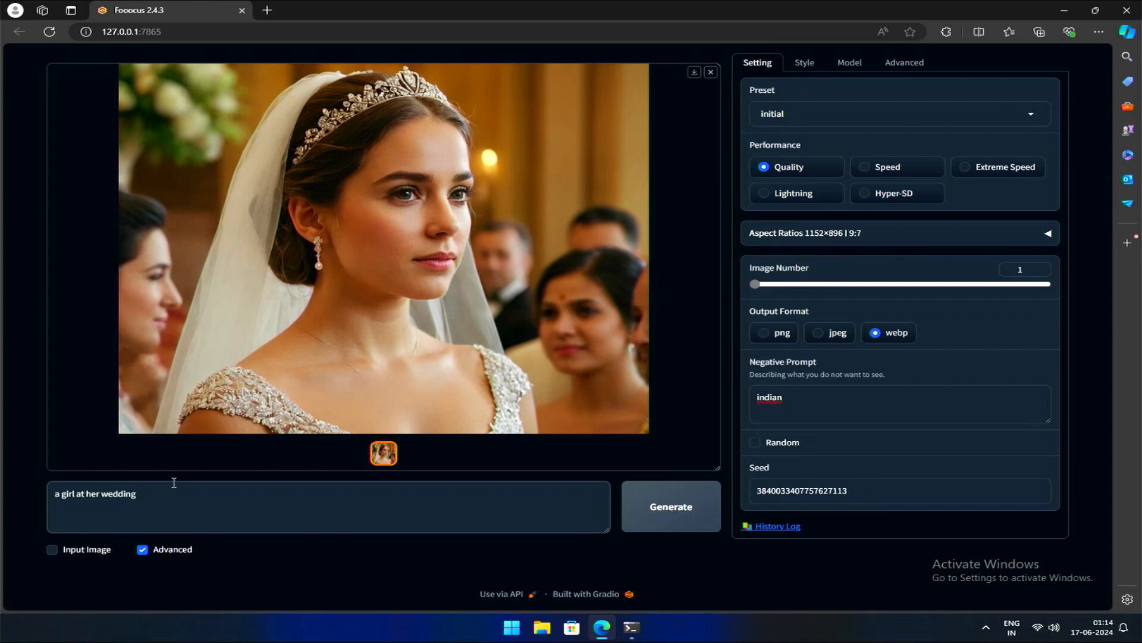
Step: Change the prompt to 'a blond girl at her wedding', generate with the fixed seed and view it enlarged
type("b")
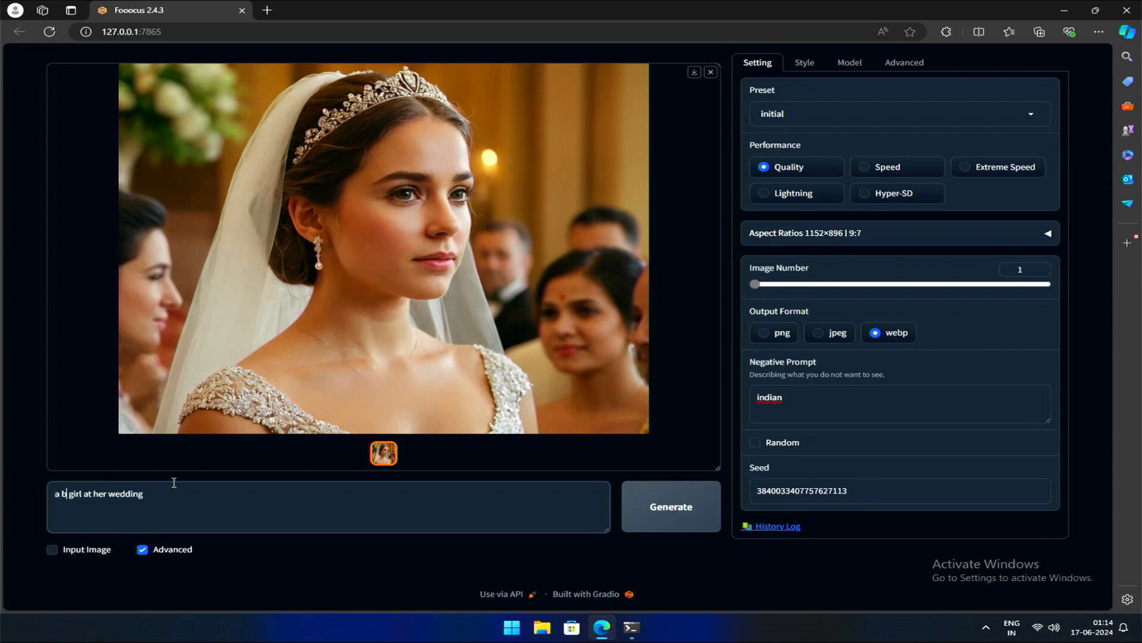
type("long")
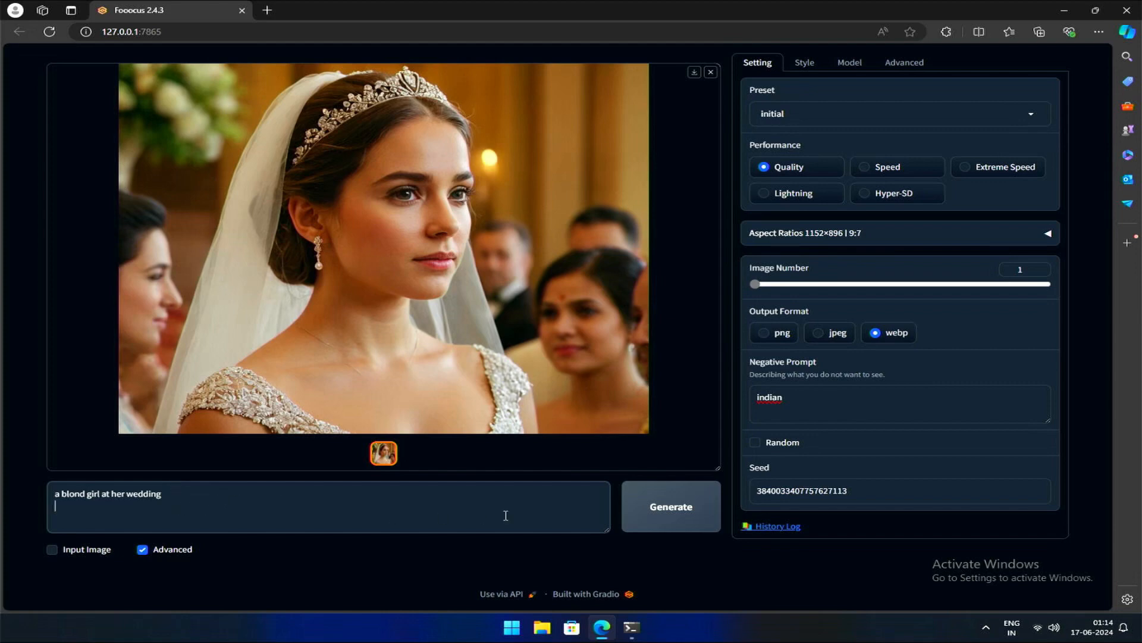
left_click(669, 506)
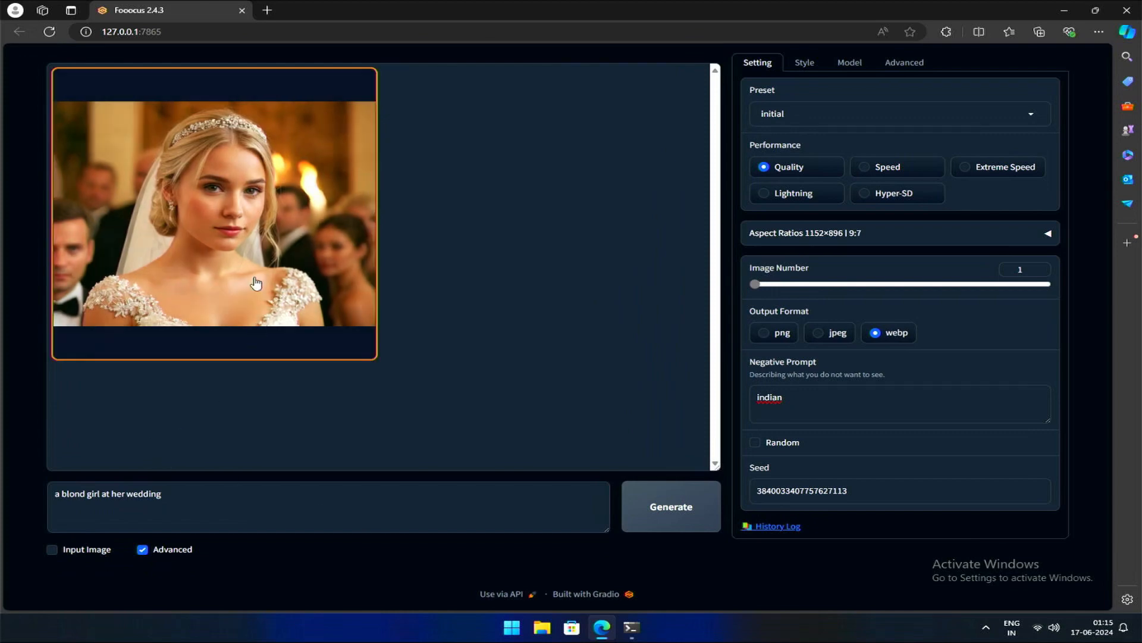
left_click(214, 211)
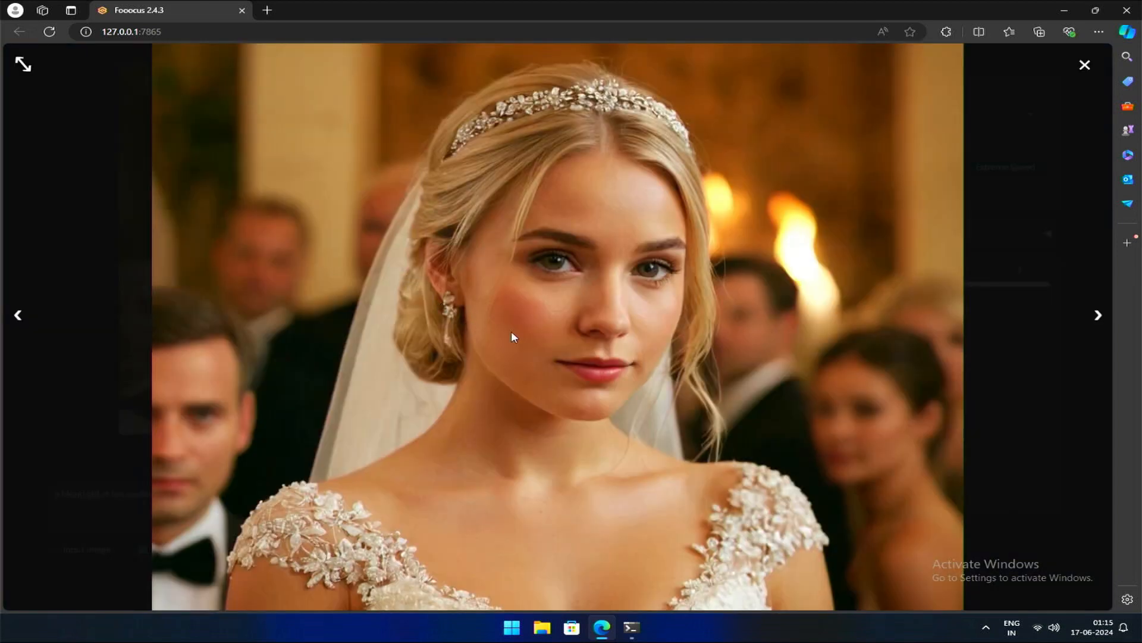
mouse_move(392, 441)
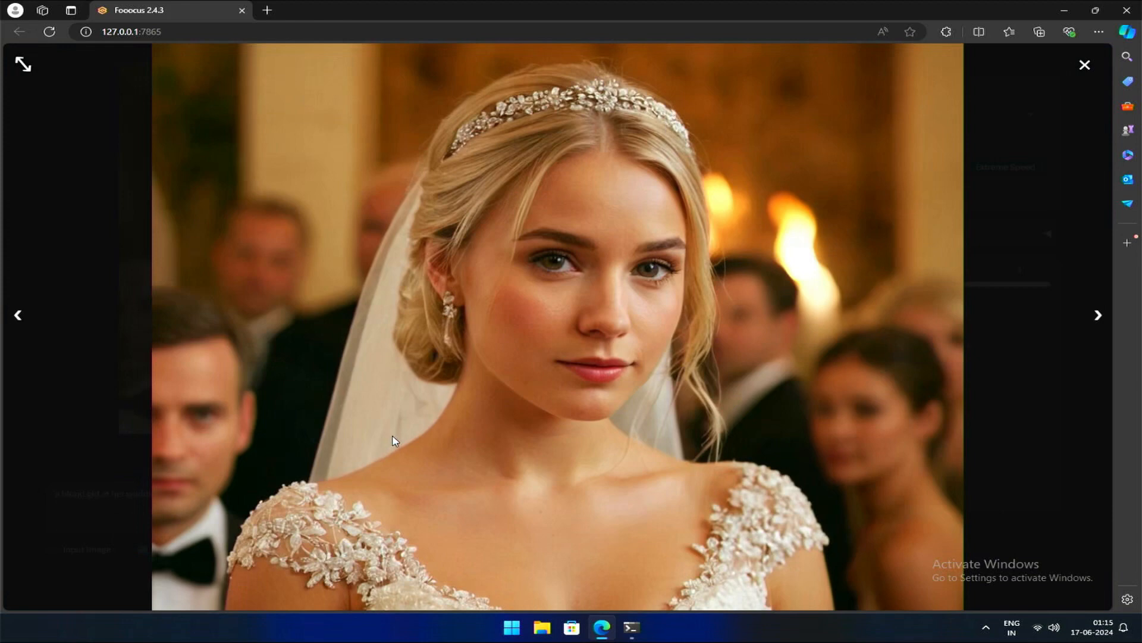
mouse_move(598, 306)
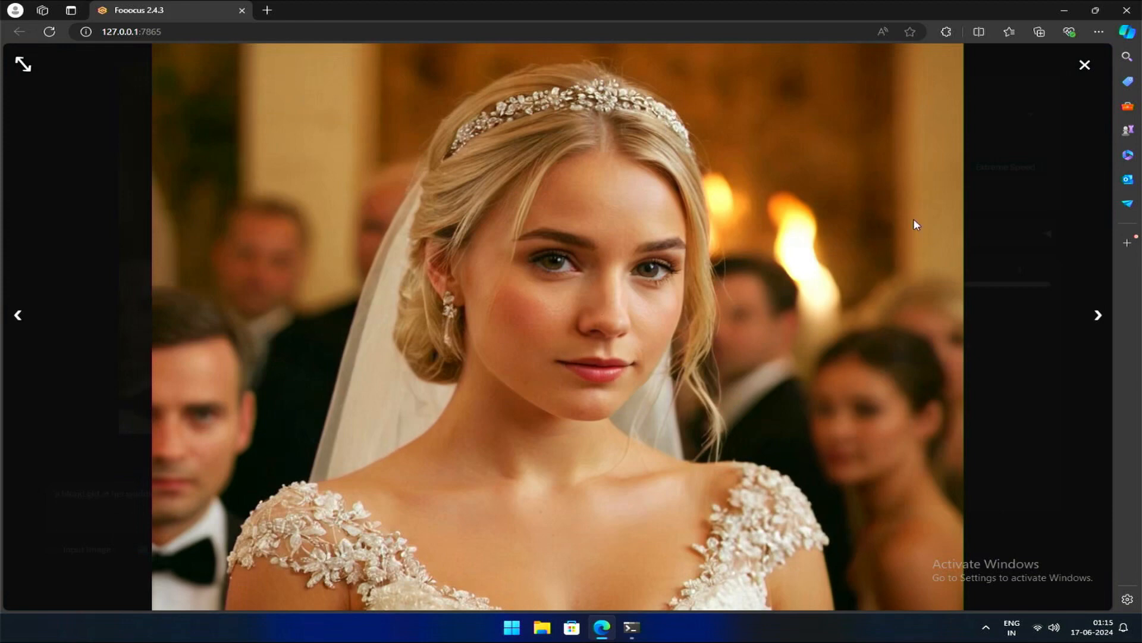
mouse_move(1084, 65)
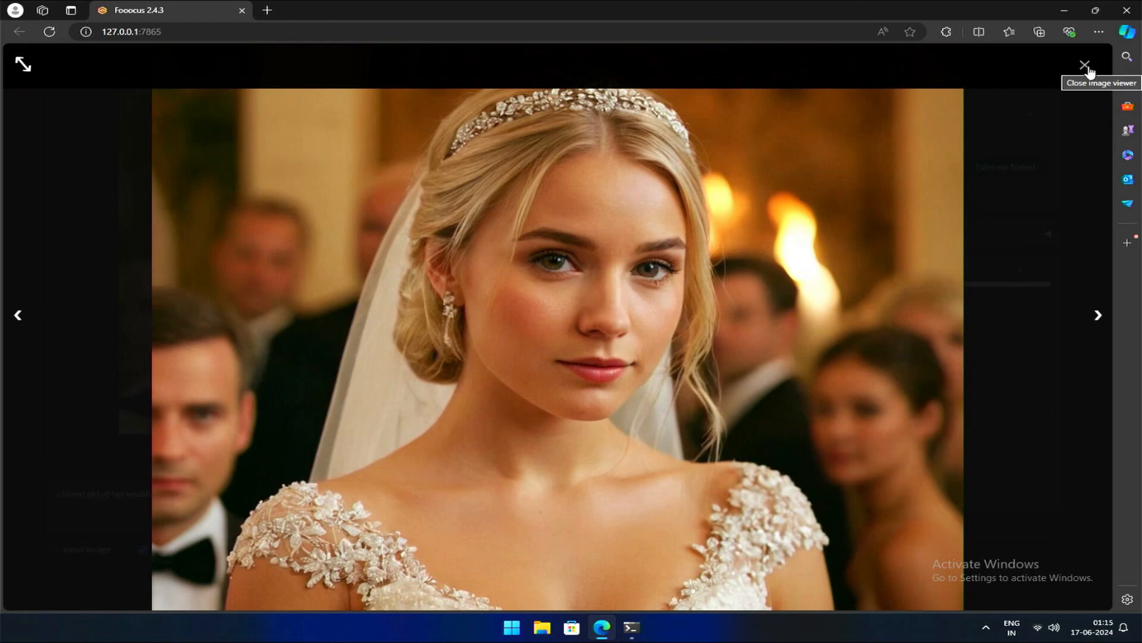
left_click(1085, 65)
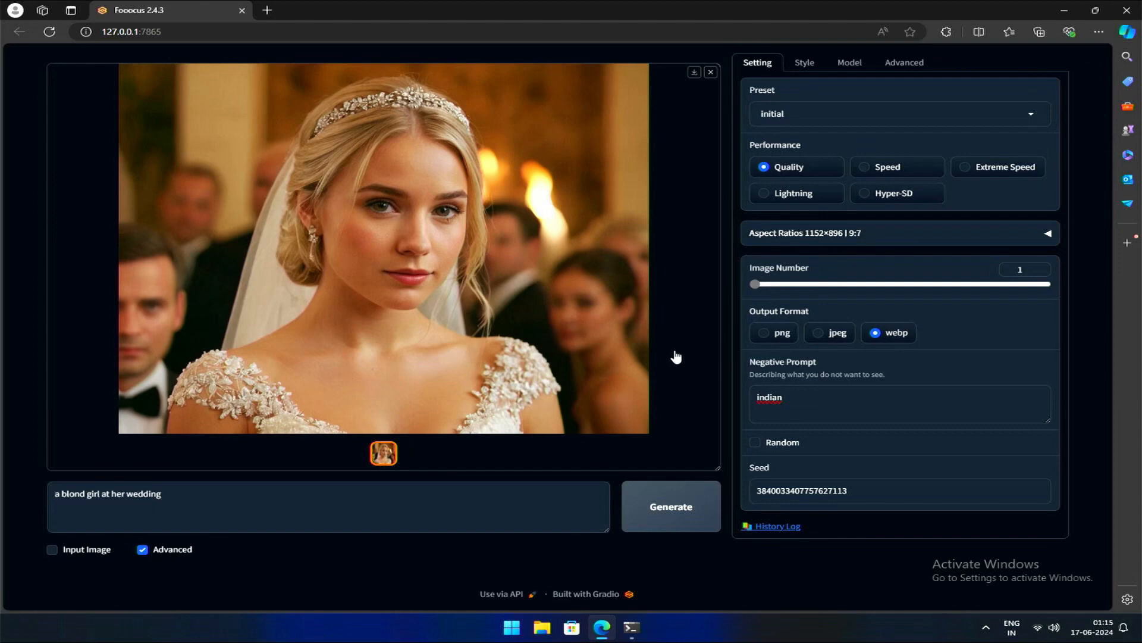
mouse_move(554, 349)
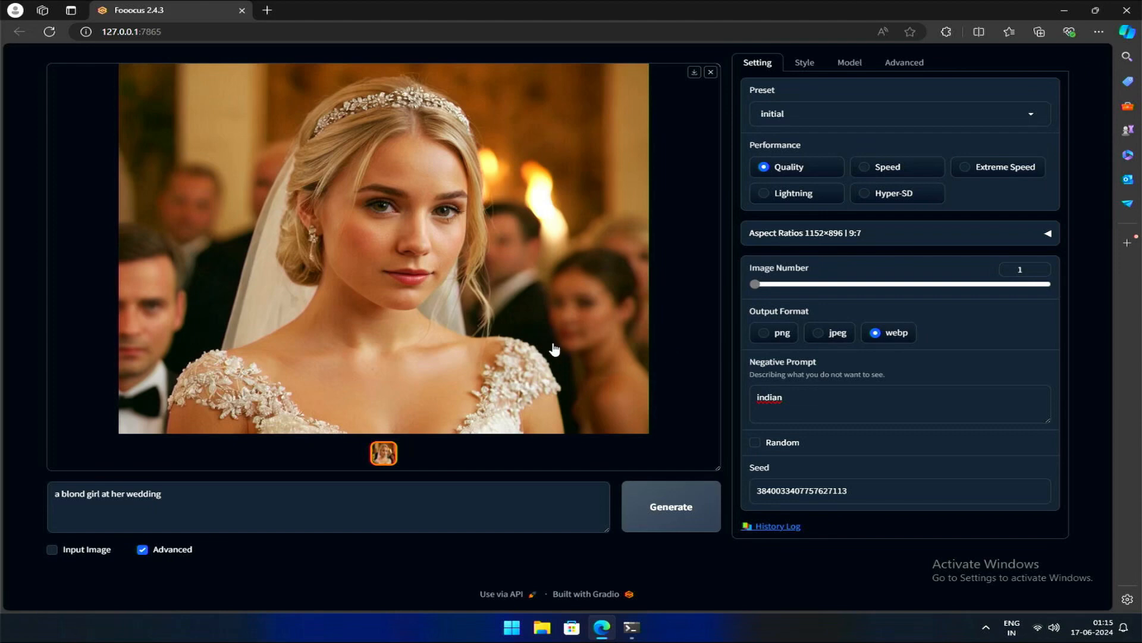
mouse_move(554, 344)
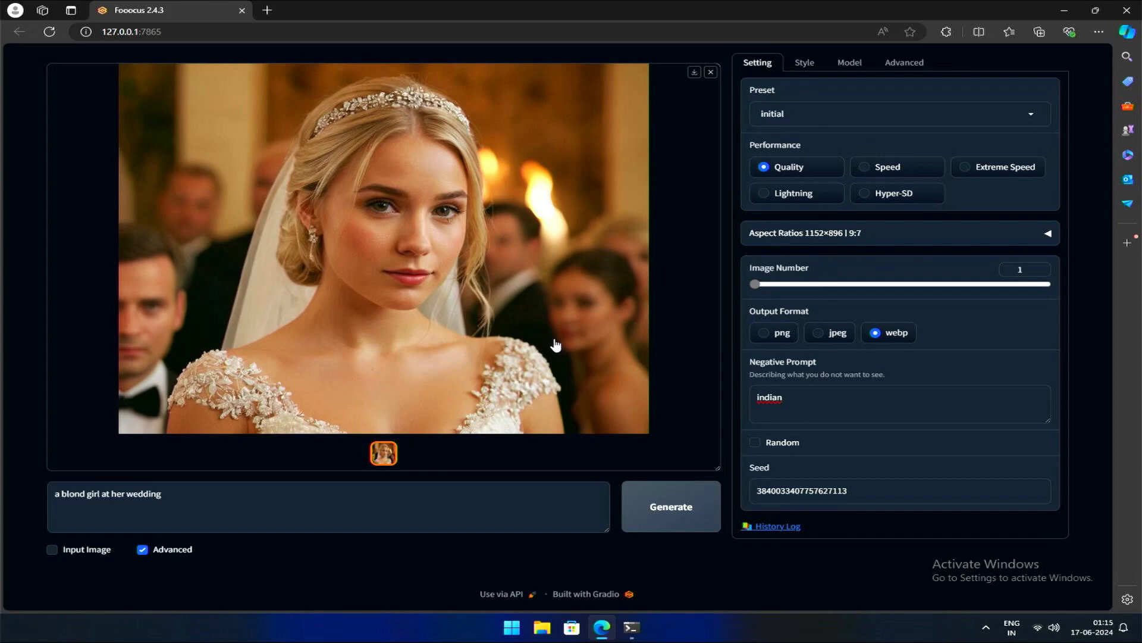
mouse_move(653, 386)
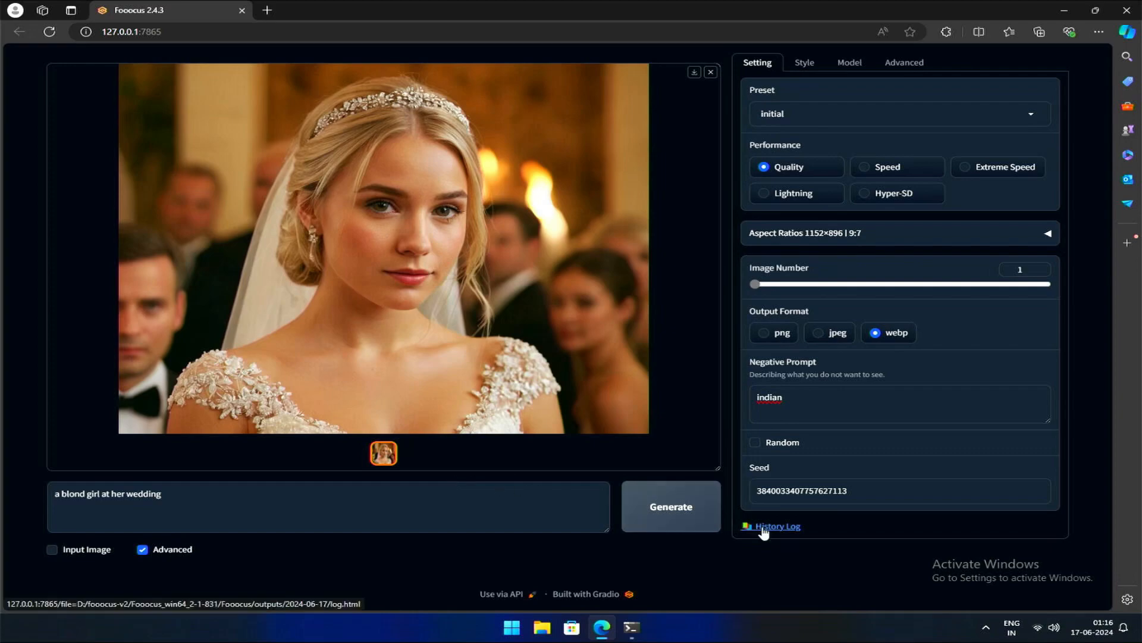
Step: Review the History Log and highlight an earlier image's expanded prompt text
left_click(775, 526)
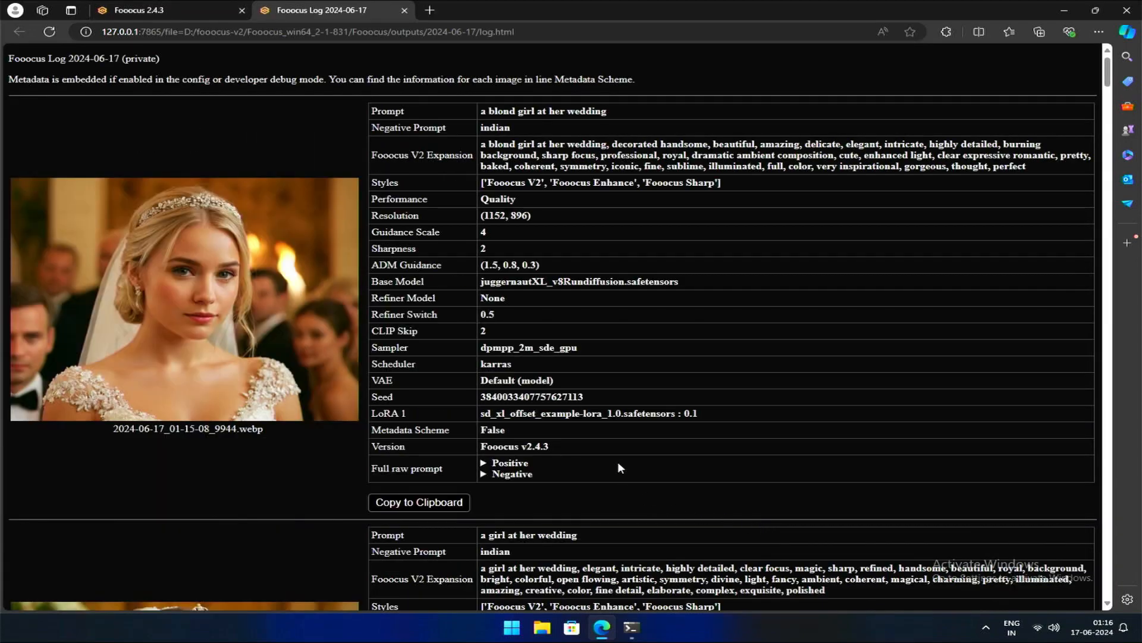
scroll("down", 3)
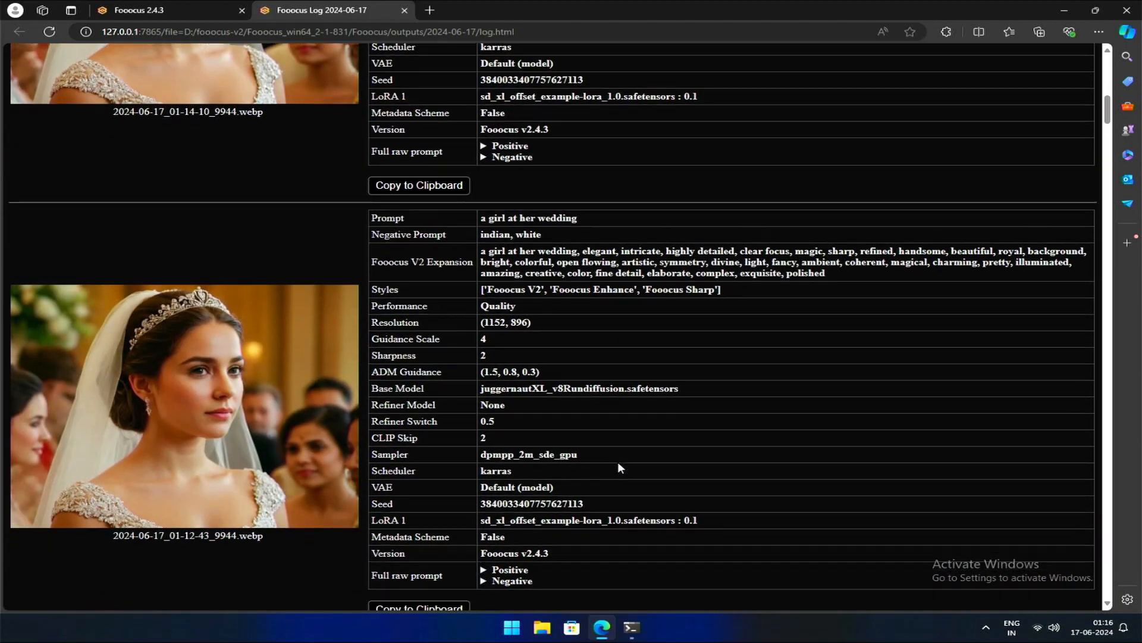
scroll("down", 3)
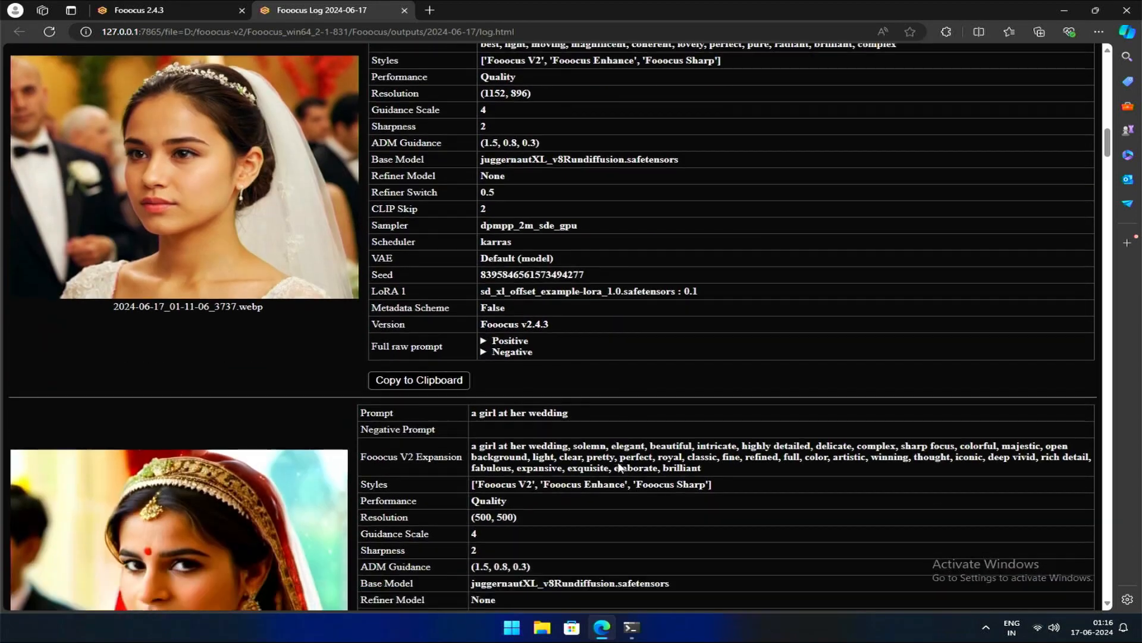
scroll("down", 3)
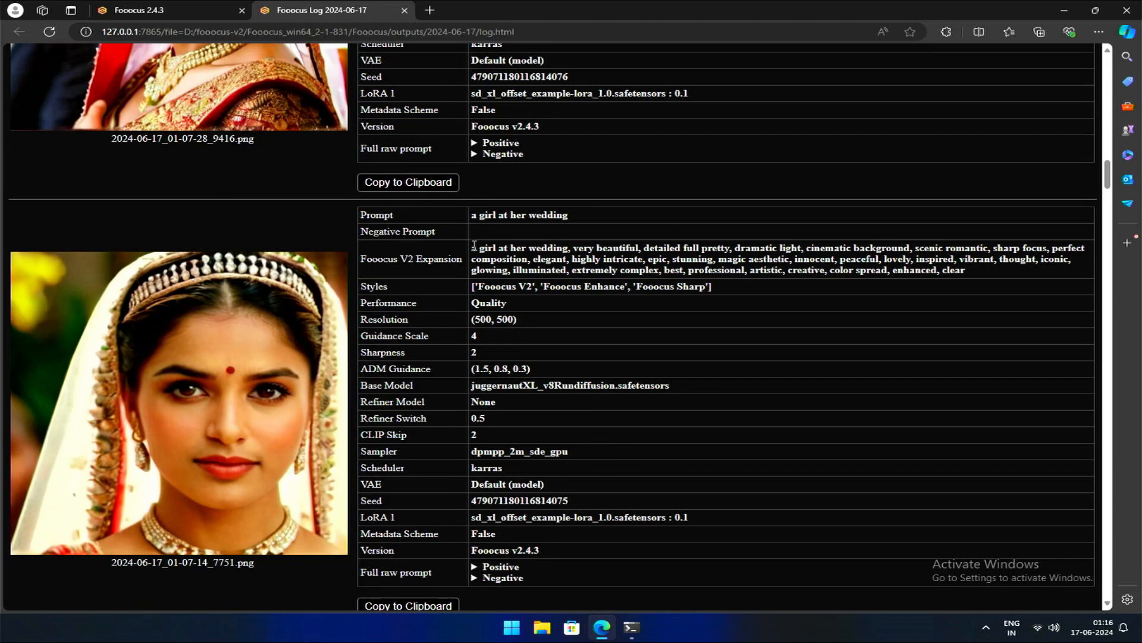
left_click_drag(472, 247, 965, 270)
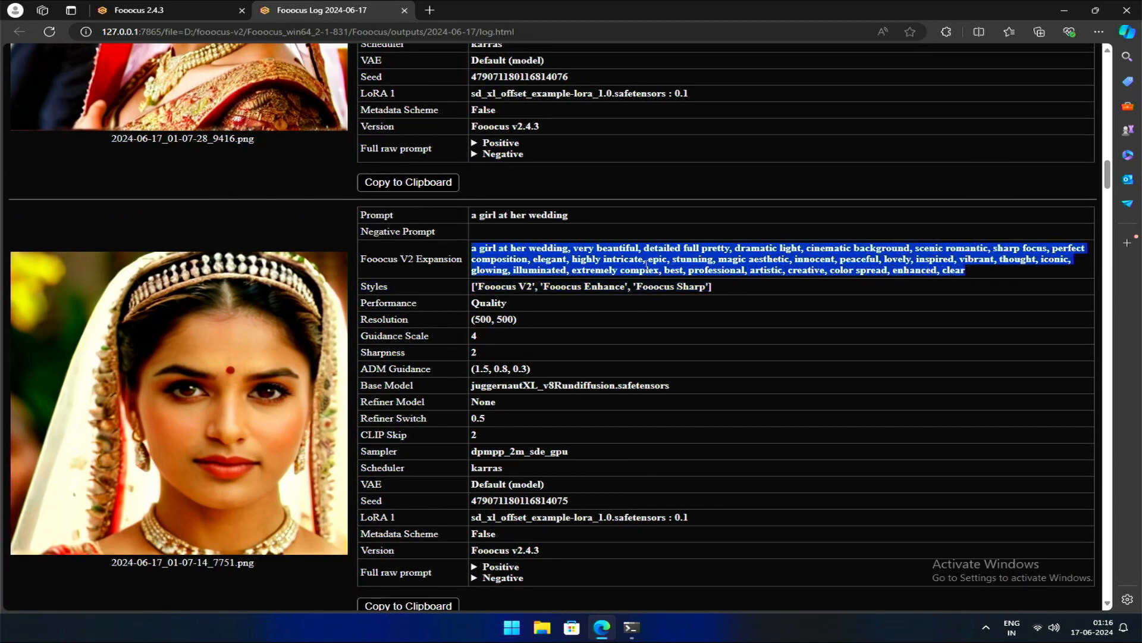
mouse_move(678, 344)
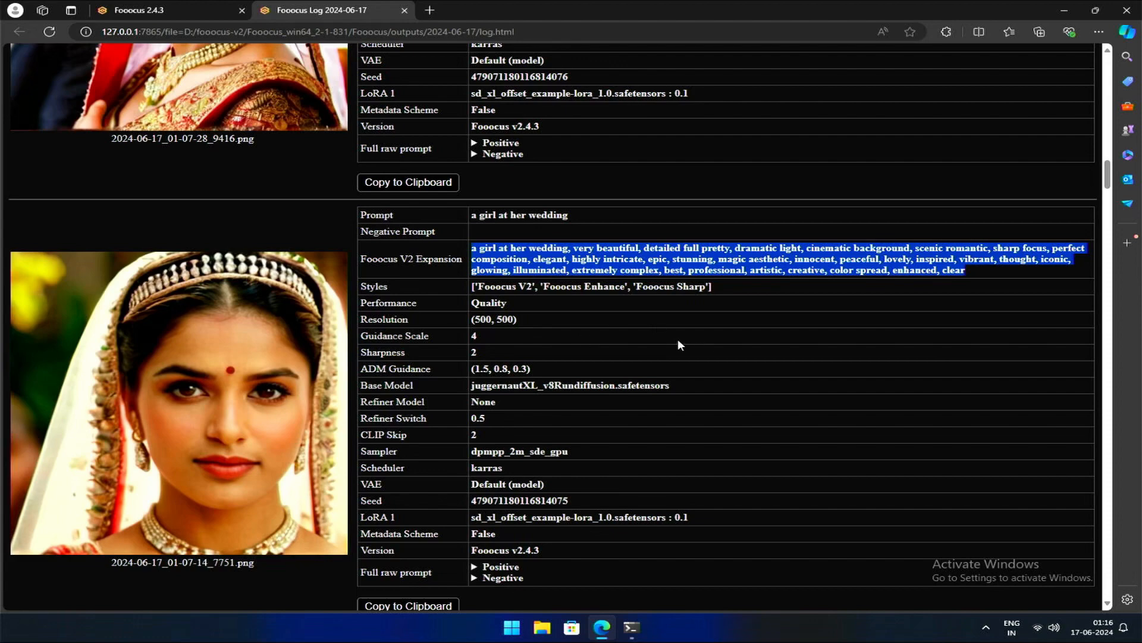
Step: Highlight an earlier image's seed number, browse its settings, and return to the log tab
scroll("down", 3)
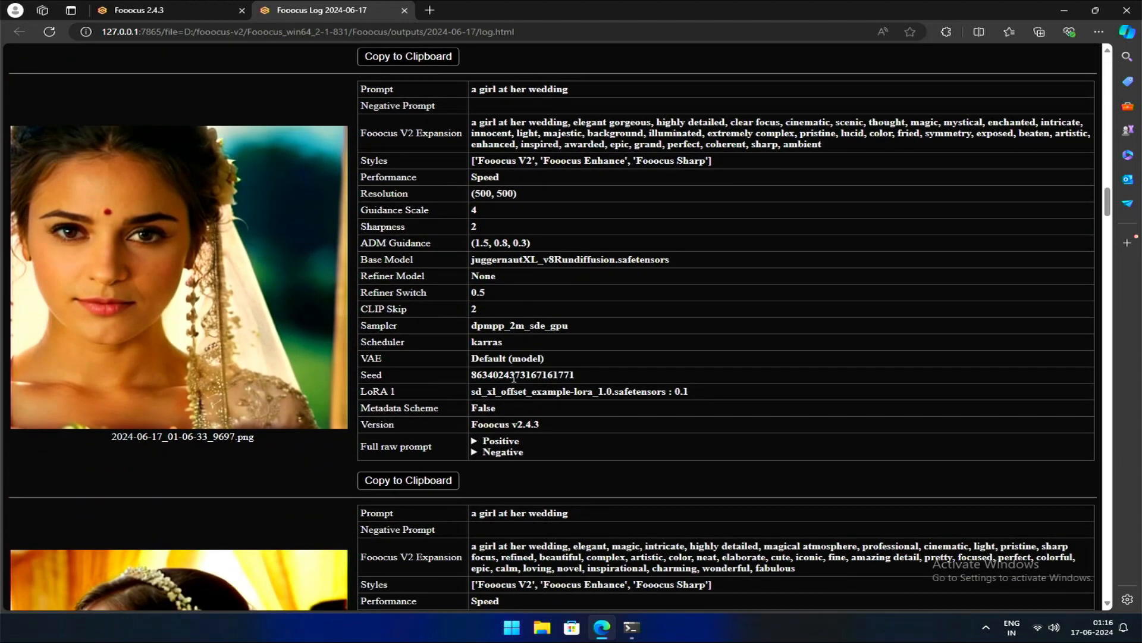
double_click(521, 374)
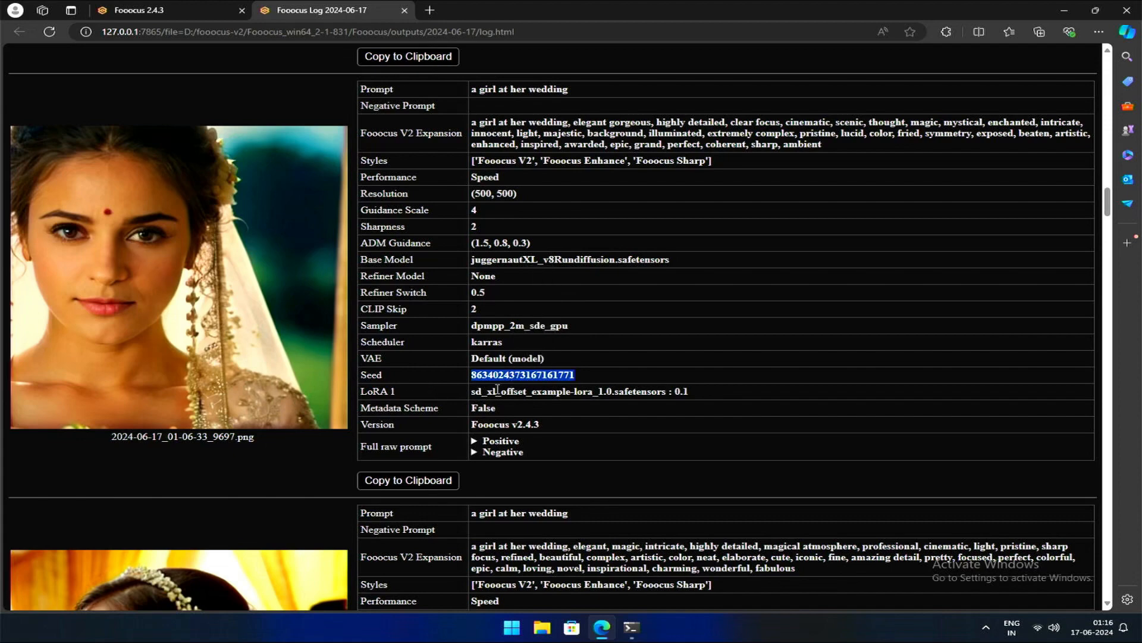
scroll("down", 3)
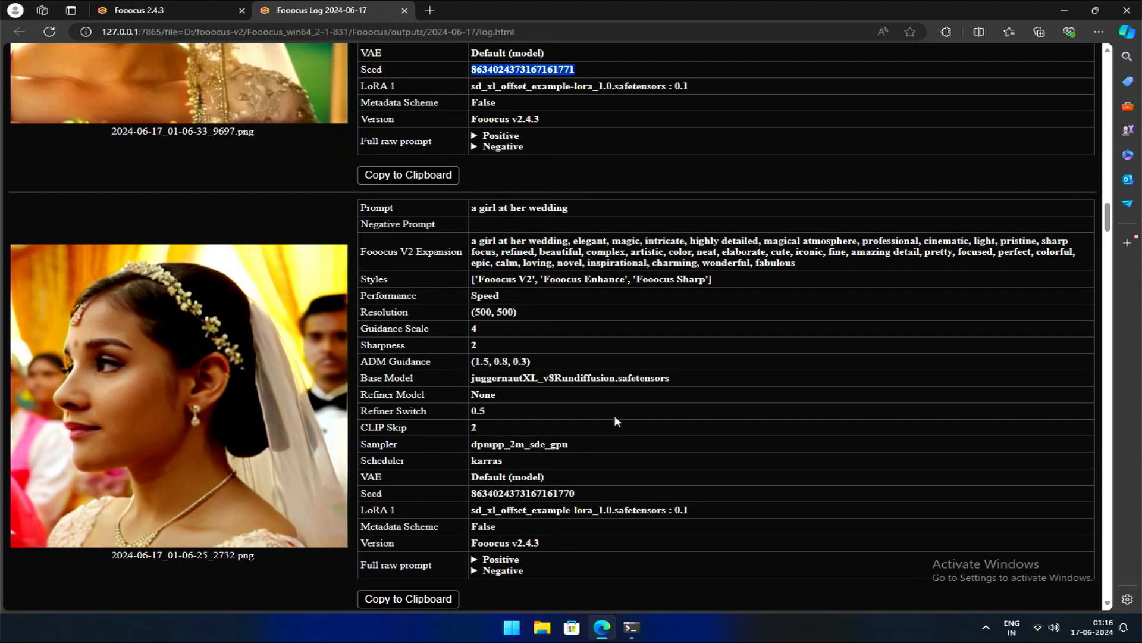
scroll("down", 3)
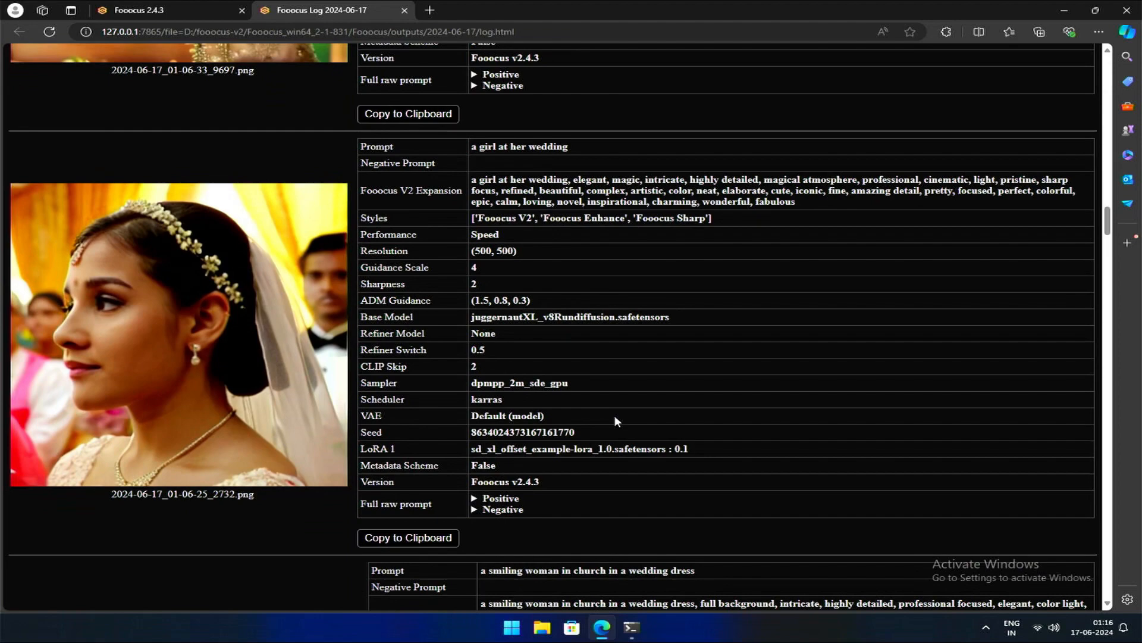
scroll("down", 3)
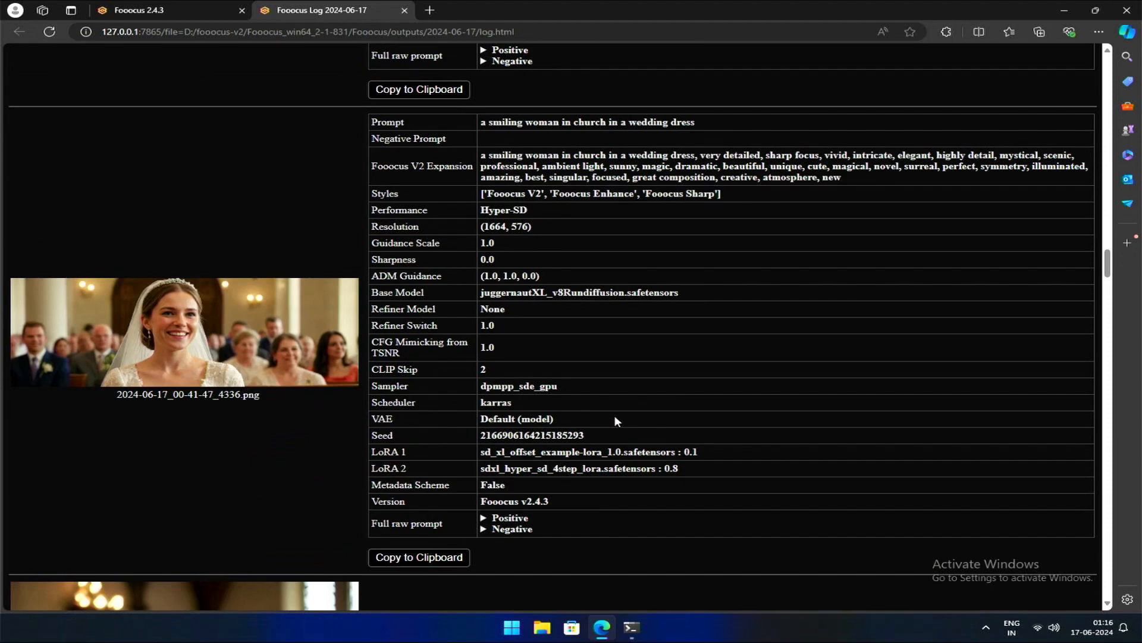
mouse_move(615, 420)
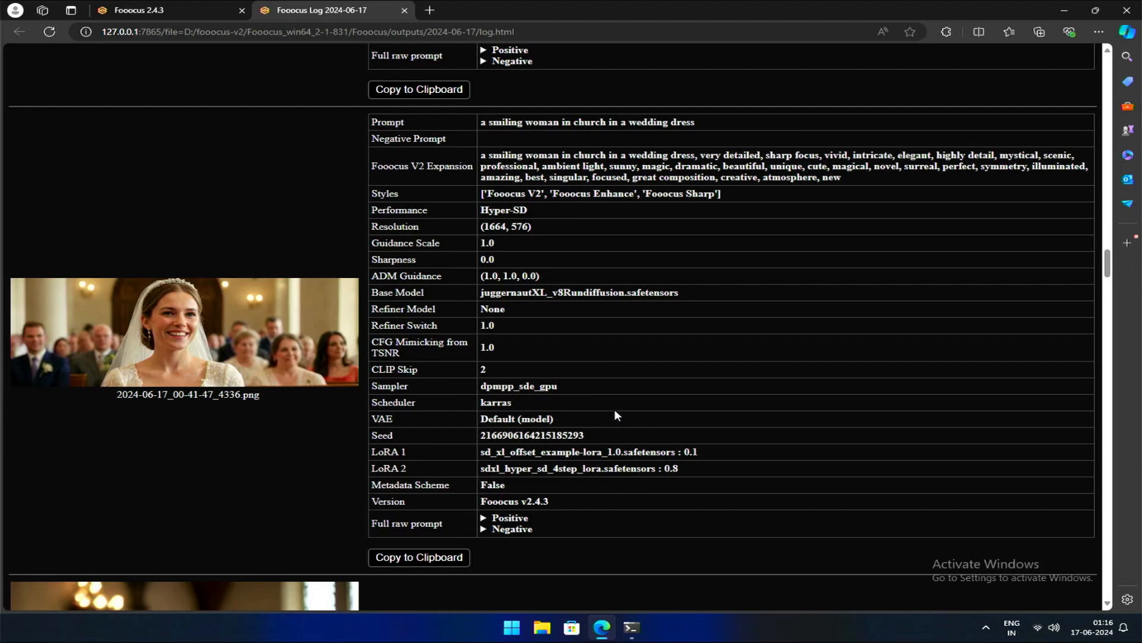
scroll("down", 3)
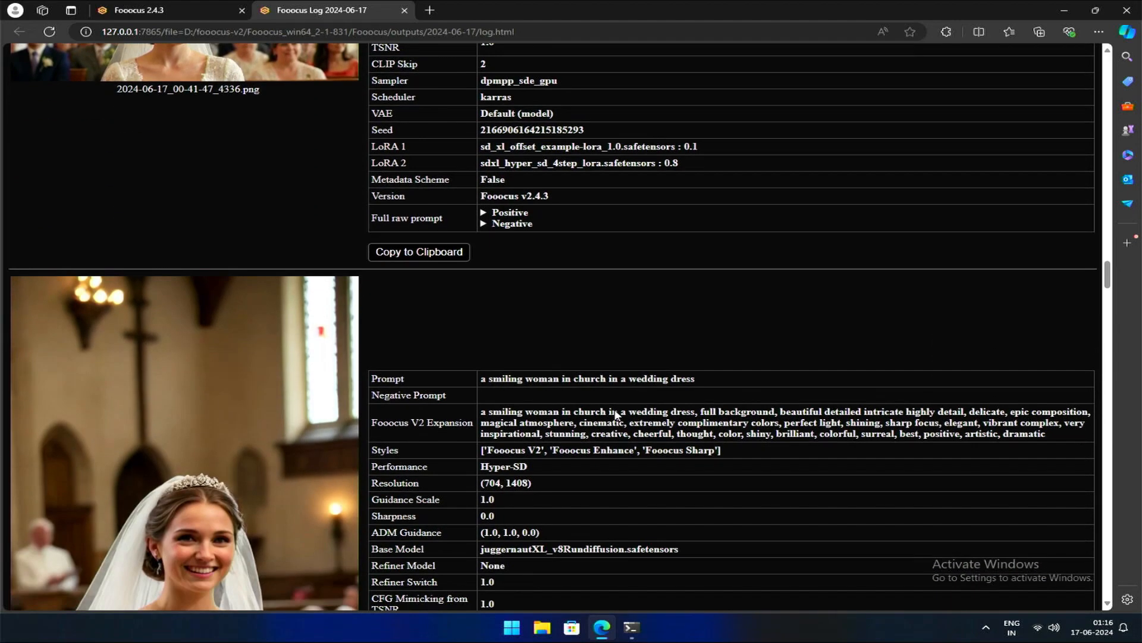
scroll("down", 3)
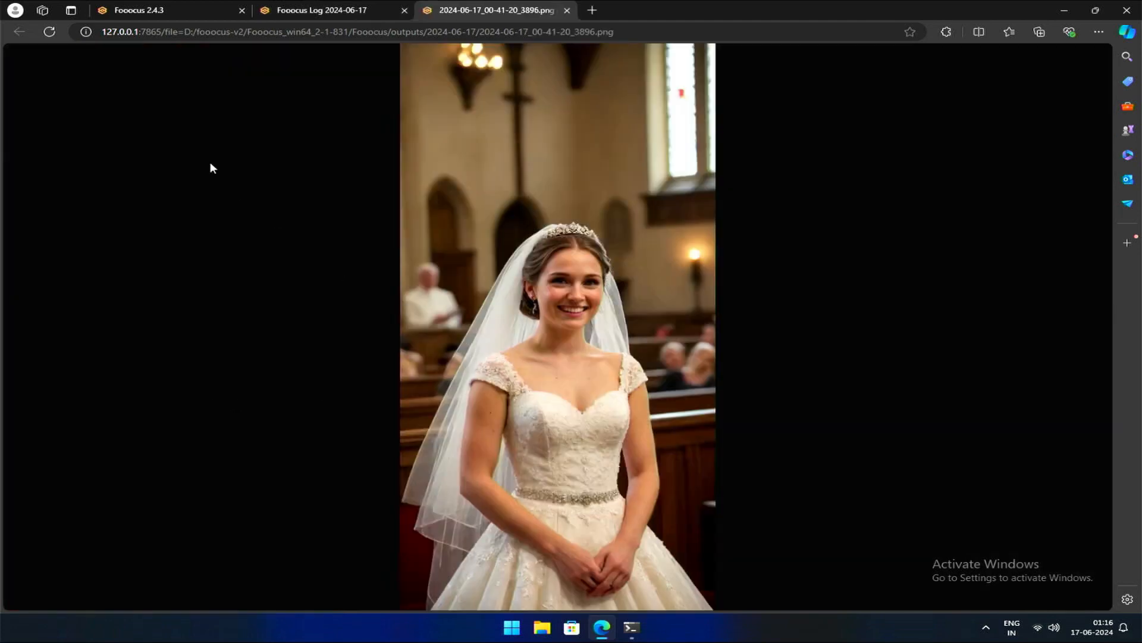
left_click(321, 10)
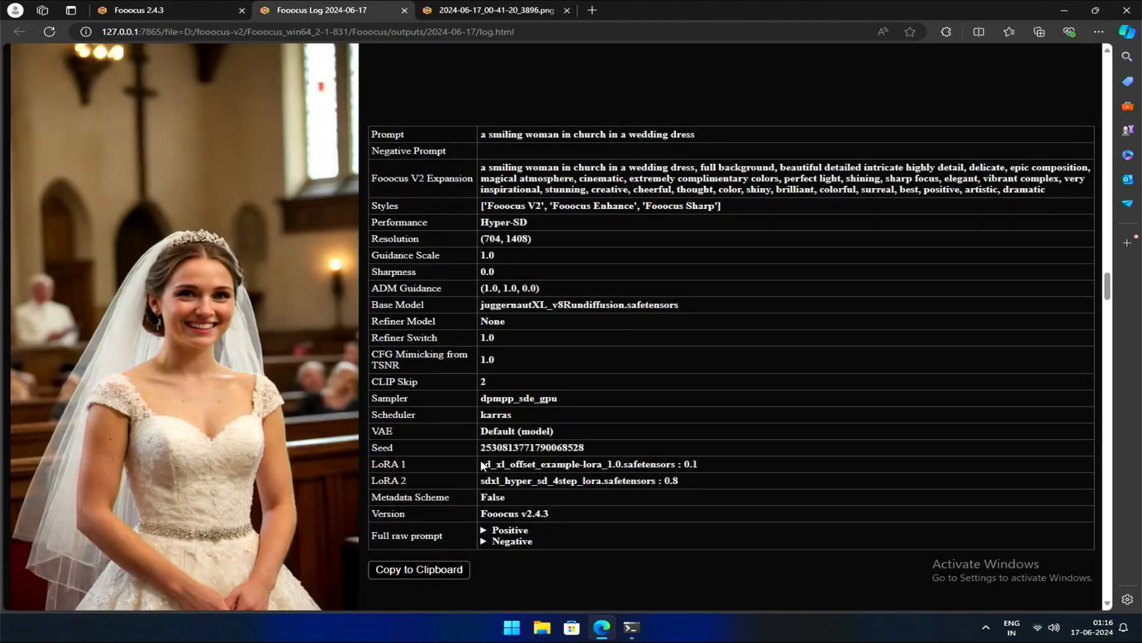